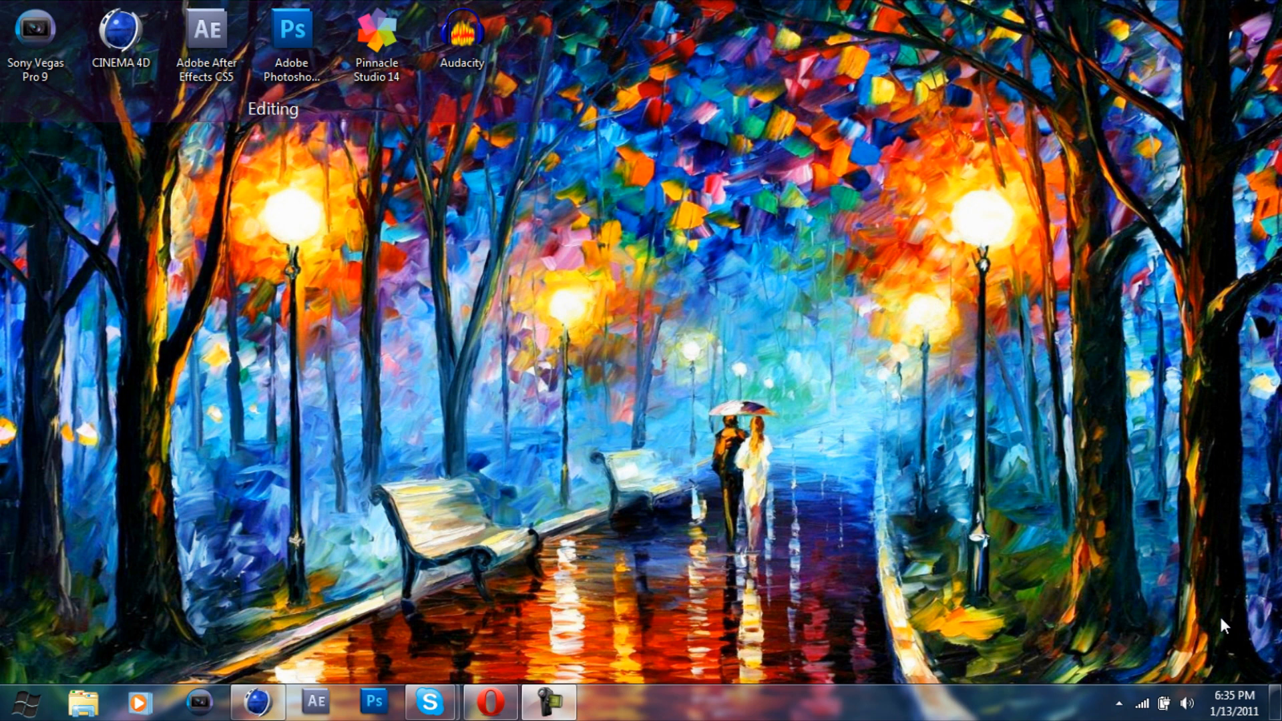
mouse_move(280, 552)
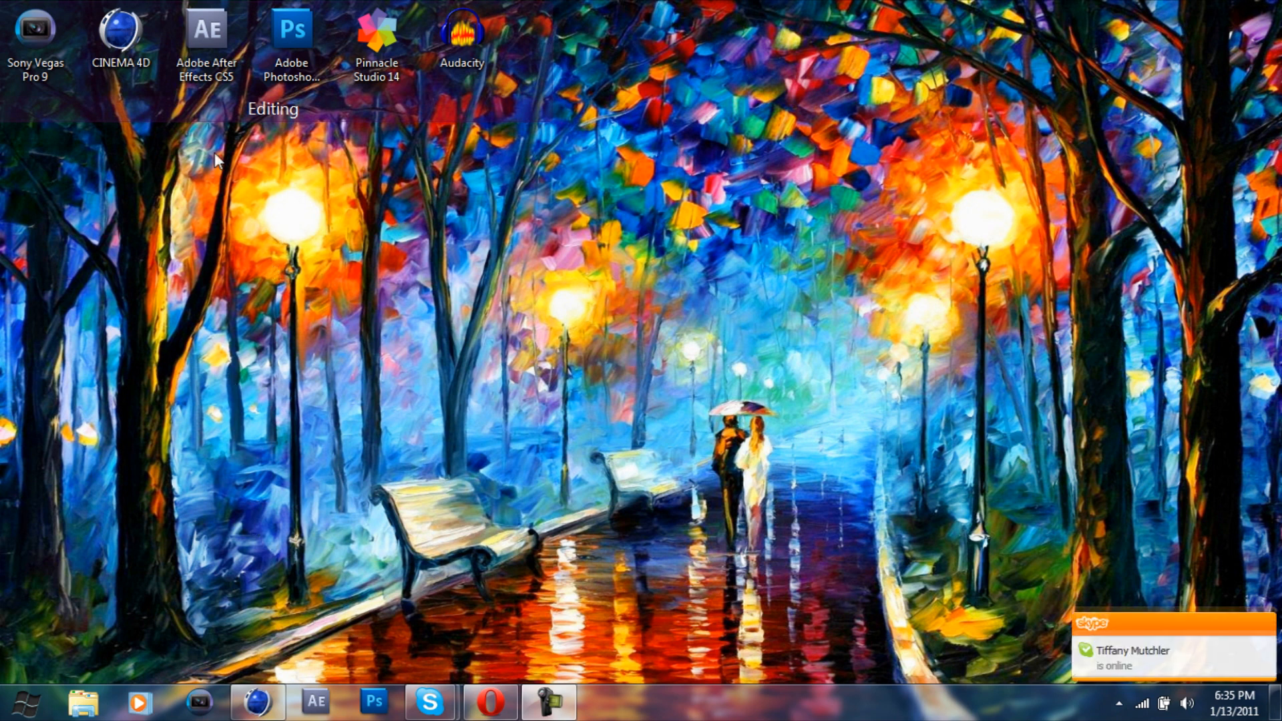
mouse_move(252, 369)
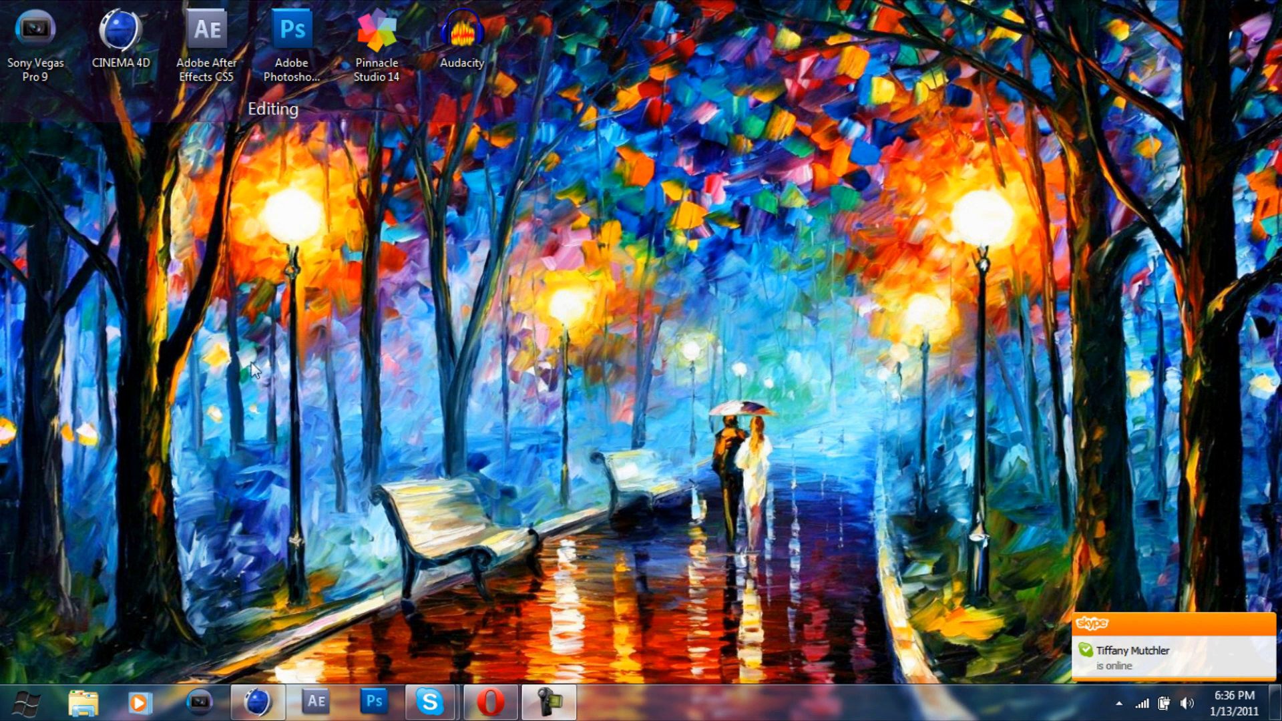
mouse_move(355, 232)
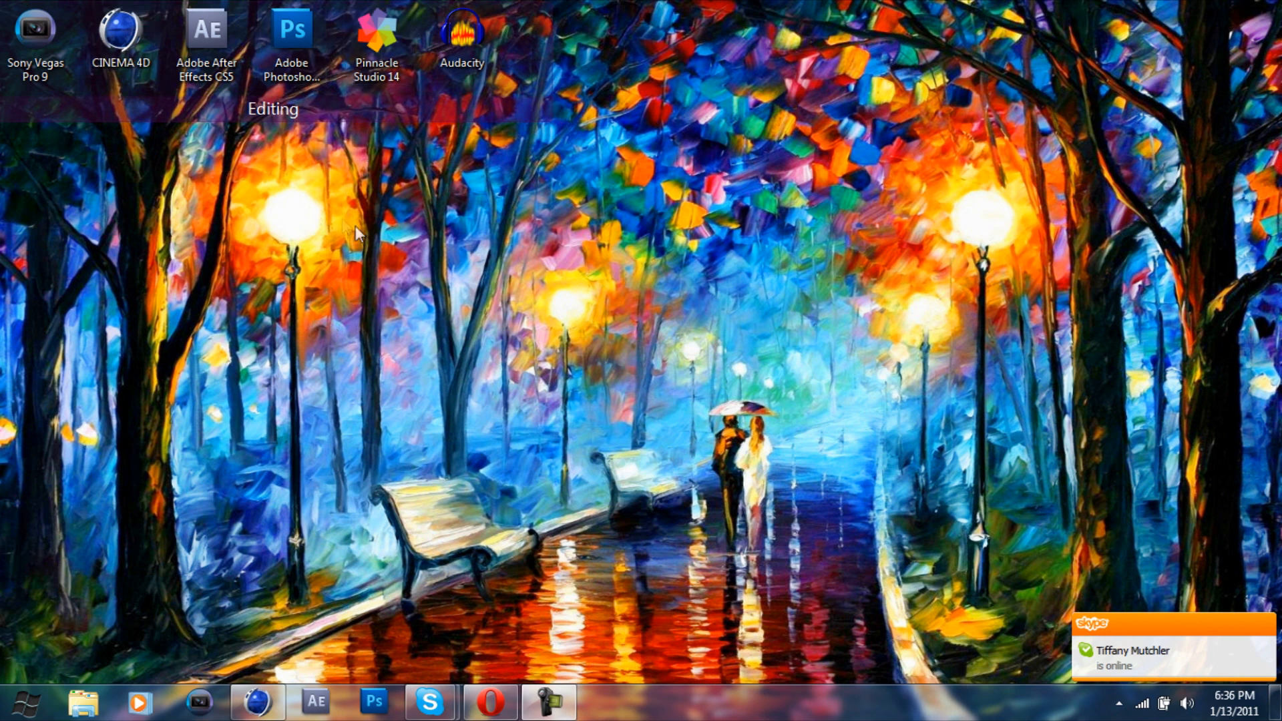
mouse_move(288, 319)
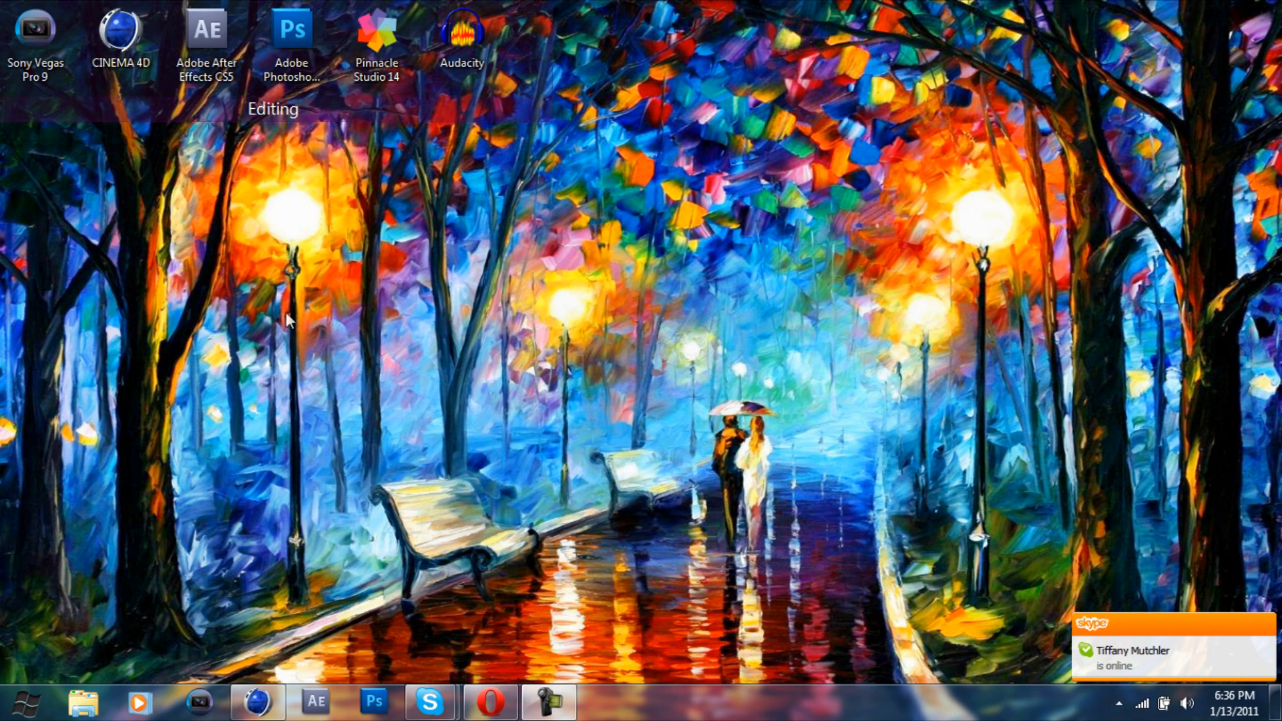
mouse_move(308, 318)
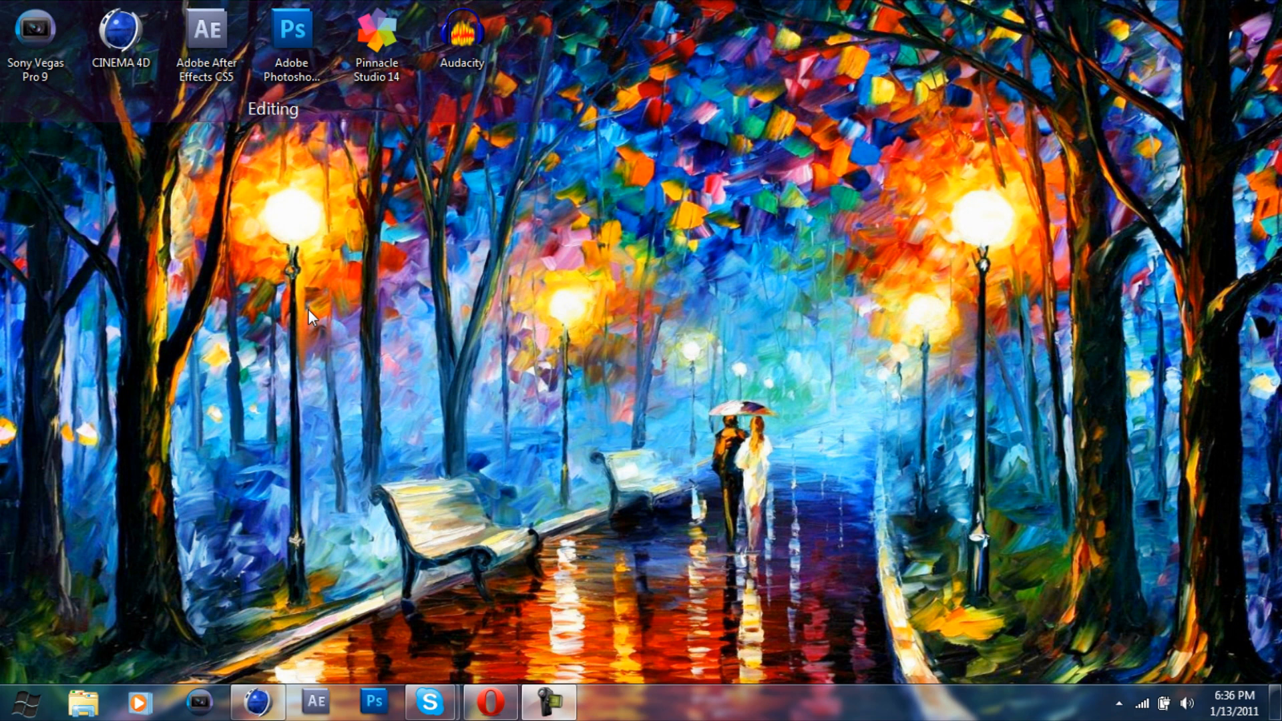
mouse_move(305, 330)
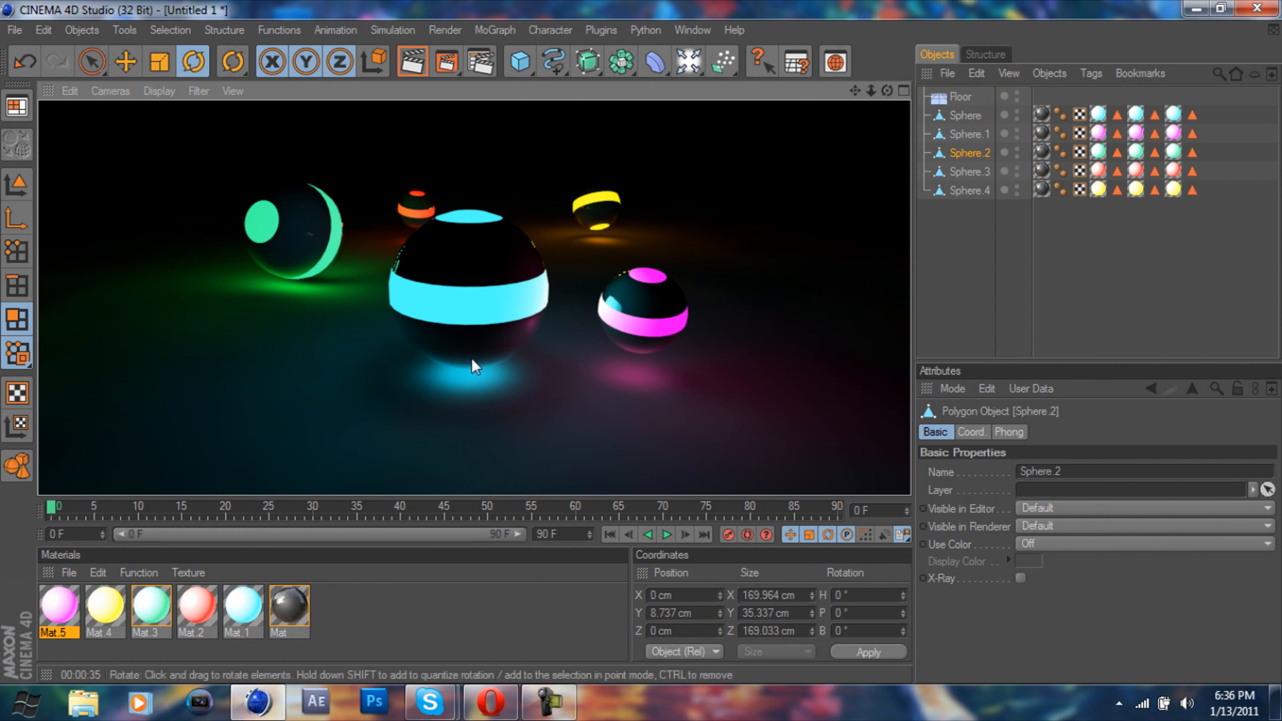
mouse_move(478, 292)
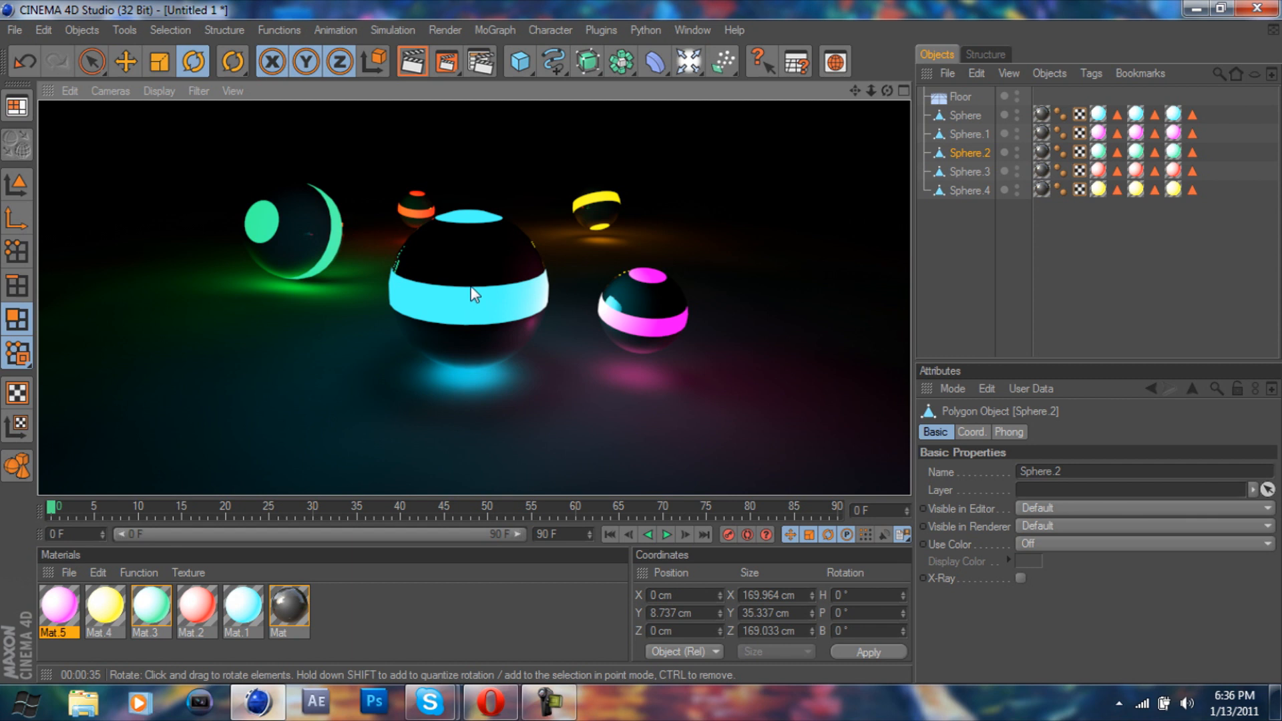
mouse_move(484, 281)
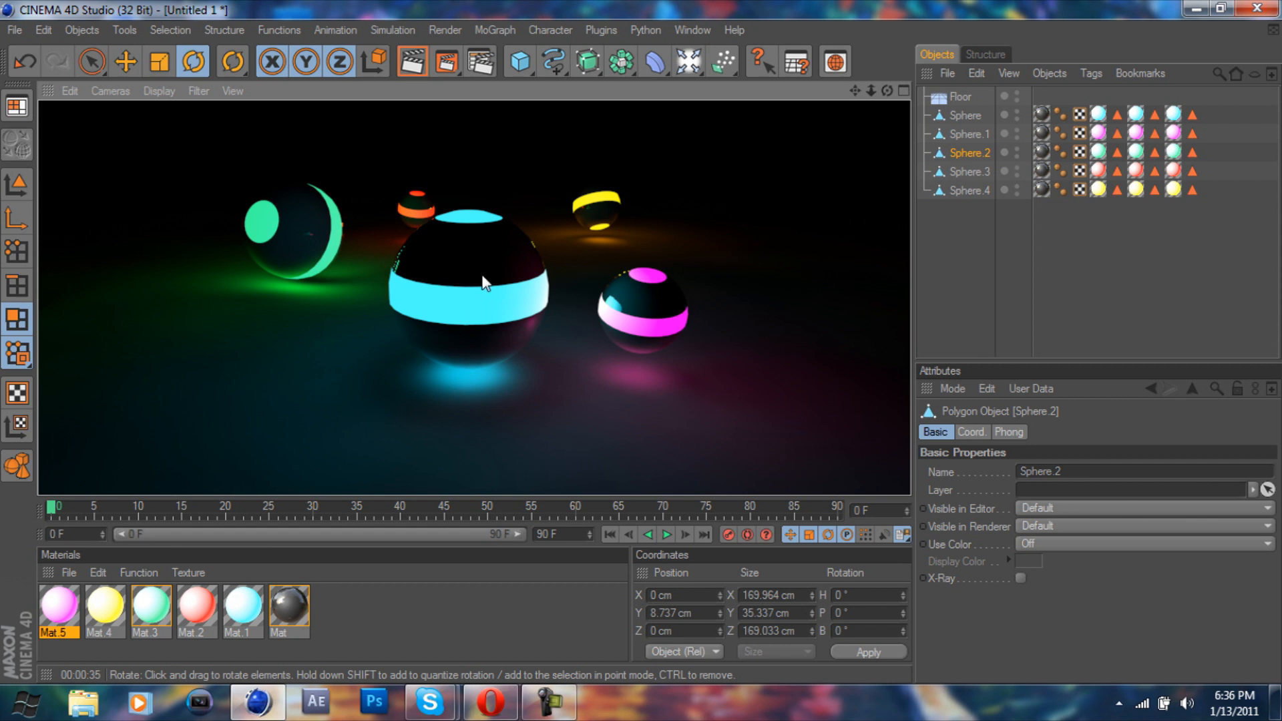
mouse_move(564, 277)
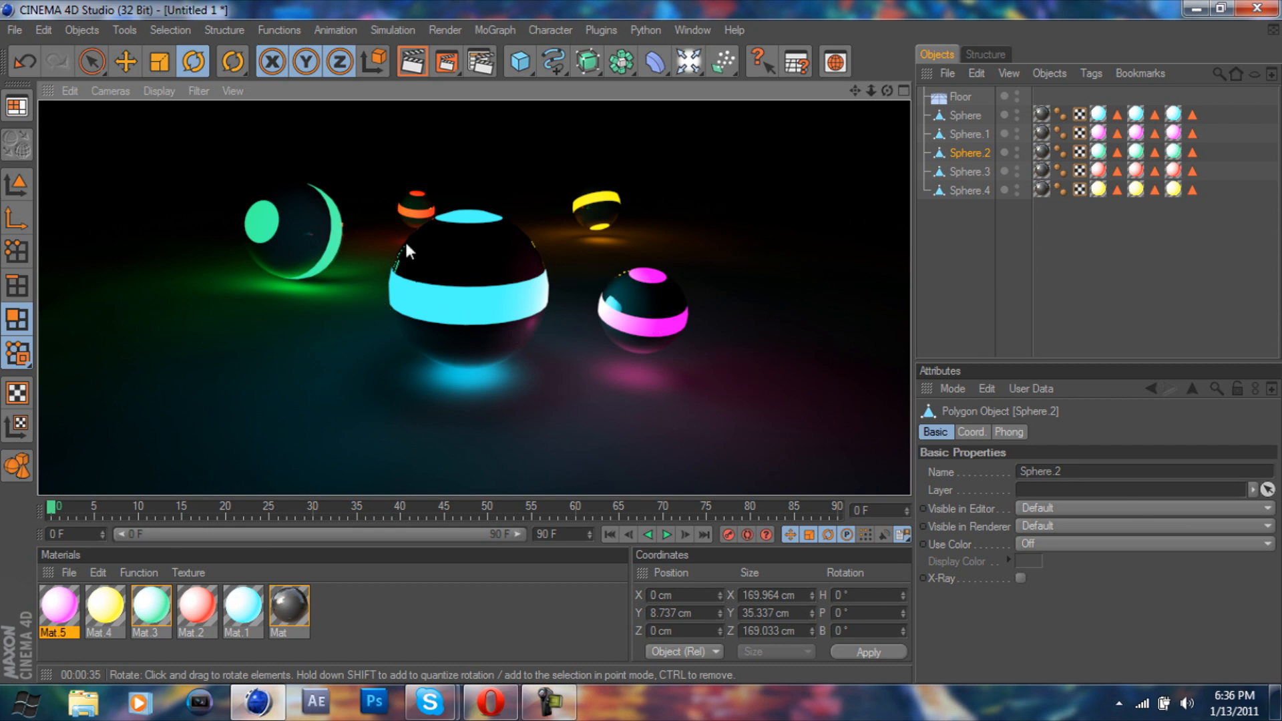
mouse_move(512, 406)
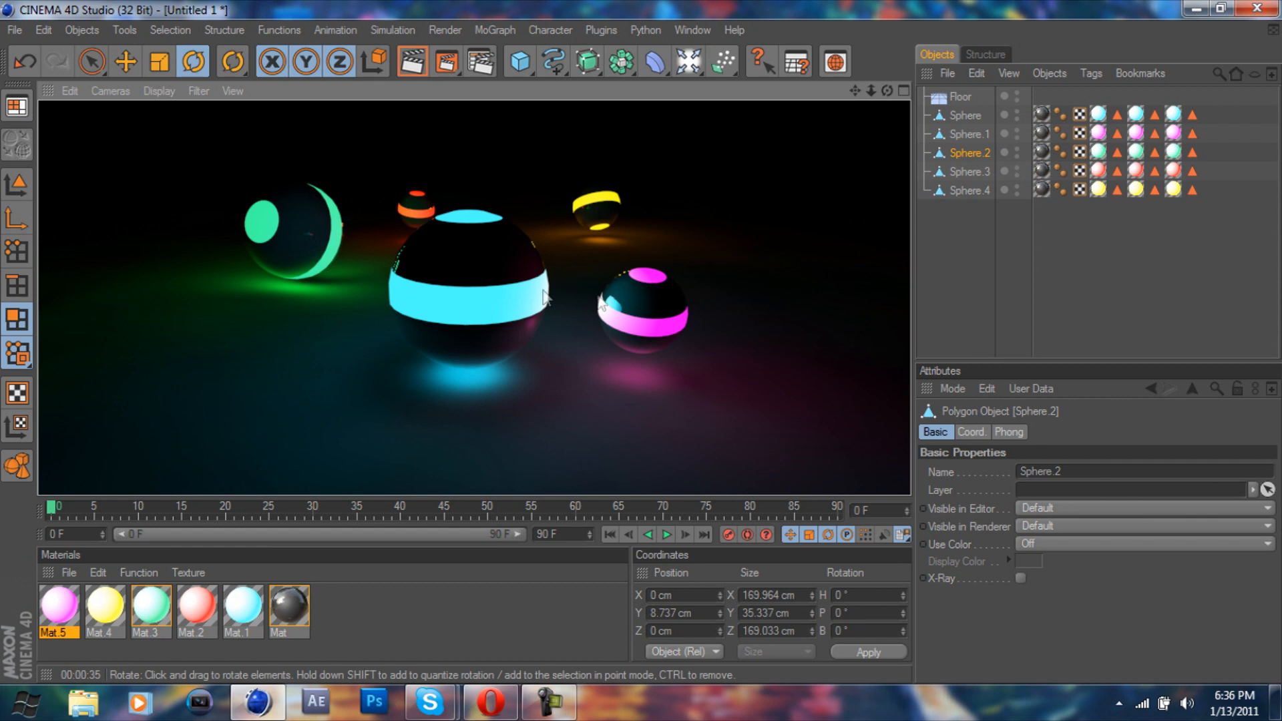
mouse_move(646, 296)
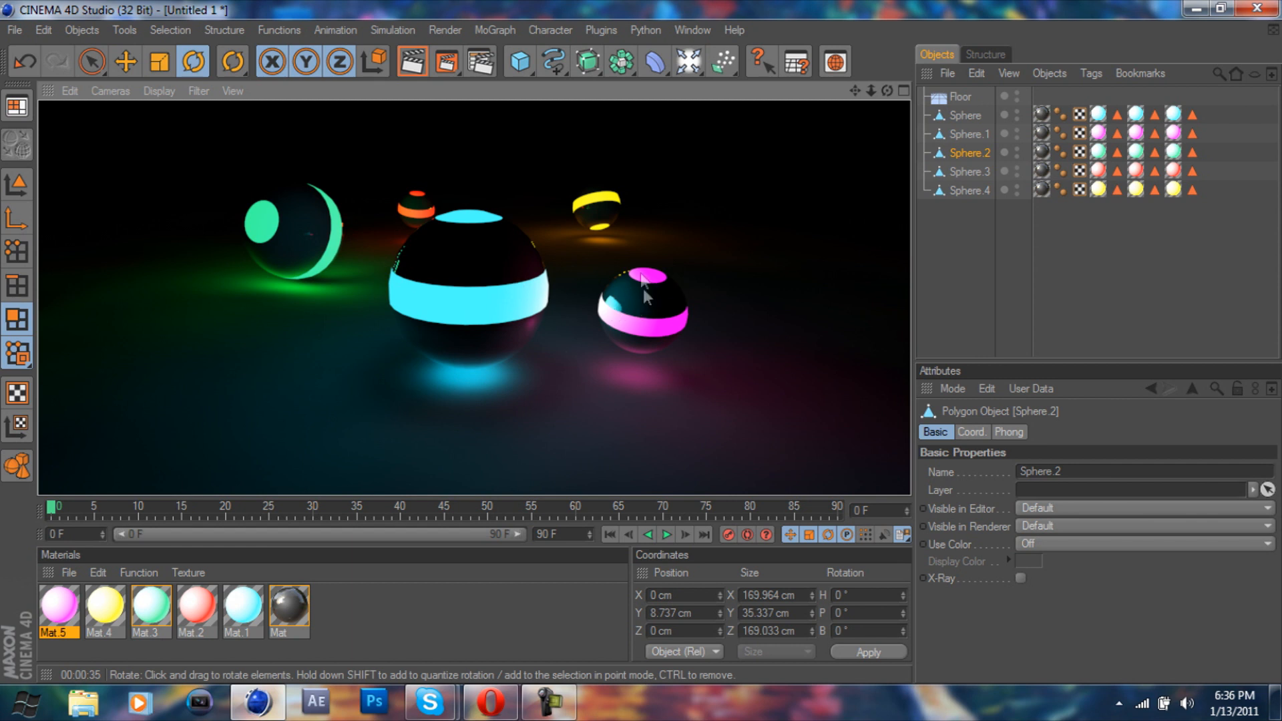
mouse_move(624, 221)
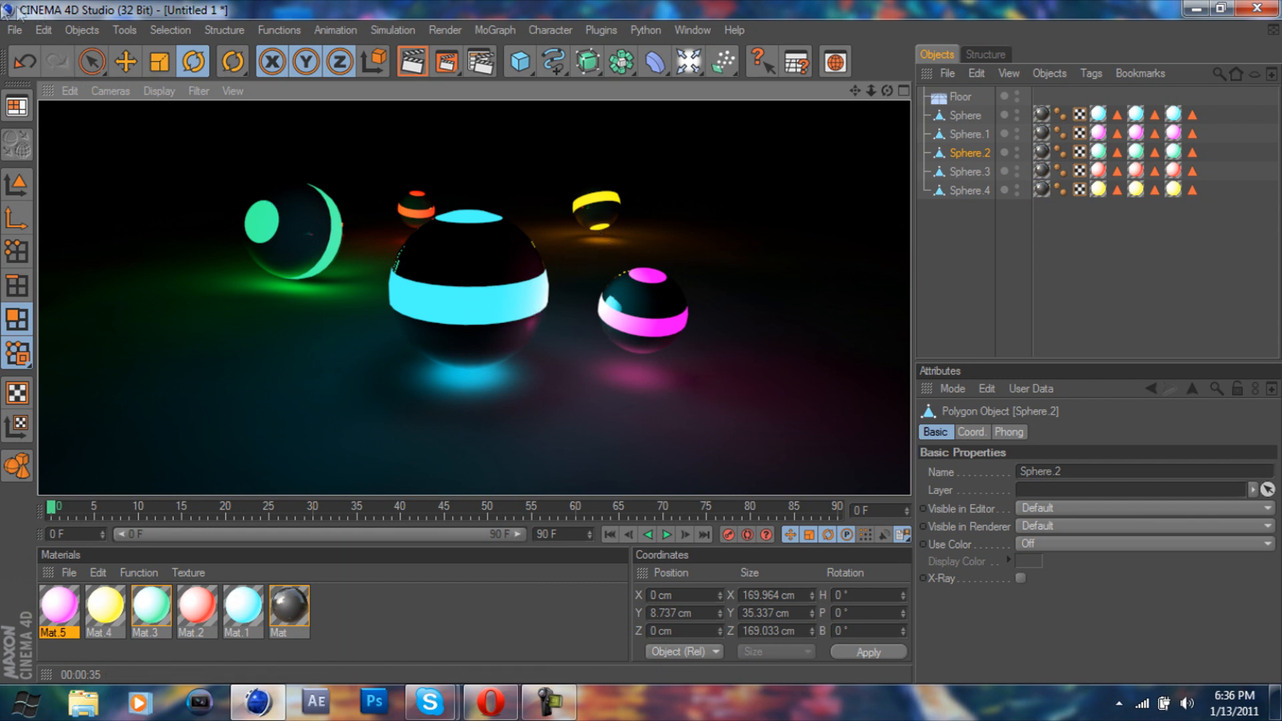
- Start a new empty project and load the HDV 720 (1280×720) render output preset
left_click(13, 31)
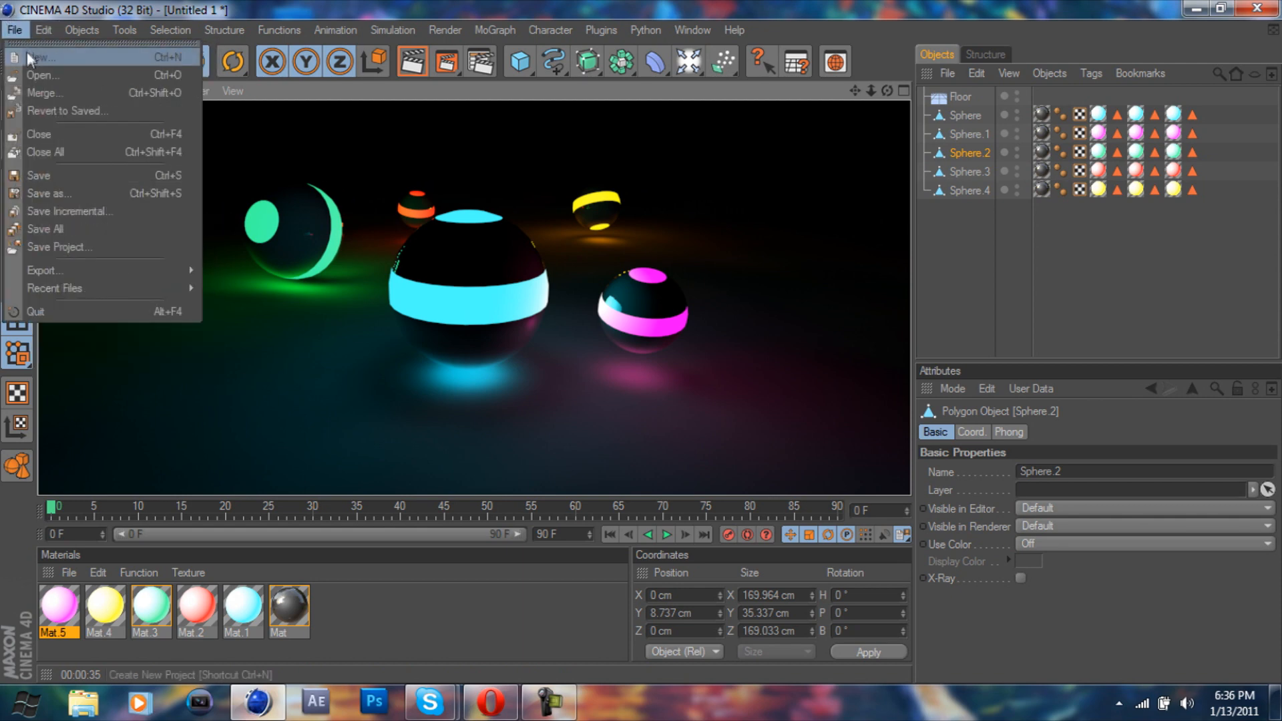
left_click(41, 58)
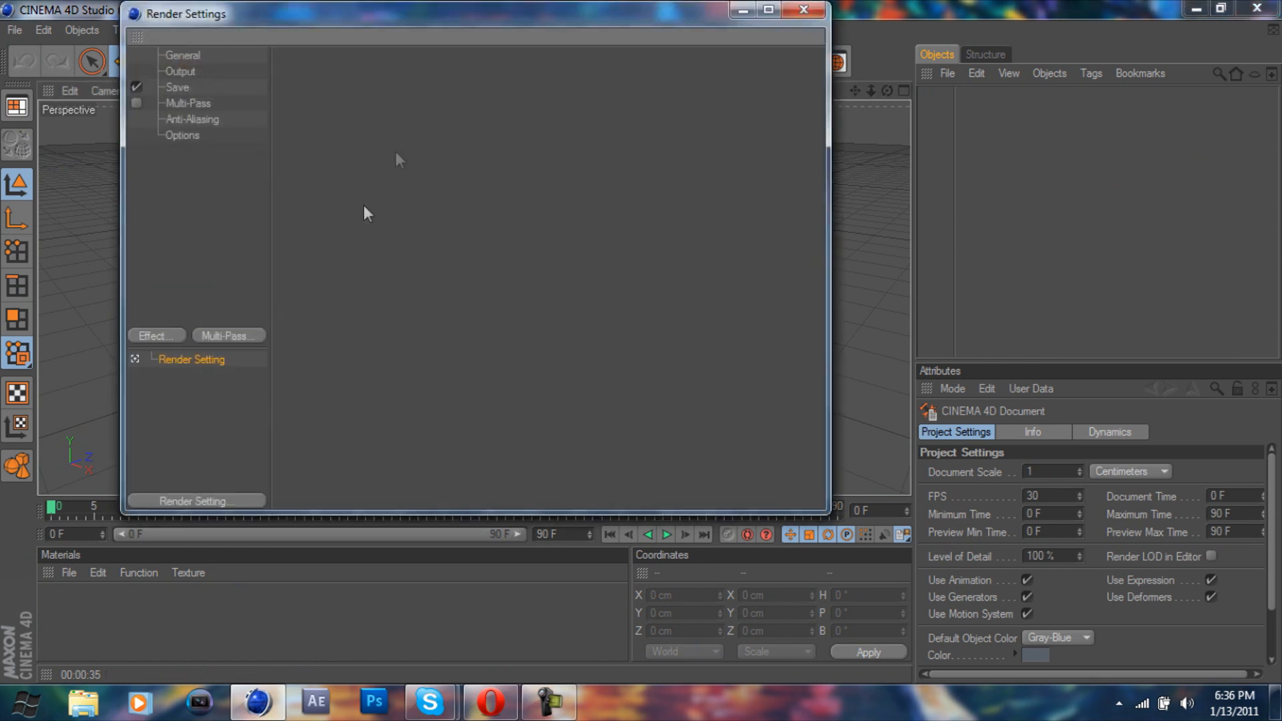
right_click(191, 359)
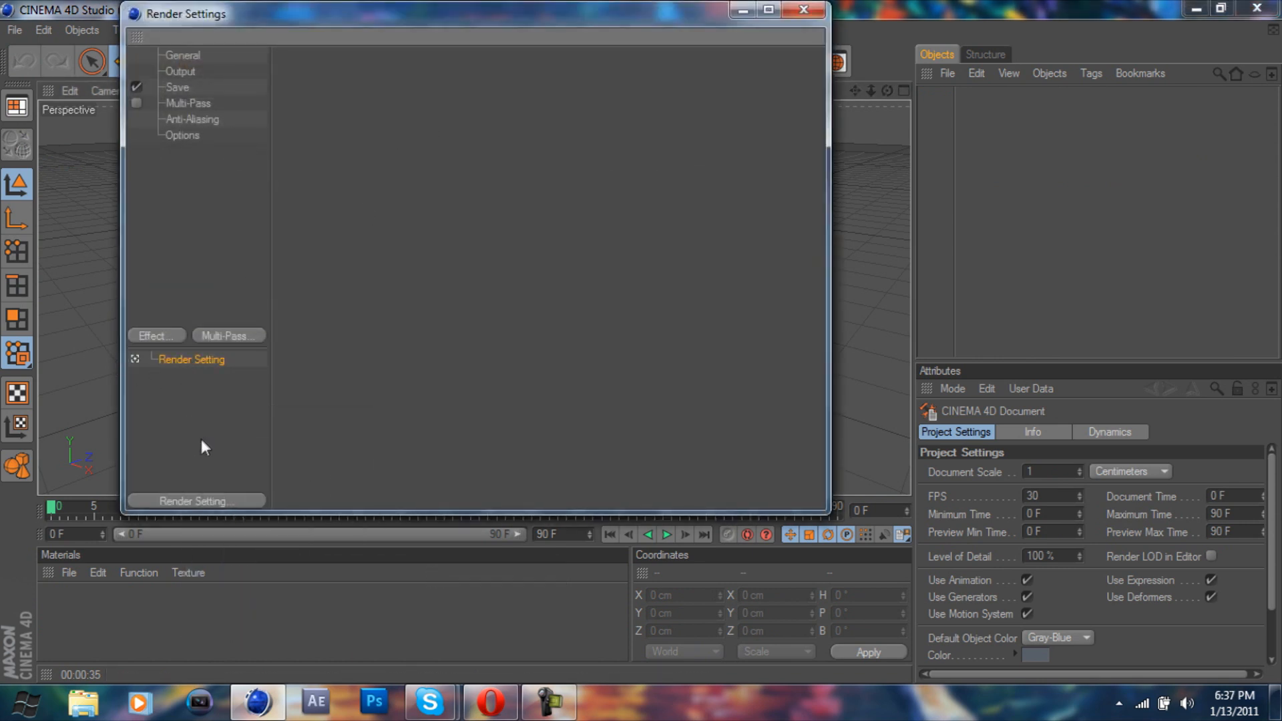
left_click(181, 71)
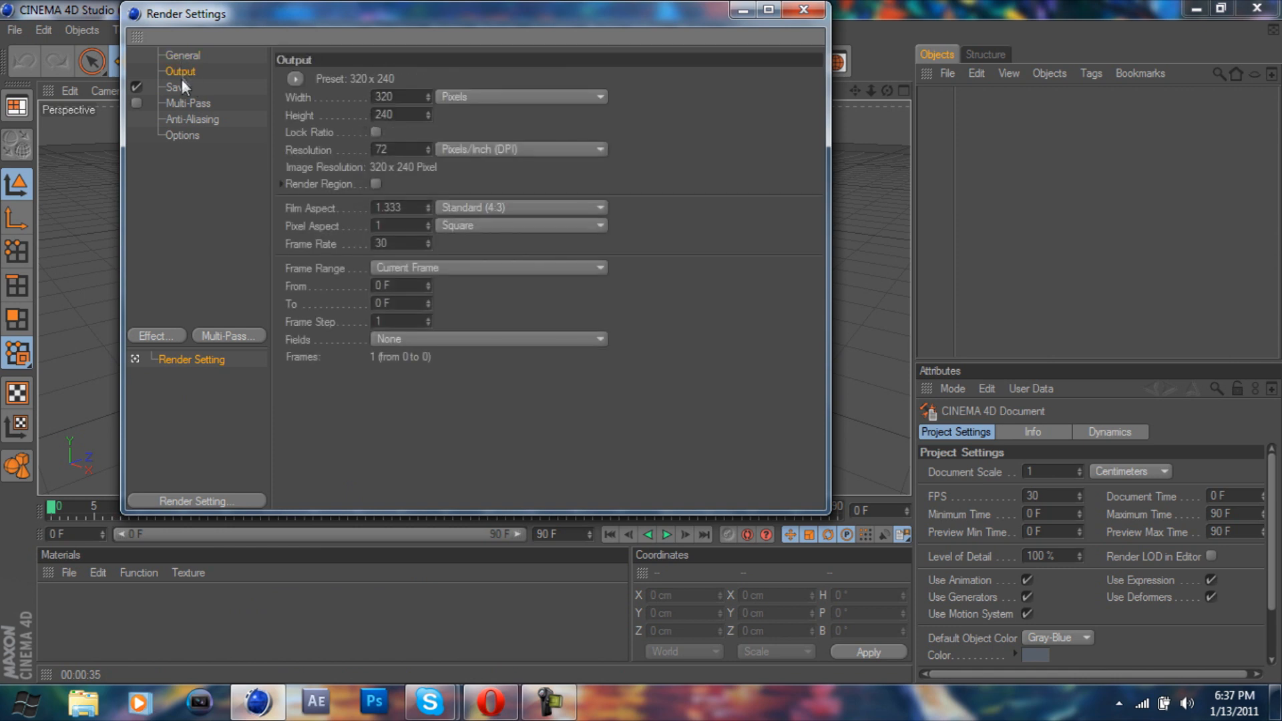
right_click(191, 359)
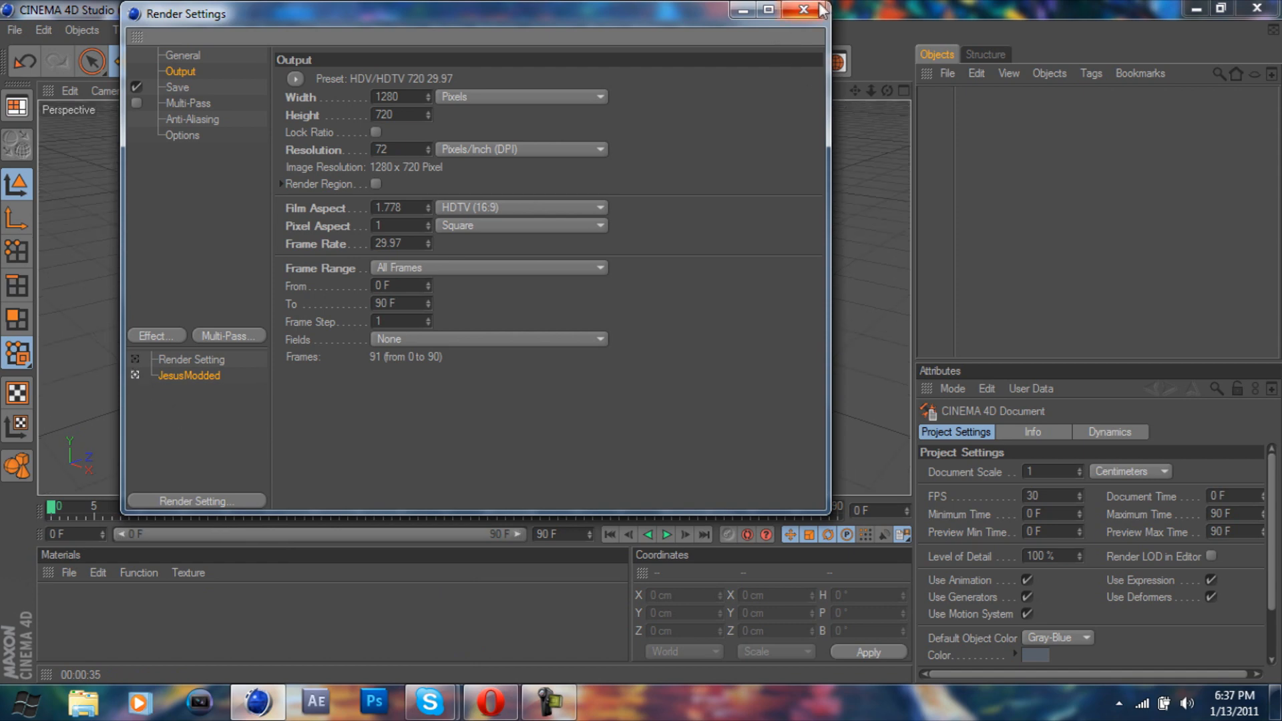
left_click(803, 11)
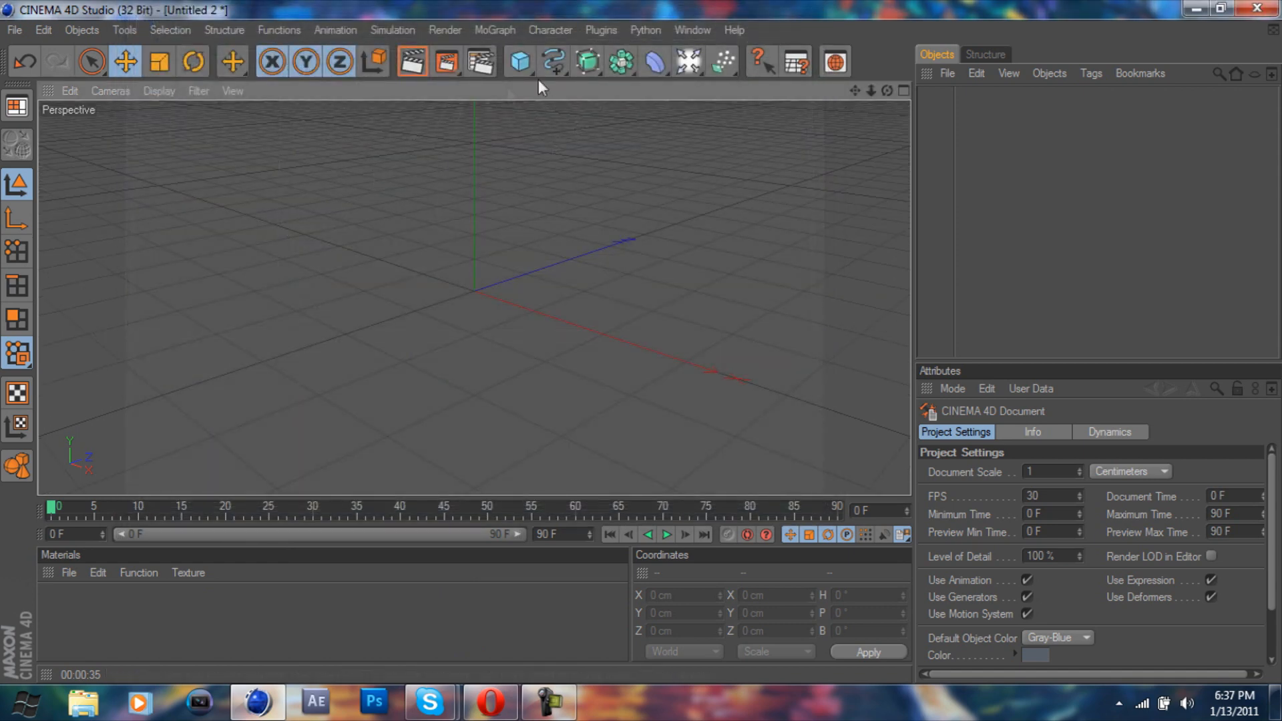
- Add the Global Illumination effect and switch off irradiance cache Auto Save
left_click(480, 63)
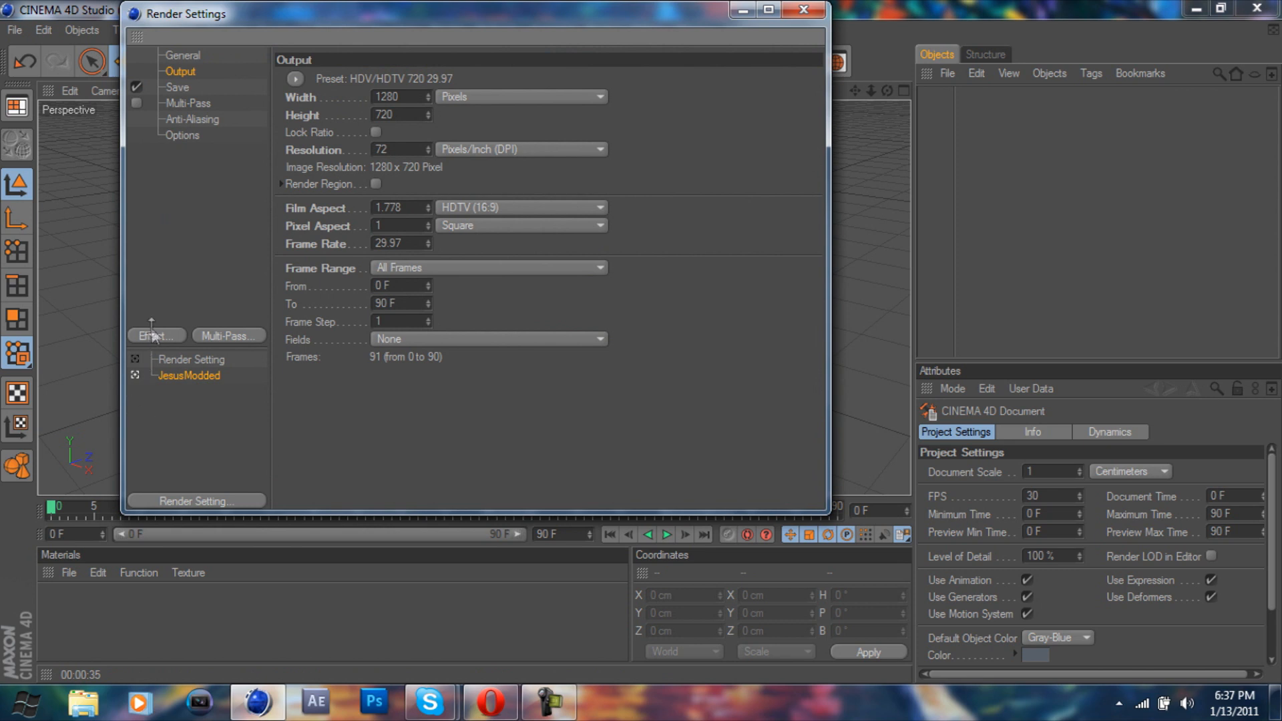
left_click(156, 335)
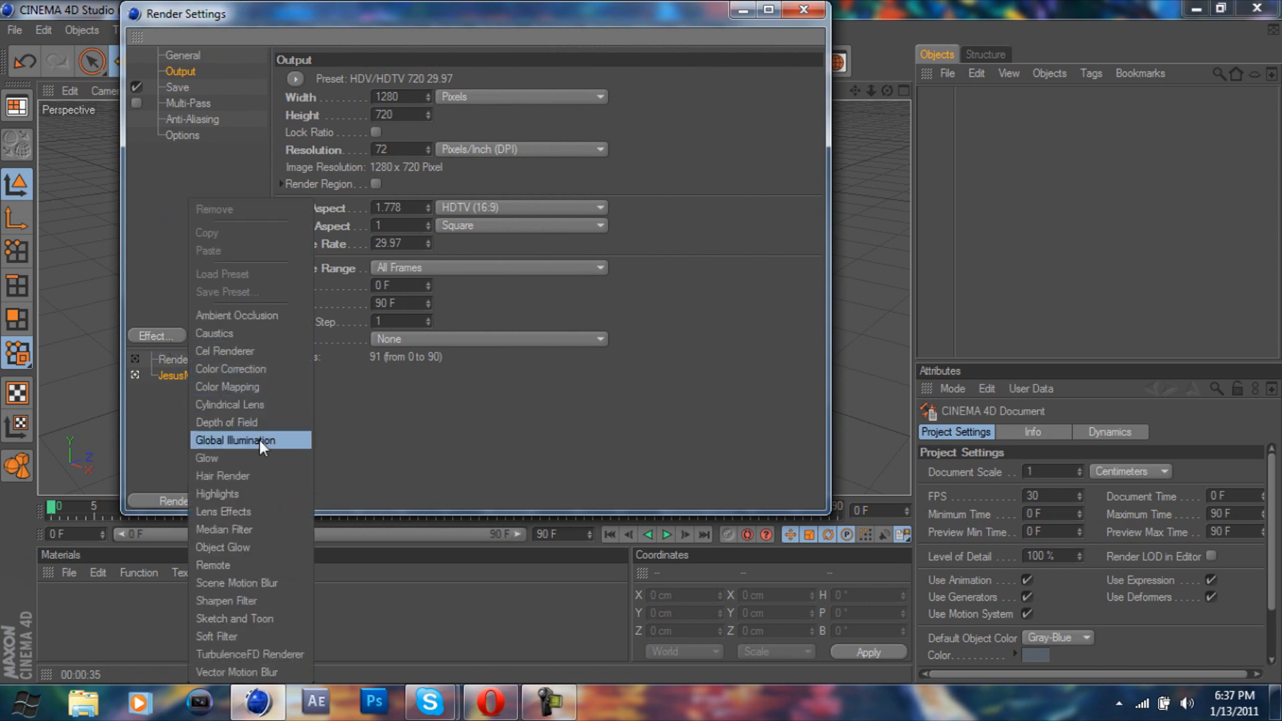
left_click(235, 439)
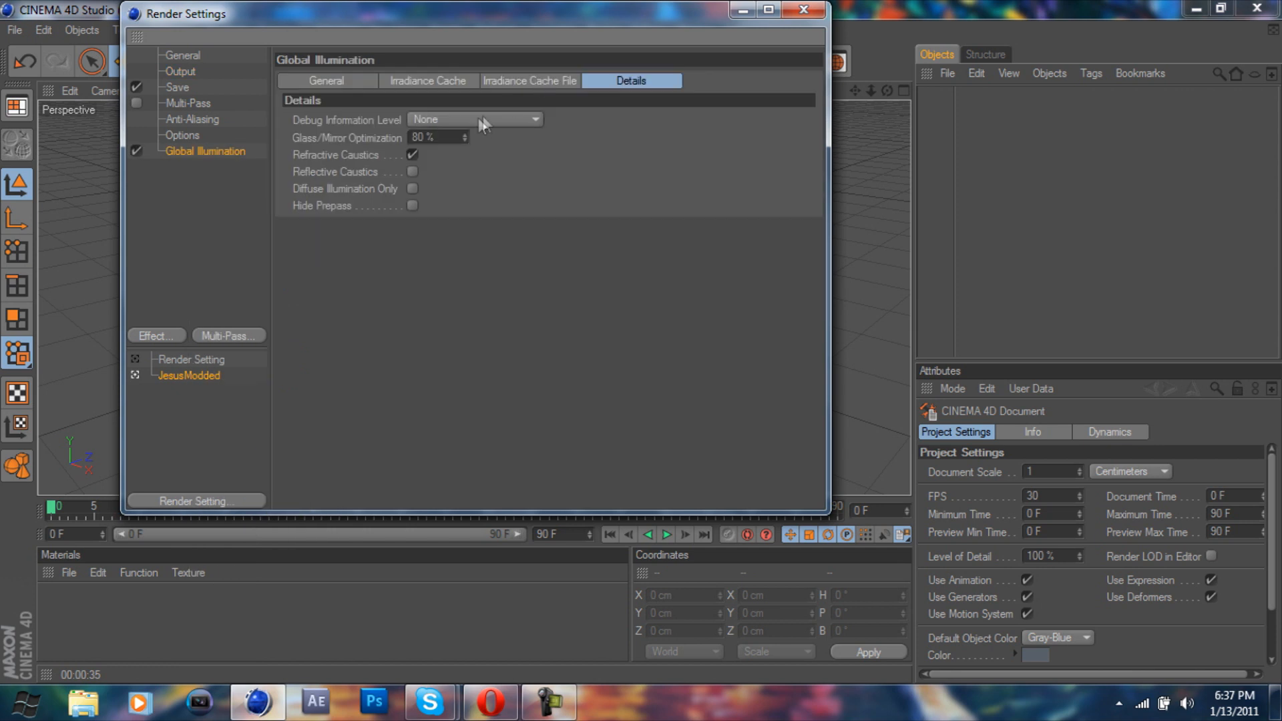
left_click(529, 80)
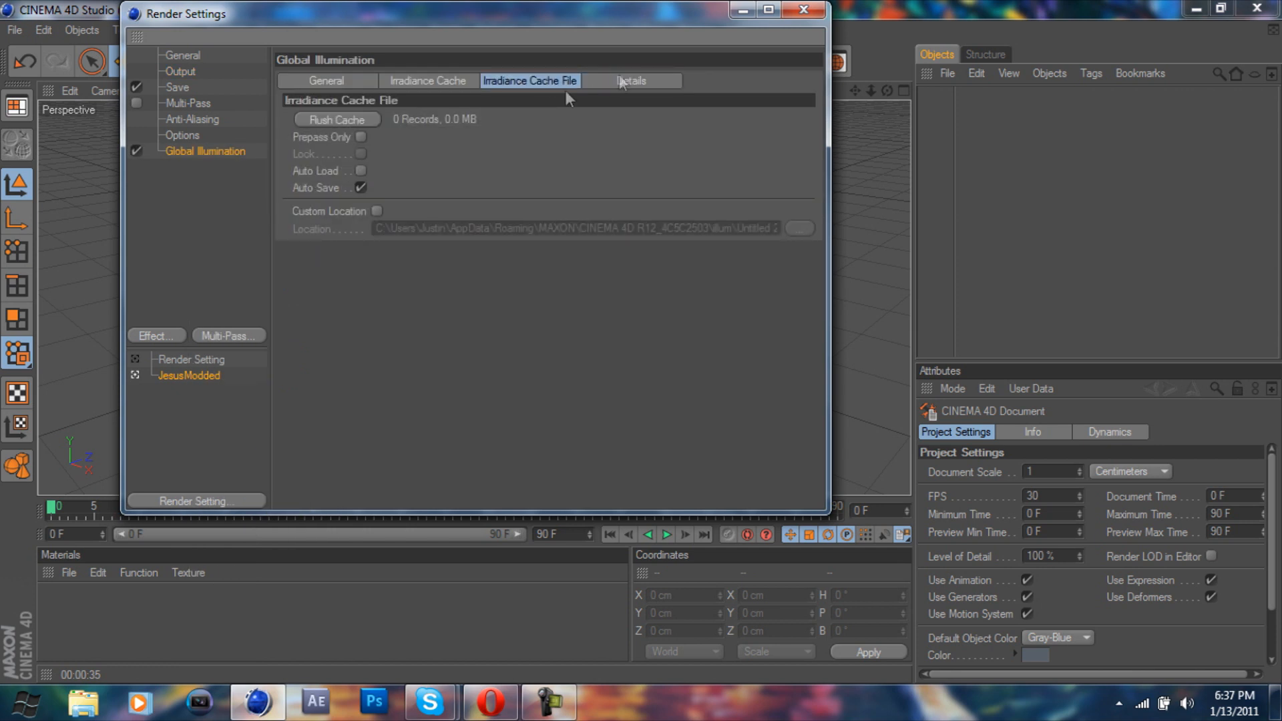
mouse_move(569, 96)
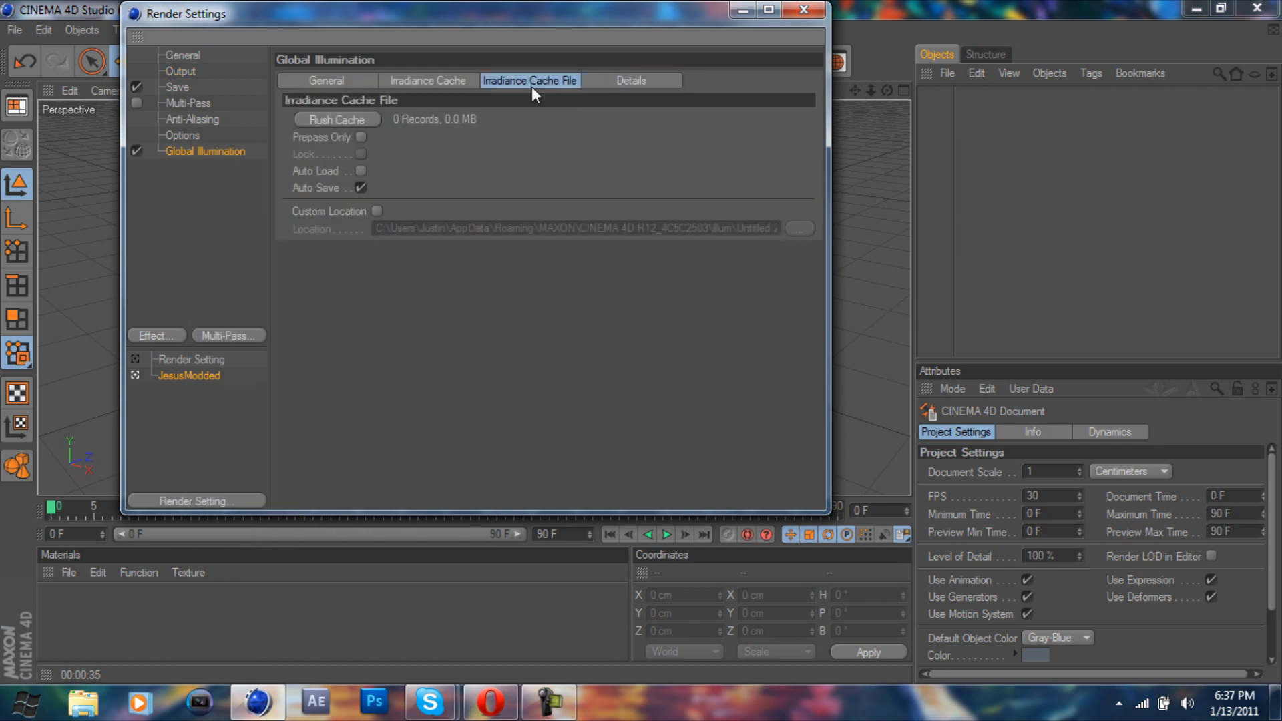
left_click(359, 187)
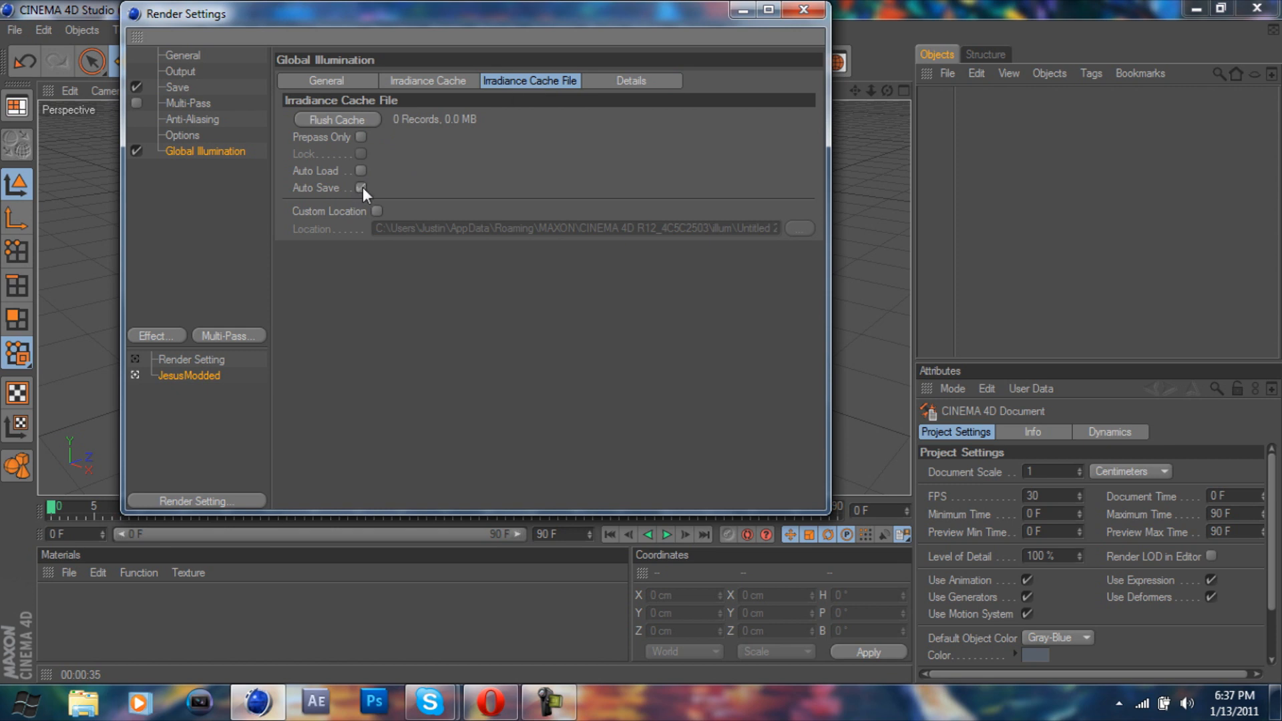
left_click(359, 188)
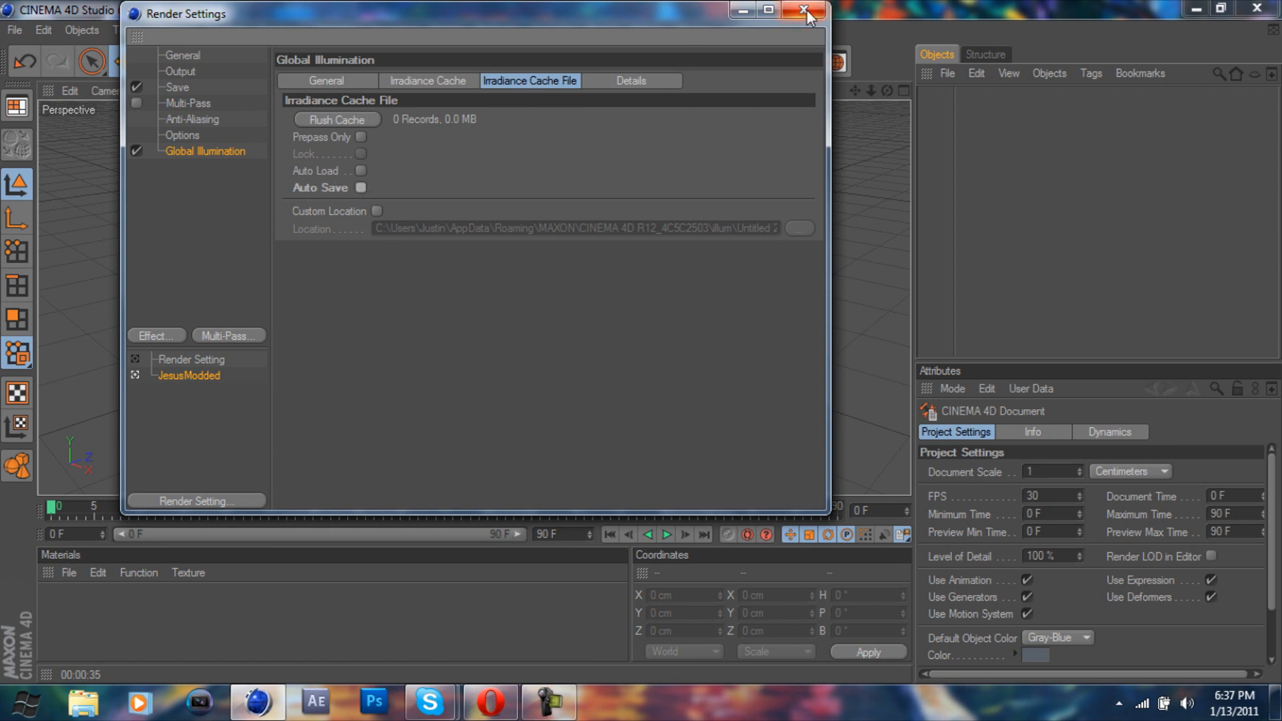
left_click(804, 10)
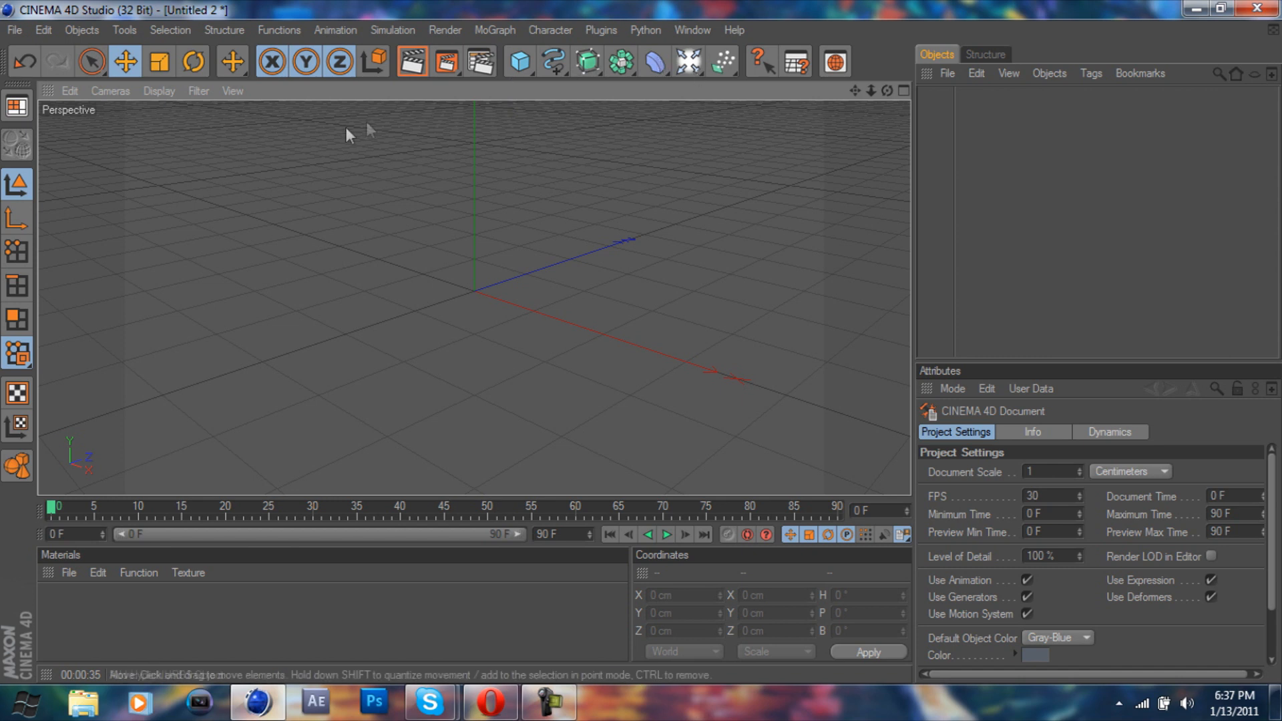
- Add a Sphere primitive, raise it above the floor grid and set its Segments to 30
left_click(519, 62)
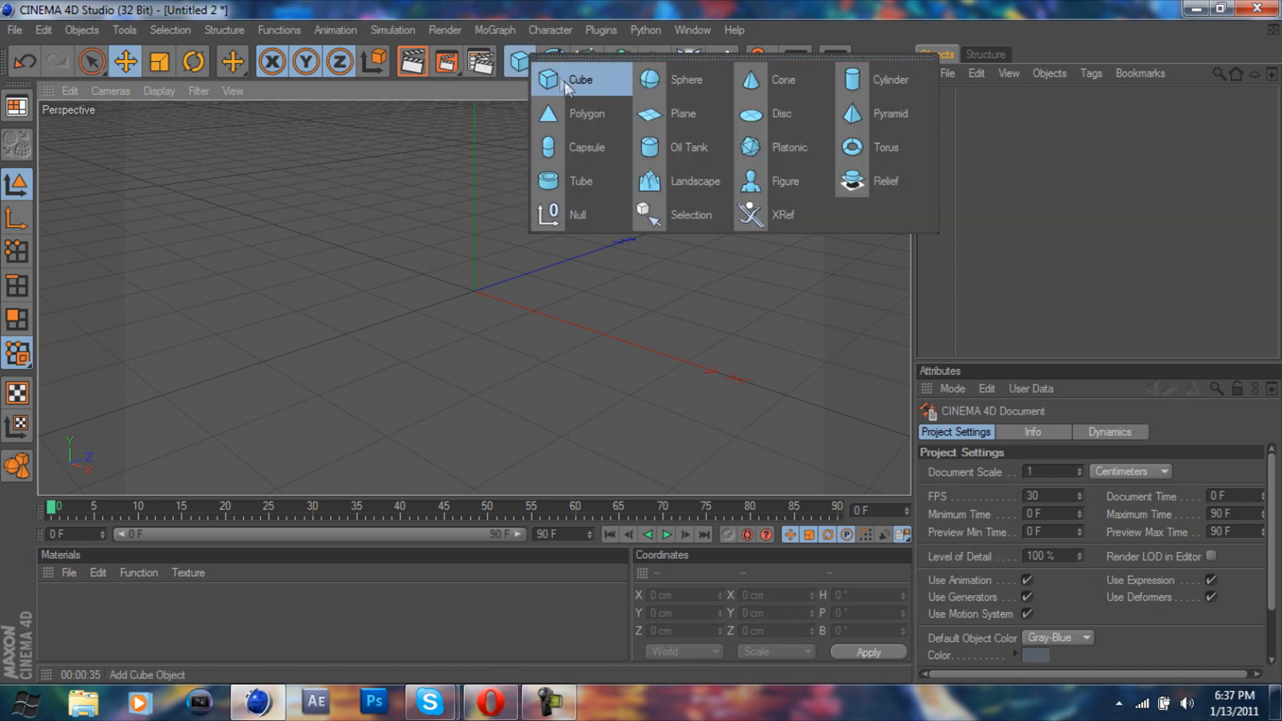
left_click(686, 79)
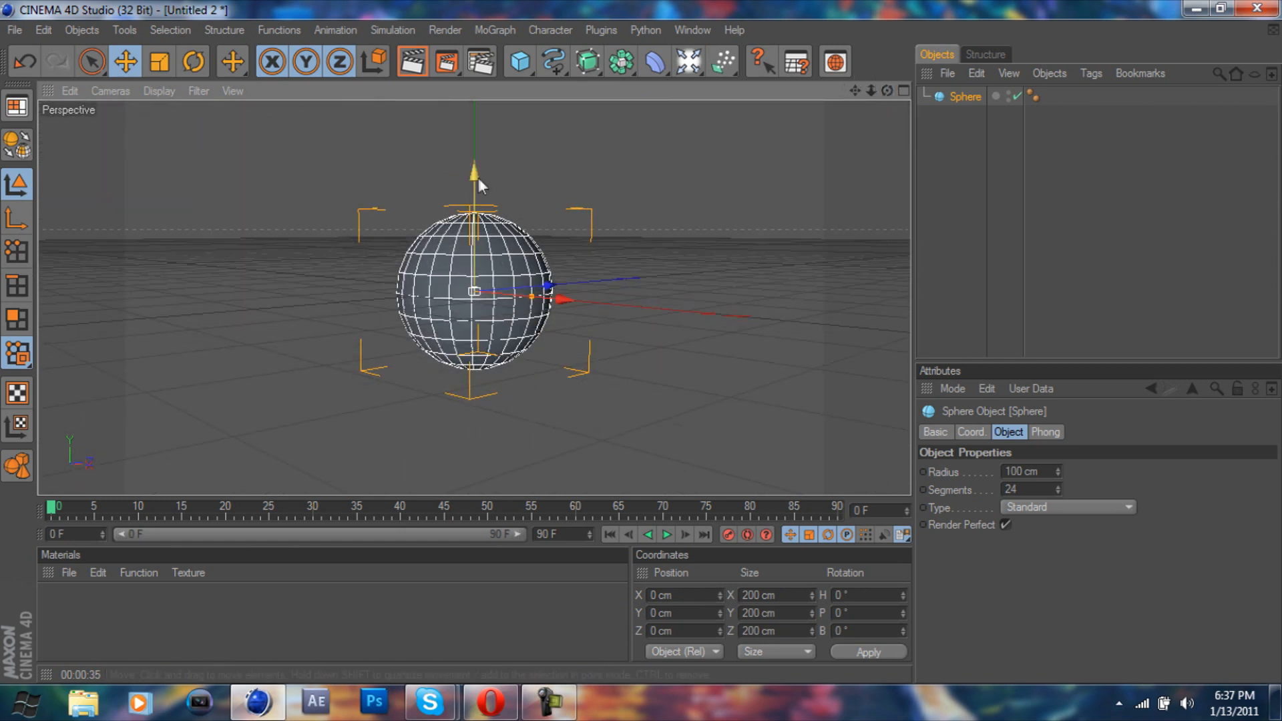
left_click_drag(474, 173, 474, 93)
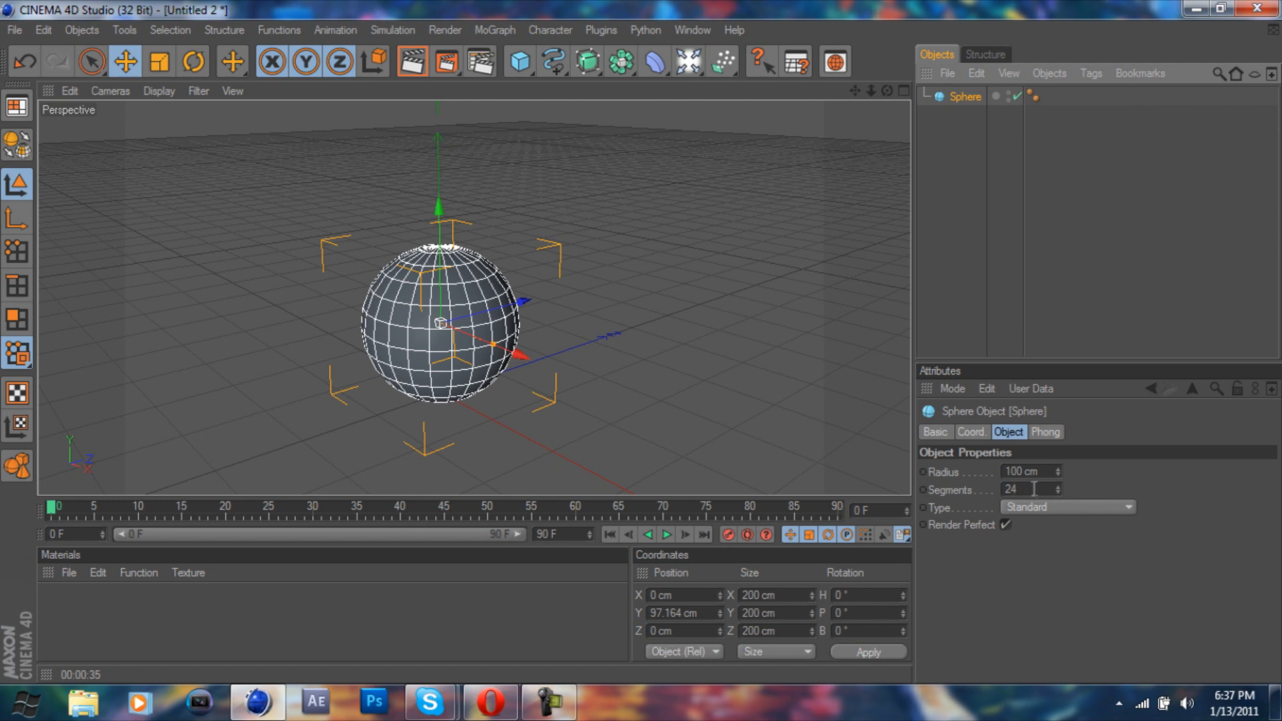
left_click(1022, 489)
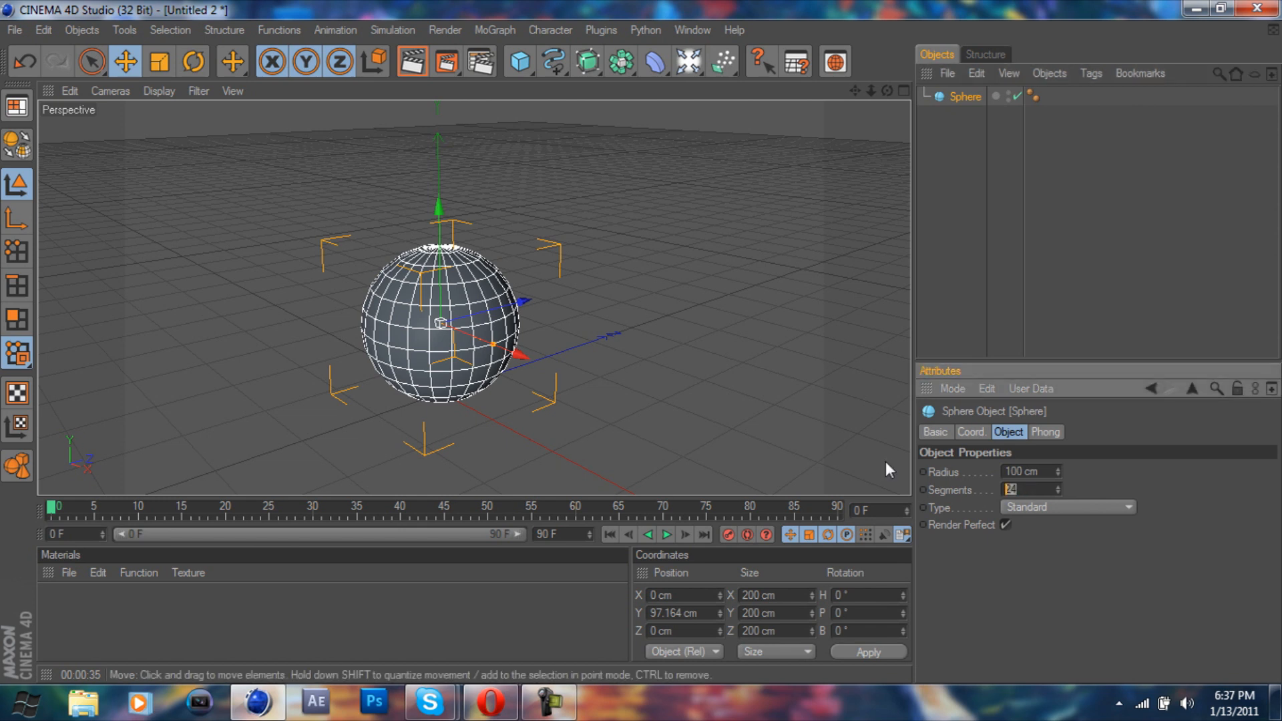
type("30")
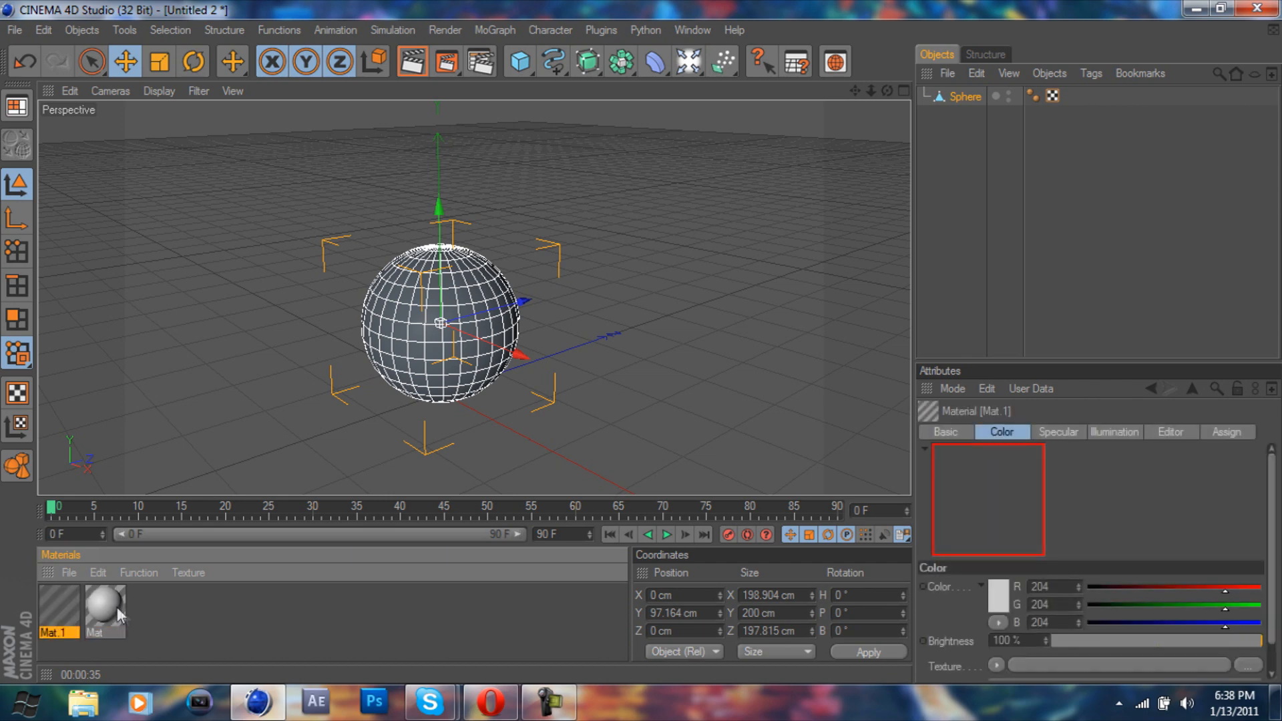
- Give Mat a near-black colour (32/30/30) at 300% brightness
double_click(103, 605)
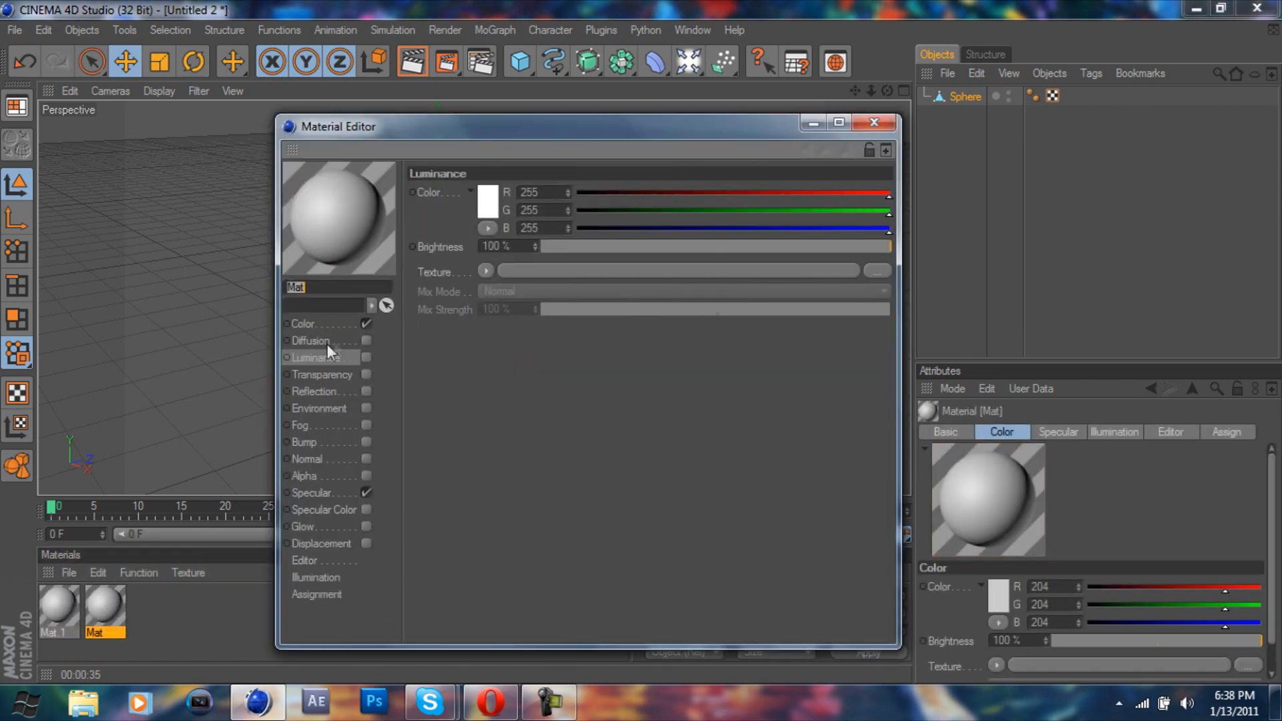
left_click(303, 323)
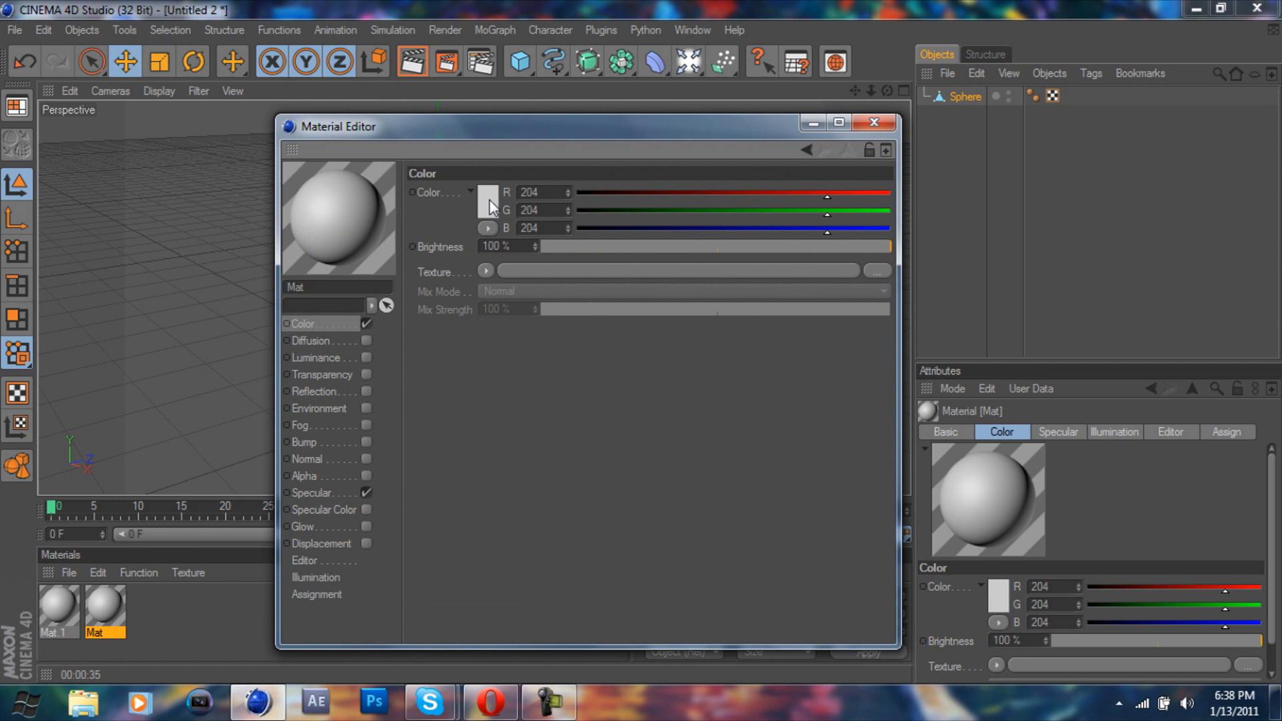
left_click(487, 196)
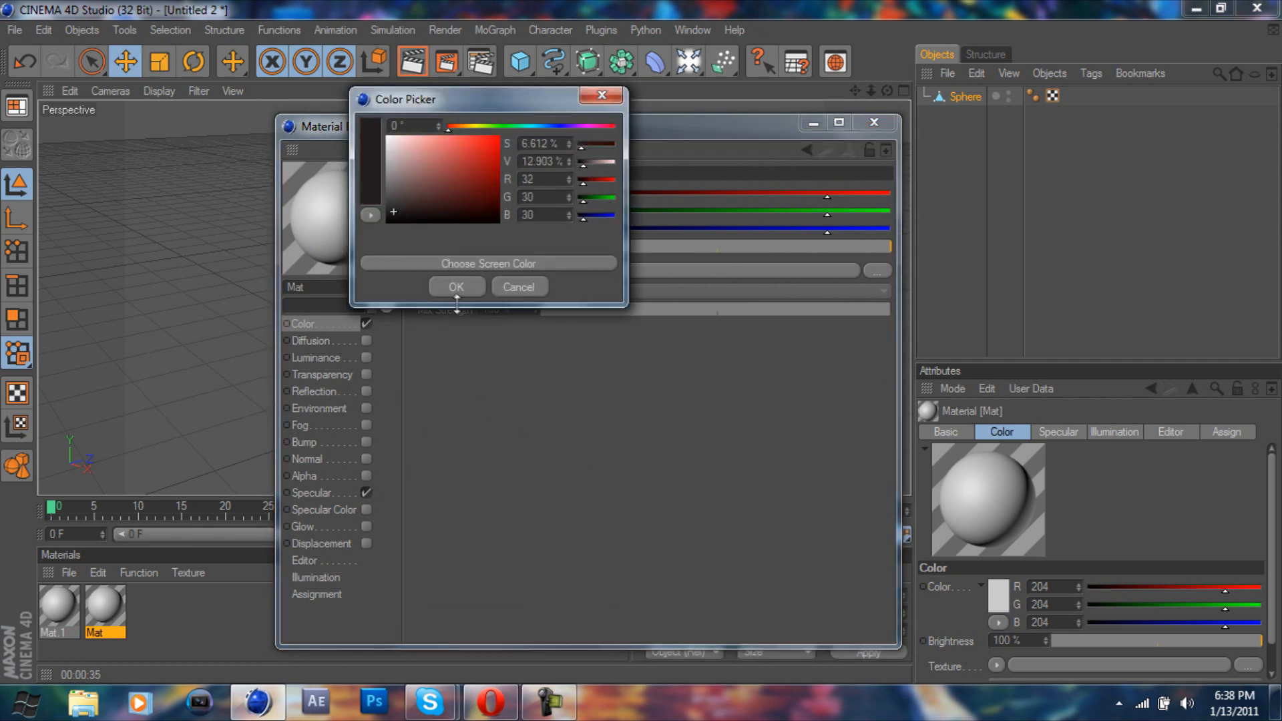
left_click(456, 288)
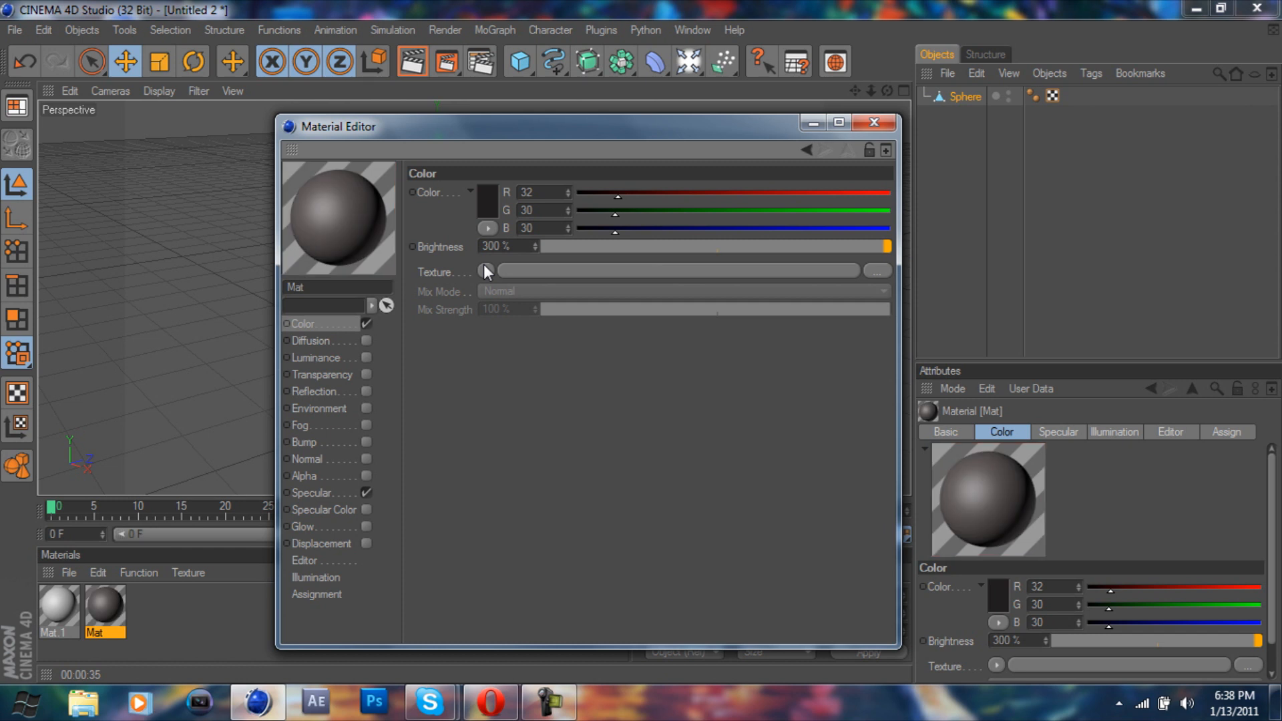
left_click(314, 357)
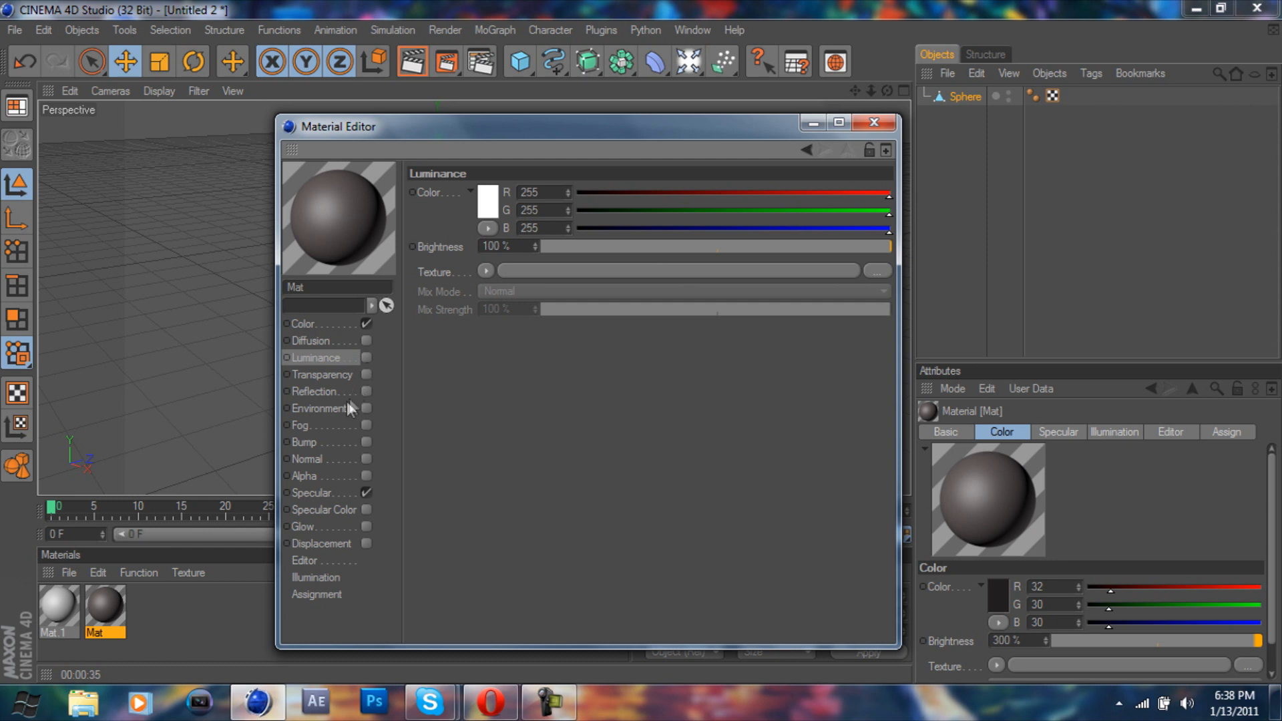
- Enable Reflection driven by a Fresnel shader and apply the material to the sphere
left_click(315, 391)
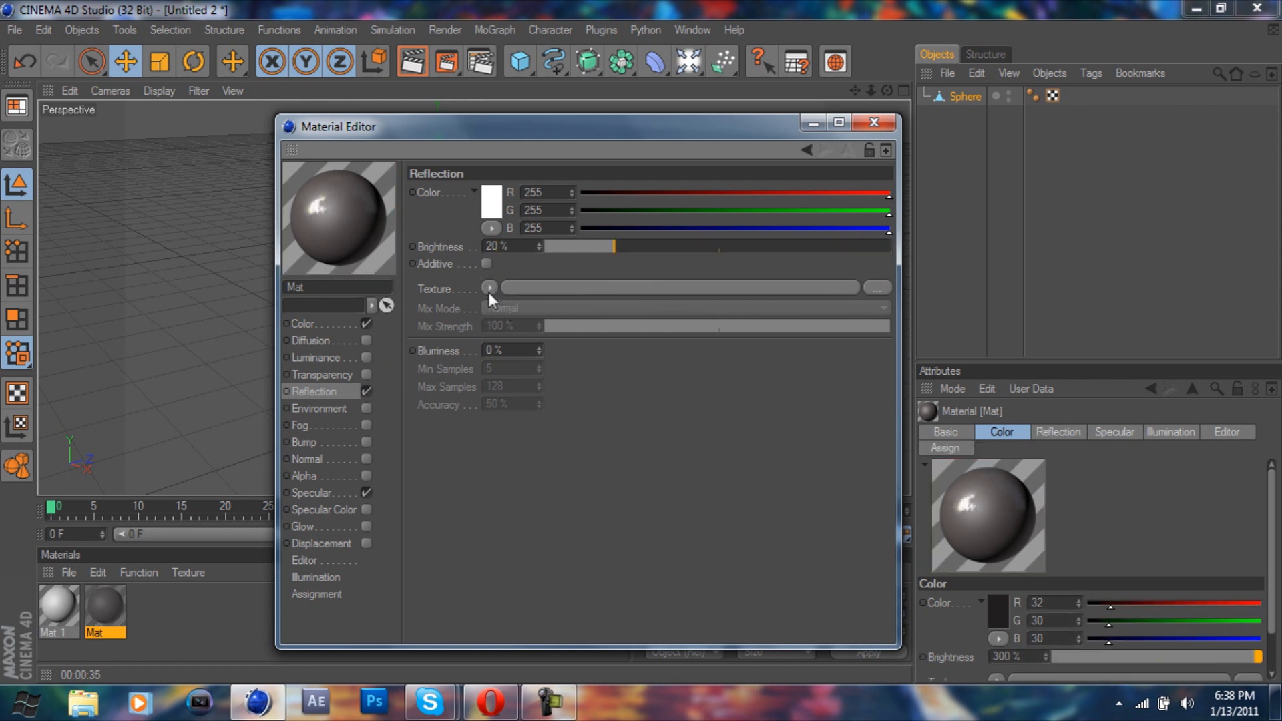
left_click(490, 289)
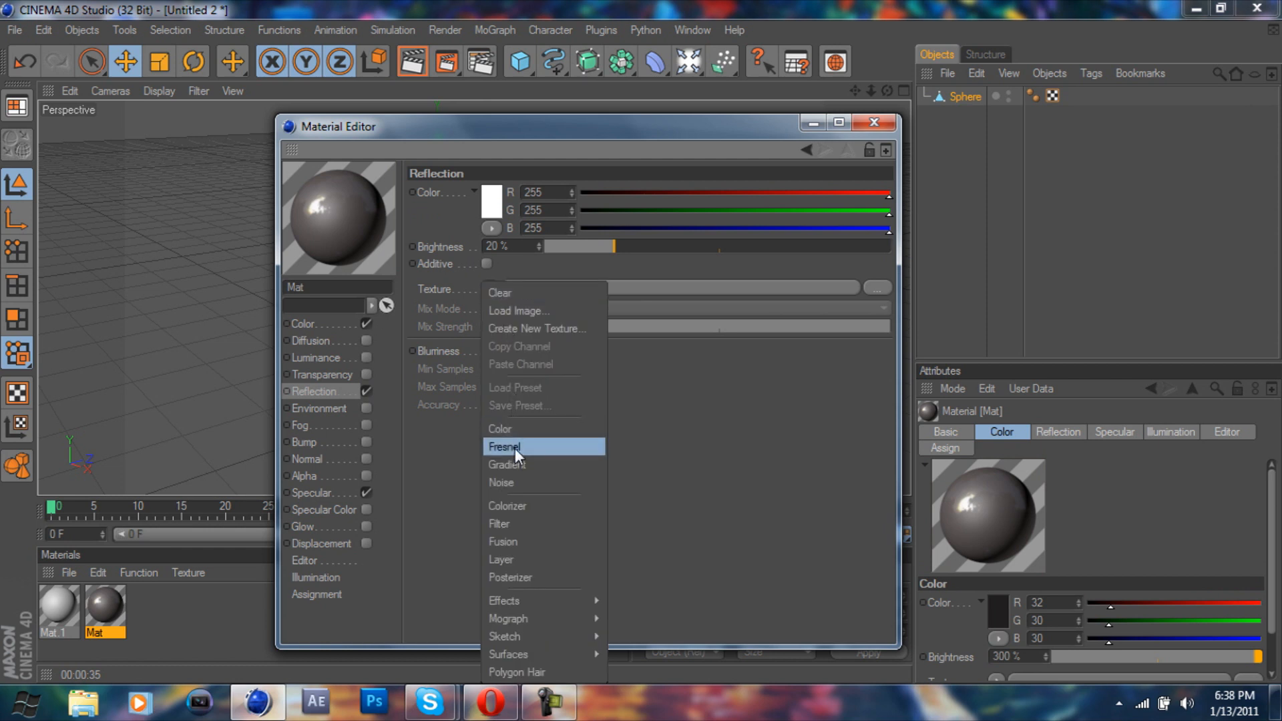
left_click(504, 446)
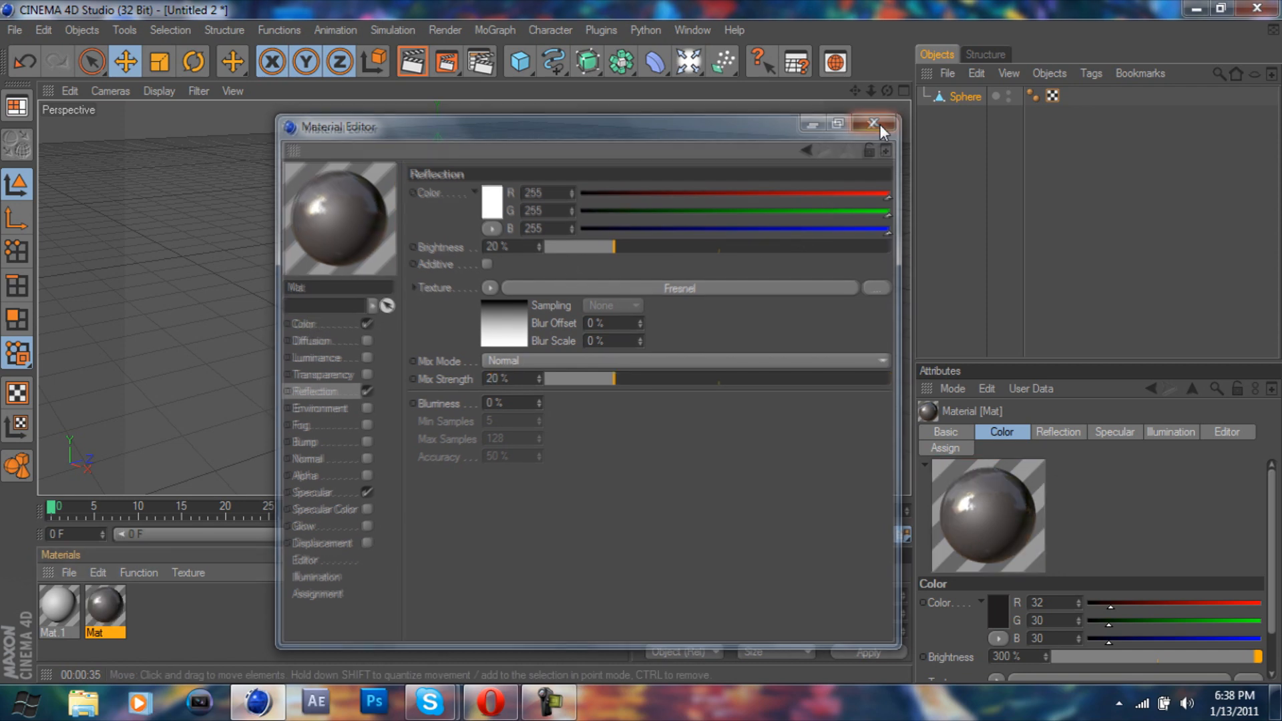
left_click(874, 125)
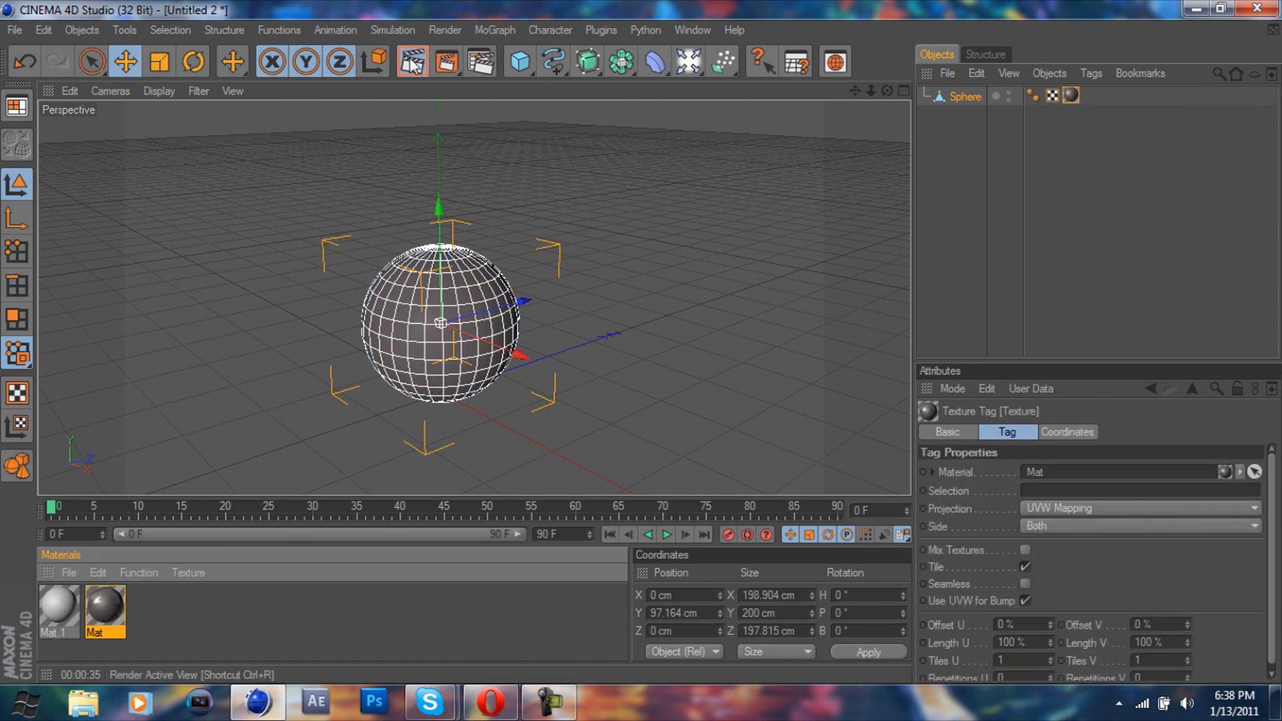
left_click(413, 63)
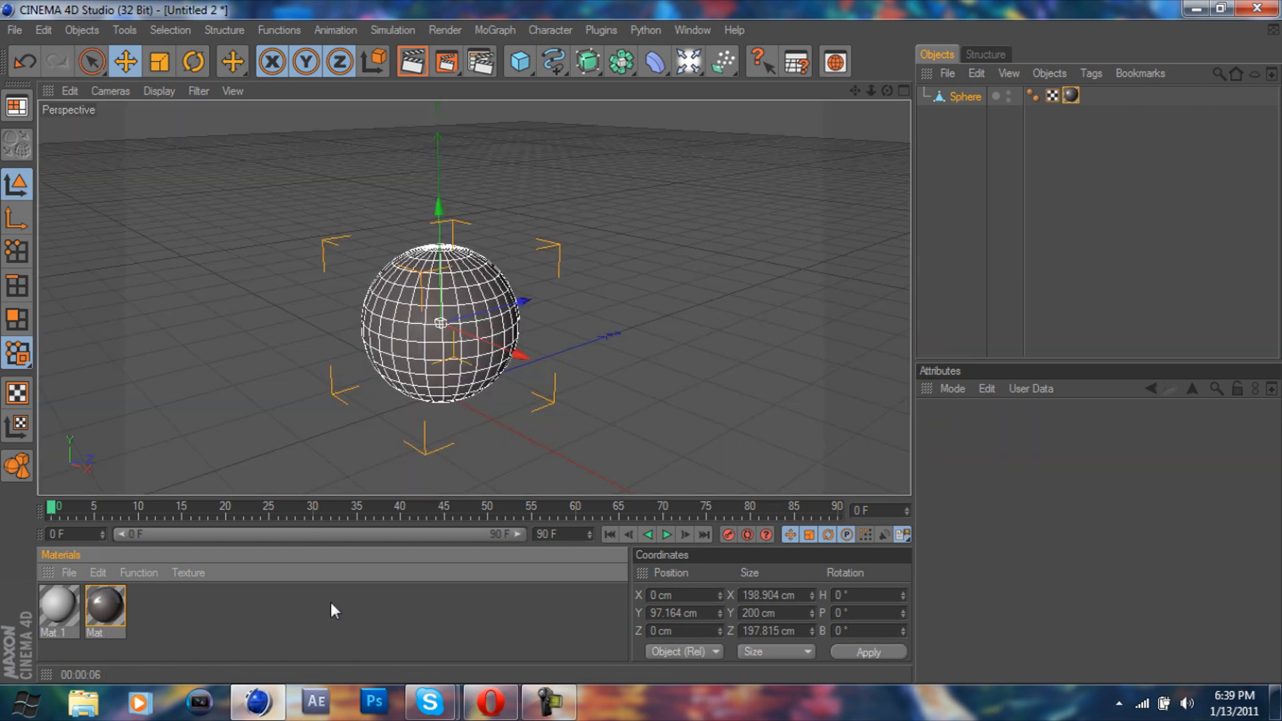
- Set Mat.1 to pure white colour with cyan luminance (13/235/228)
left_click(58, 609)
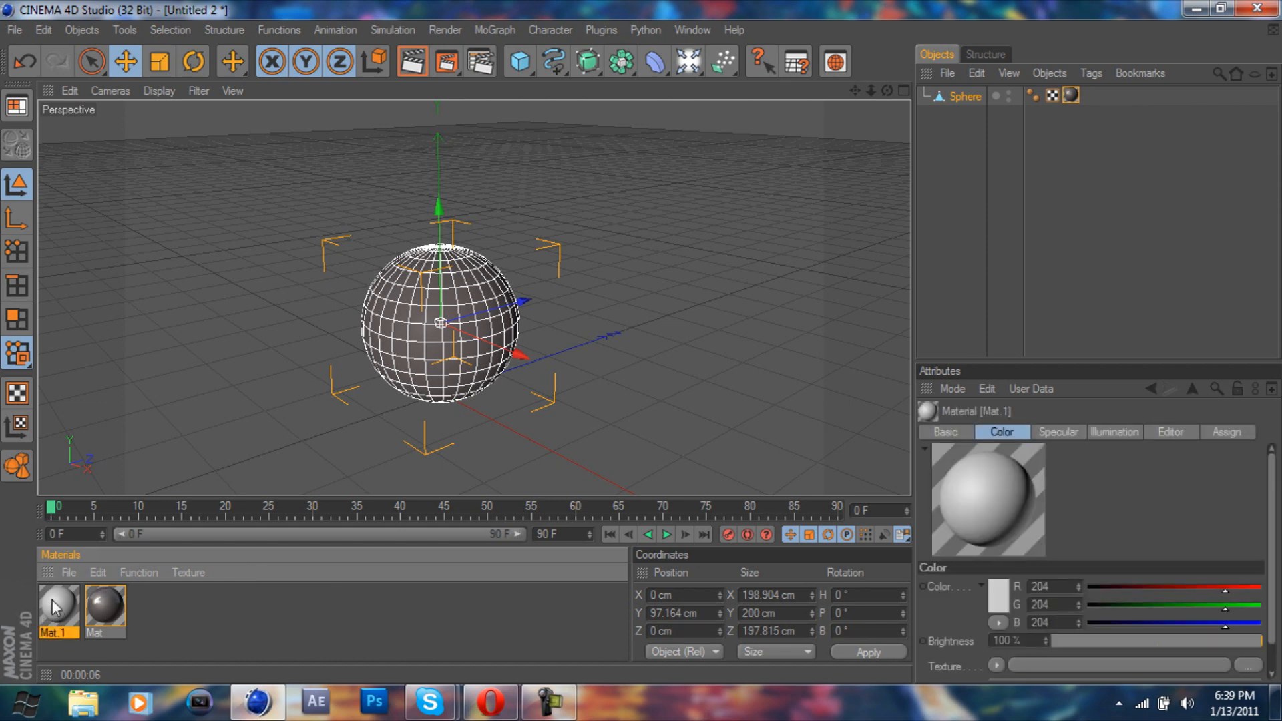
double_click(58, 602)
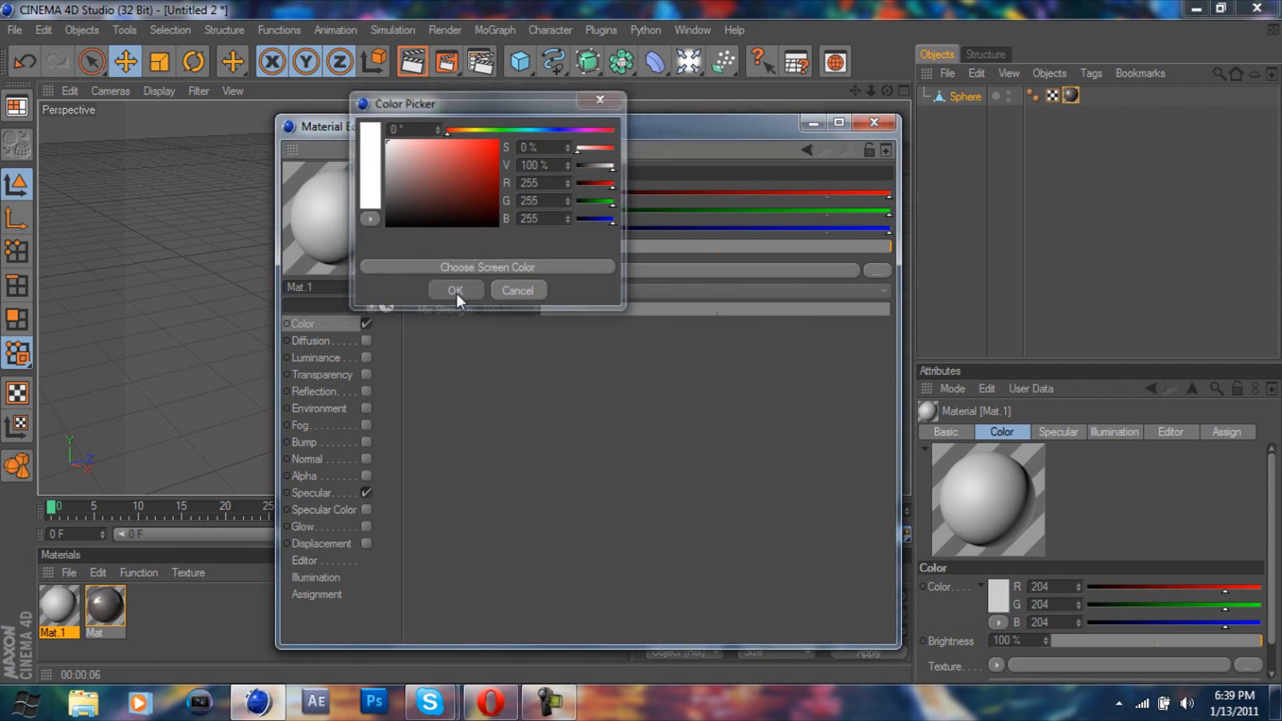
left_click(455, 290)
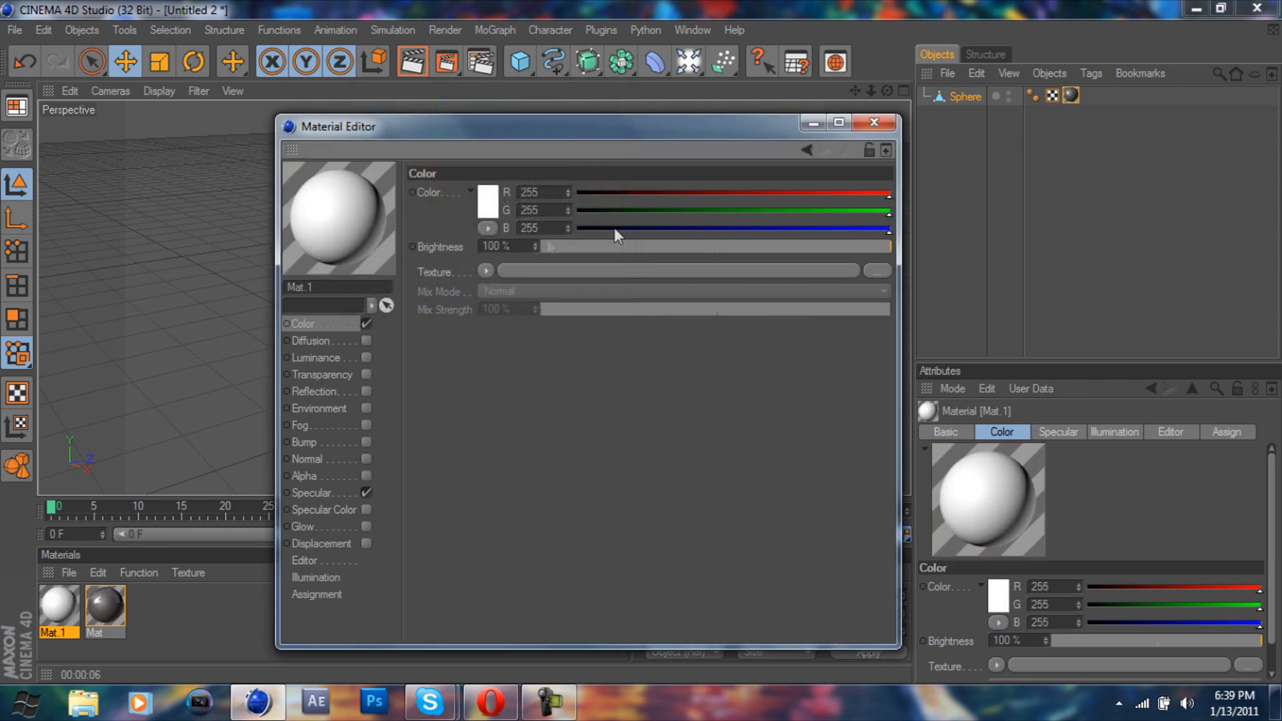
left_click(314, 358)
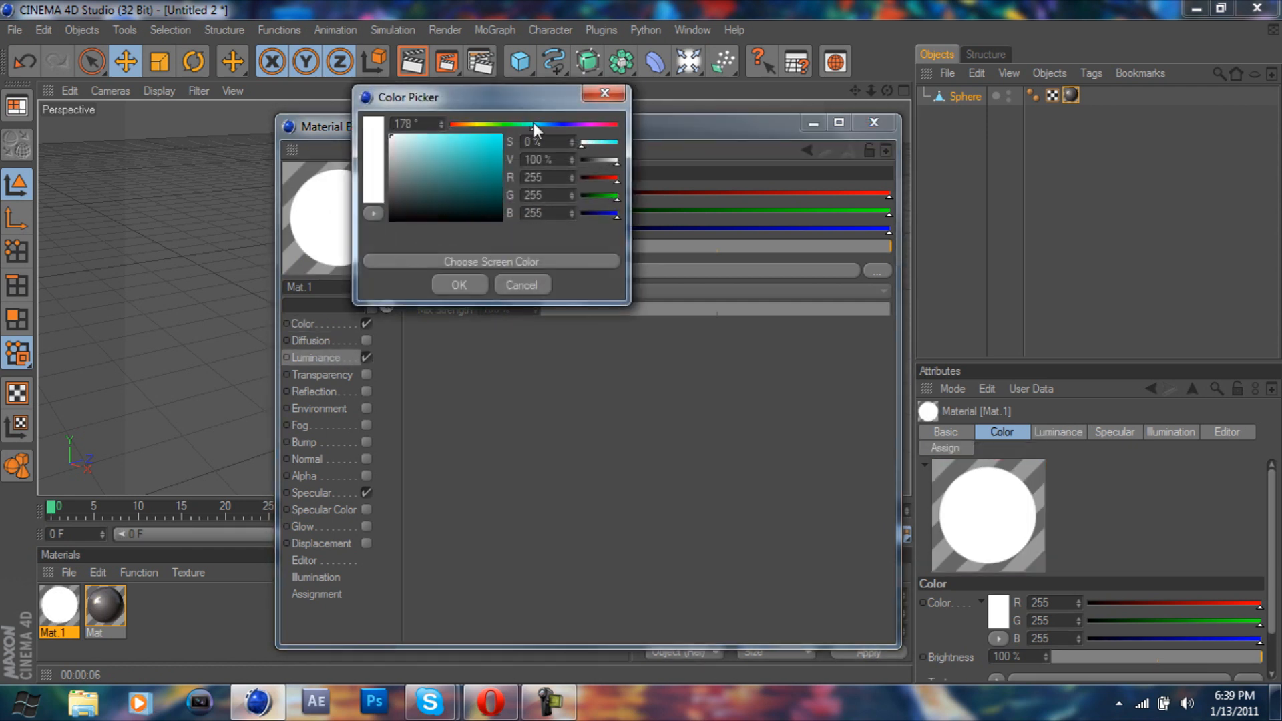
left_click(498, 147)
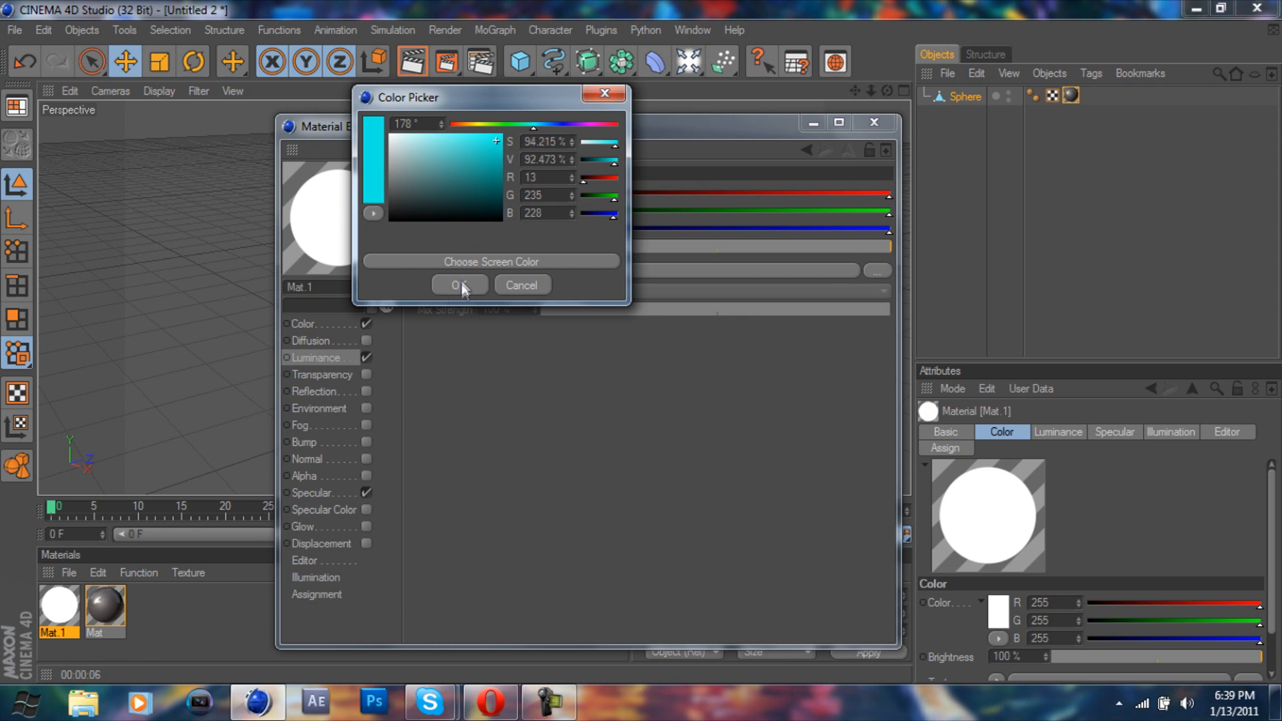
left_click(458, 286)
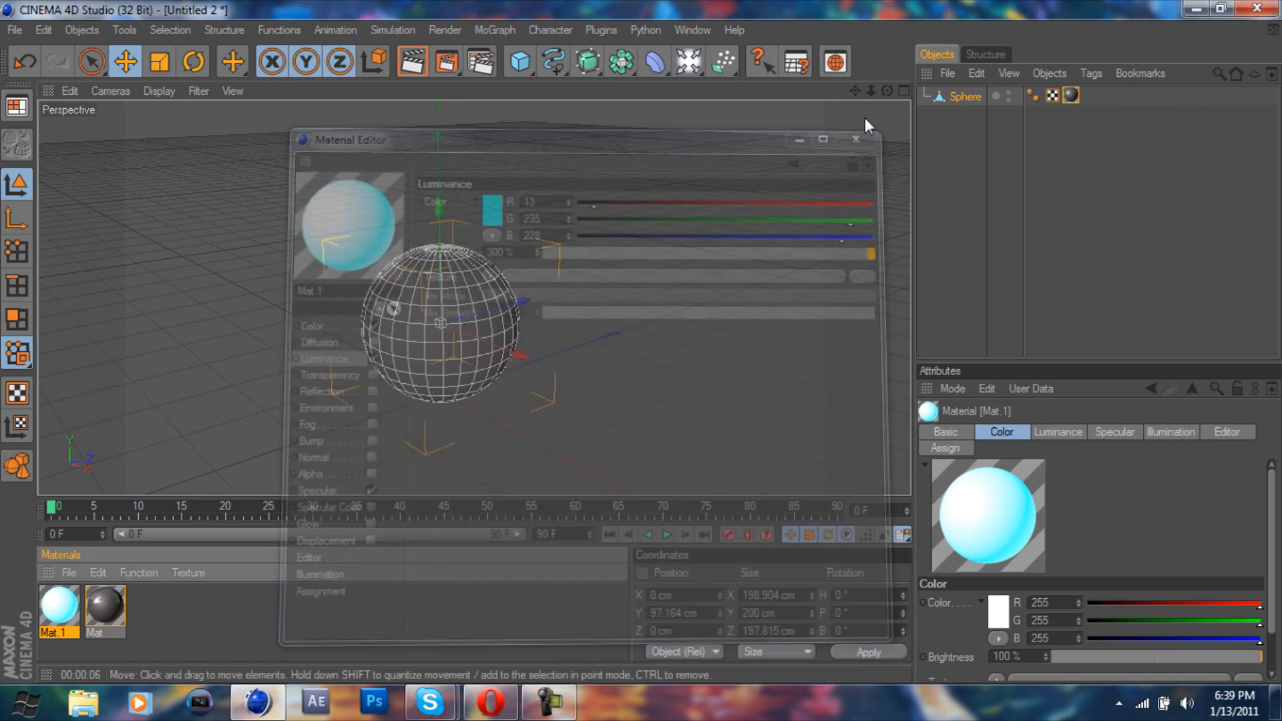
left_click(856, 139)
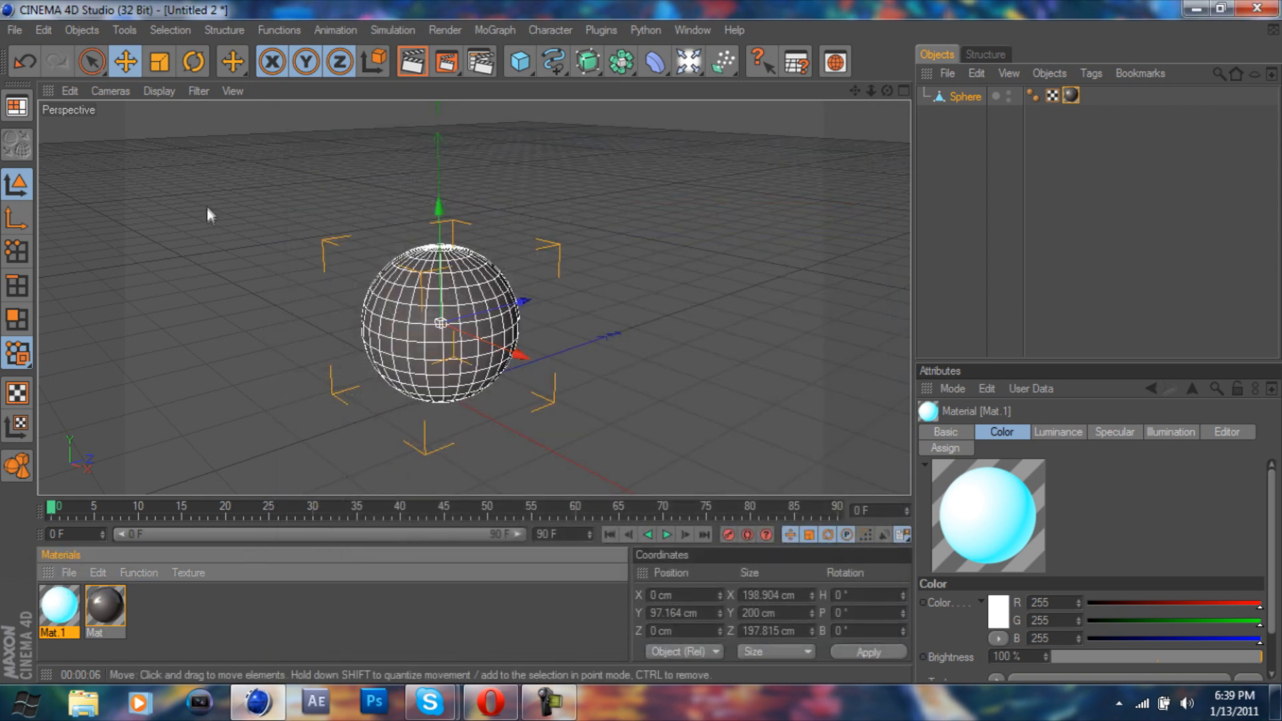
mouse_move(260, 273)
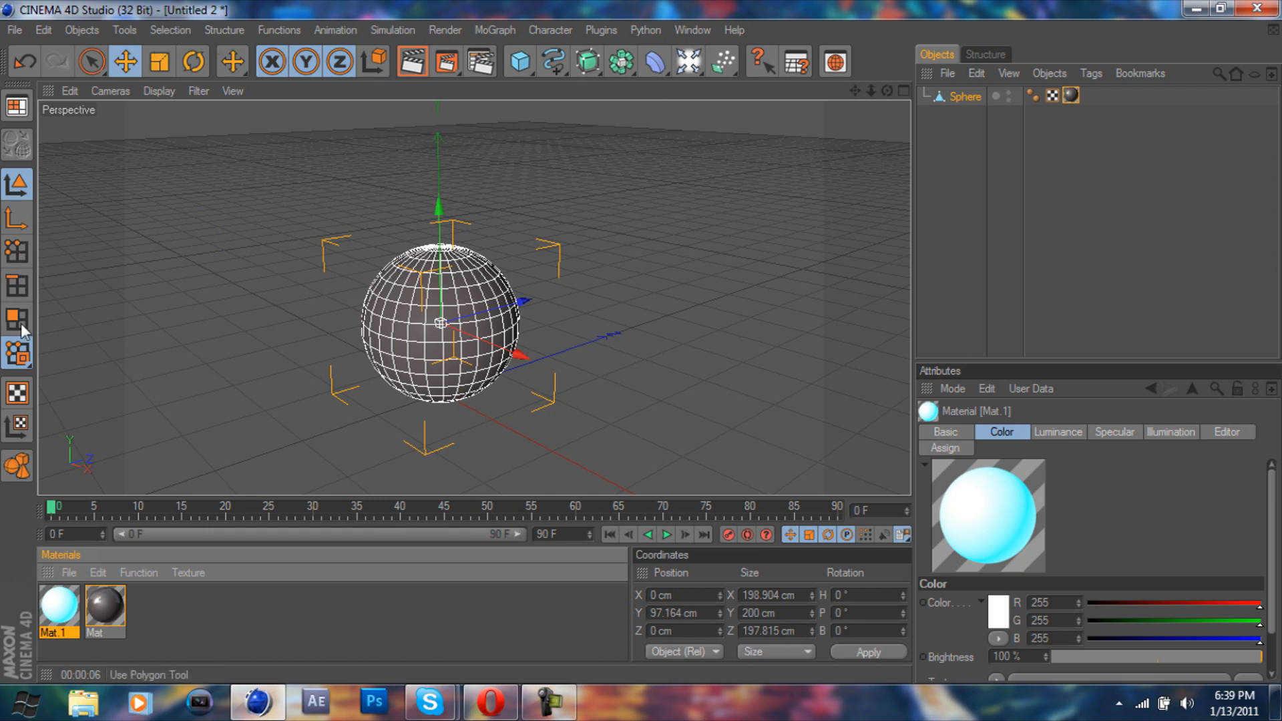
- Ring-select the pole caps and a middle polygon band, then drop Mat.1 onto the selection
left_click(170, 30)
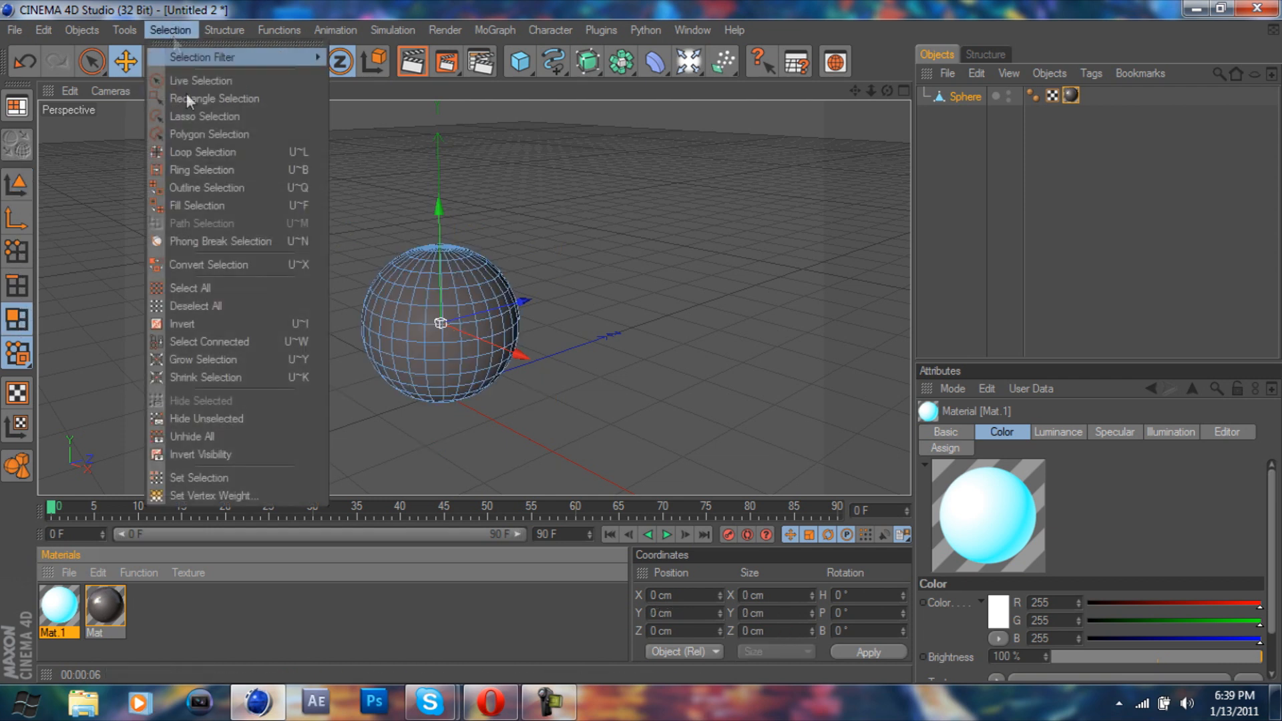
mouse_move(203, 174)
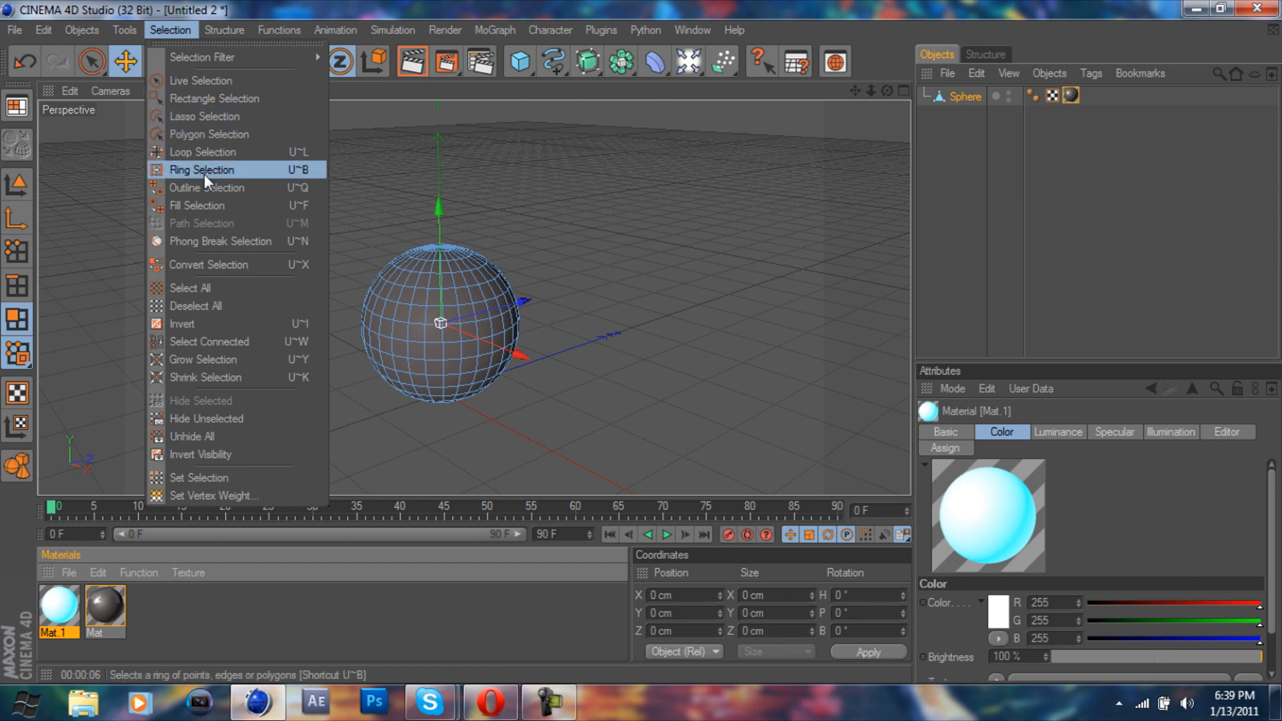
left_click(202, 169)
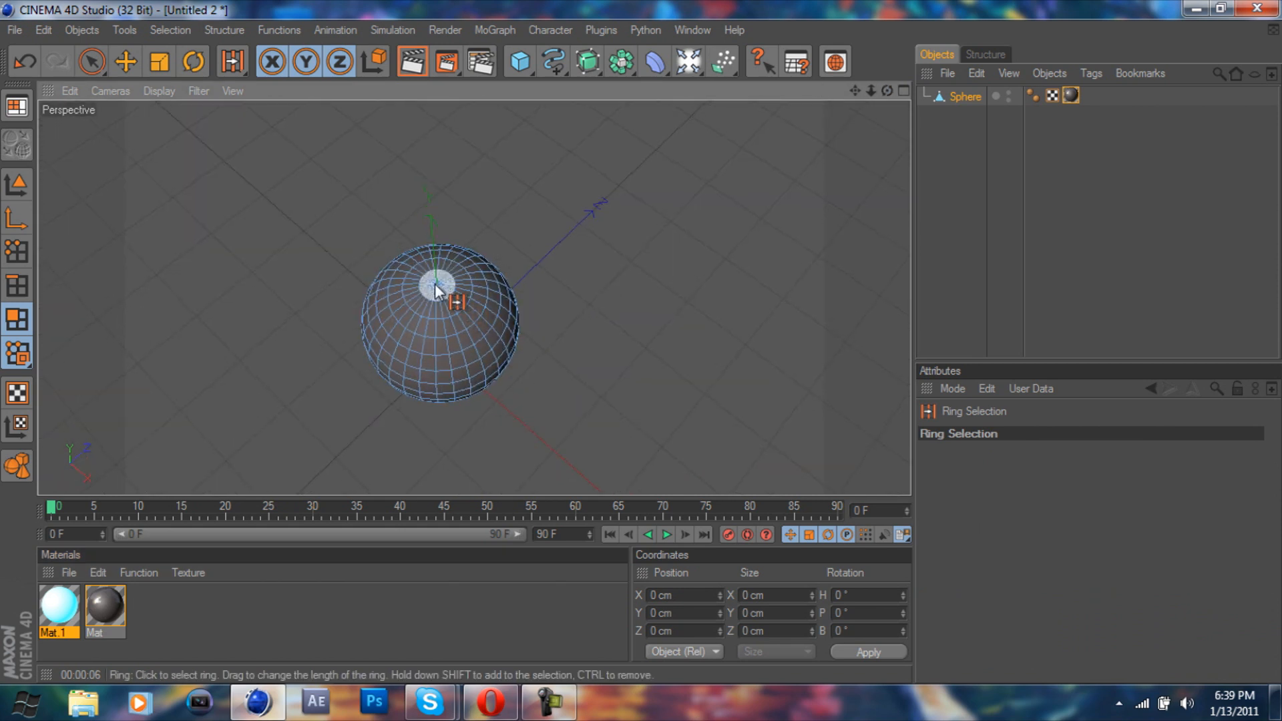
left_click(438, 286)
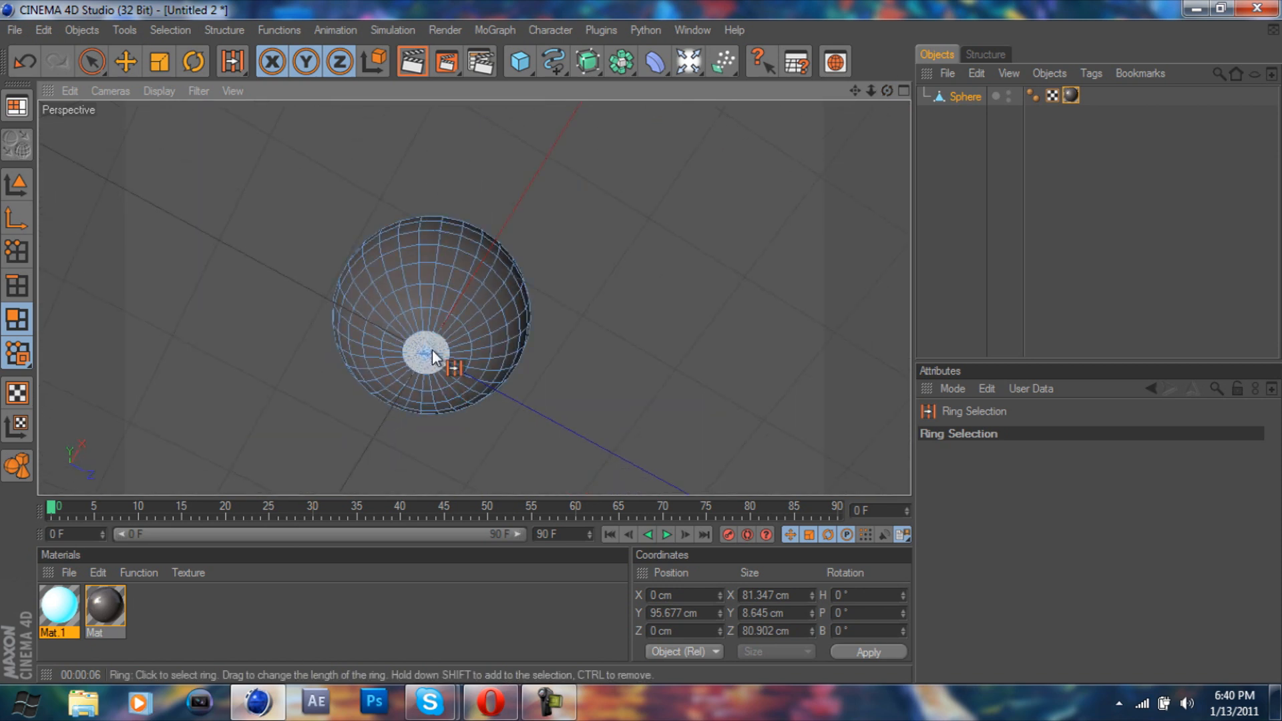
left_click(429, 358)
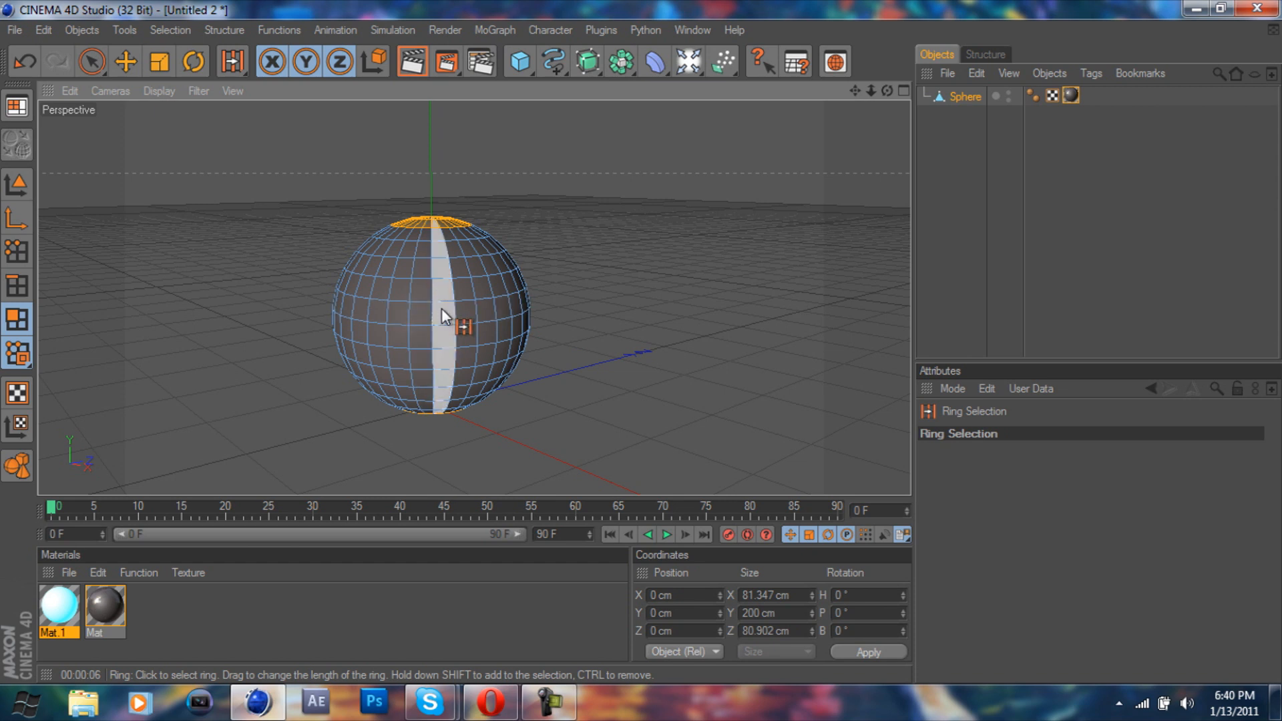
left_click(429, 318)
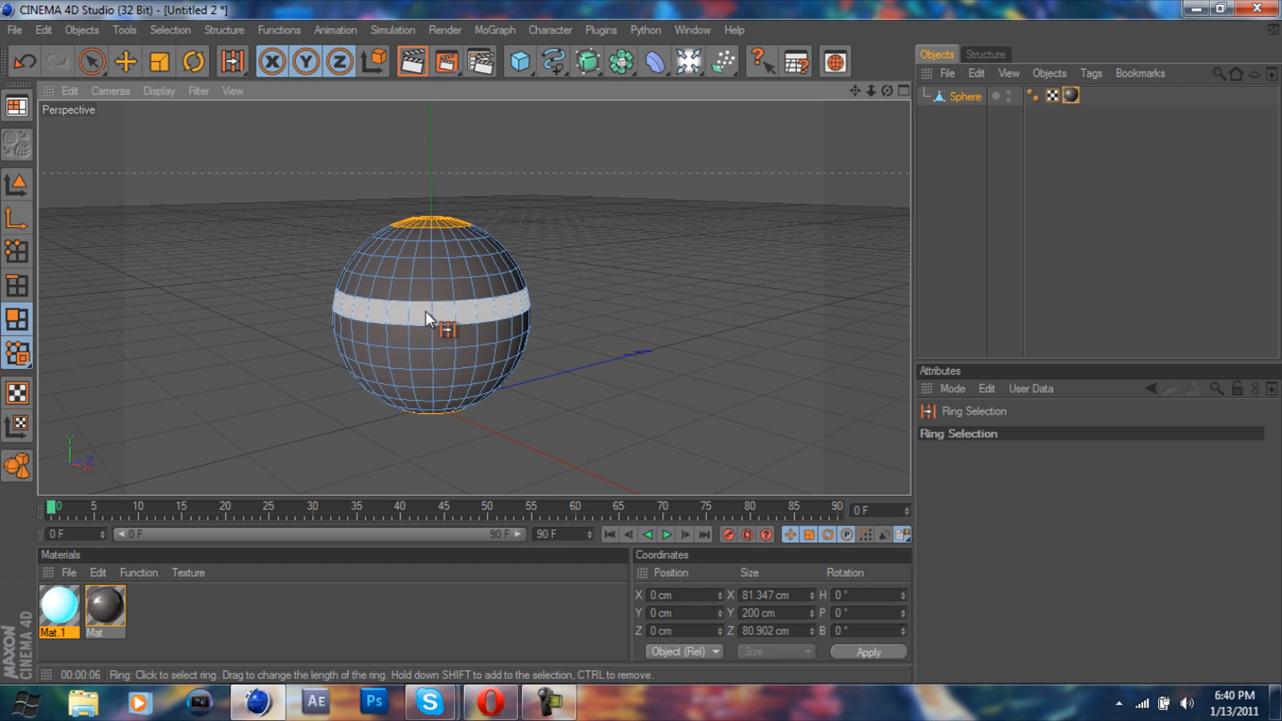
left_click_drag(431, 319, 569, 401)
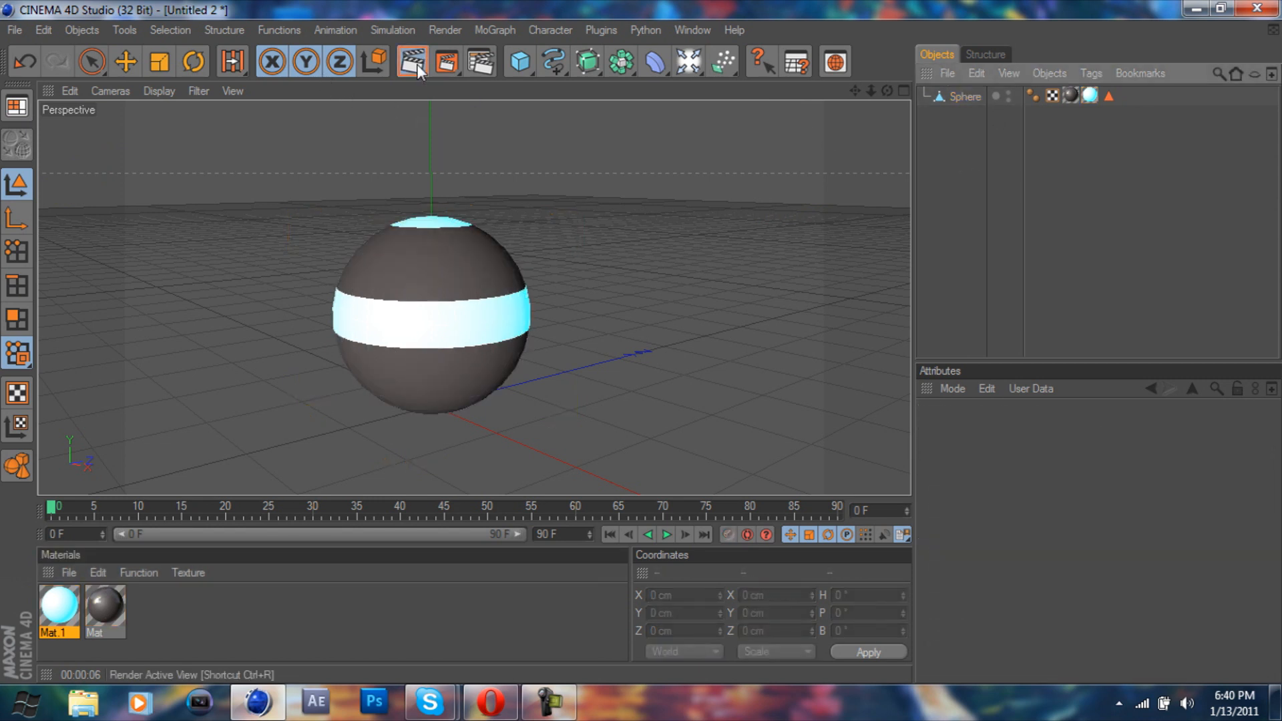
- Test-render the view, add a Floor object and orbit to look down onto it
left_click(412, 63)
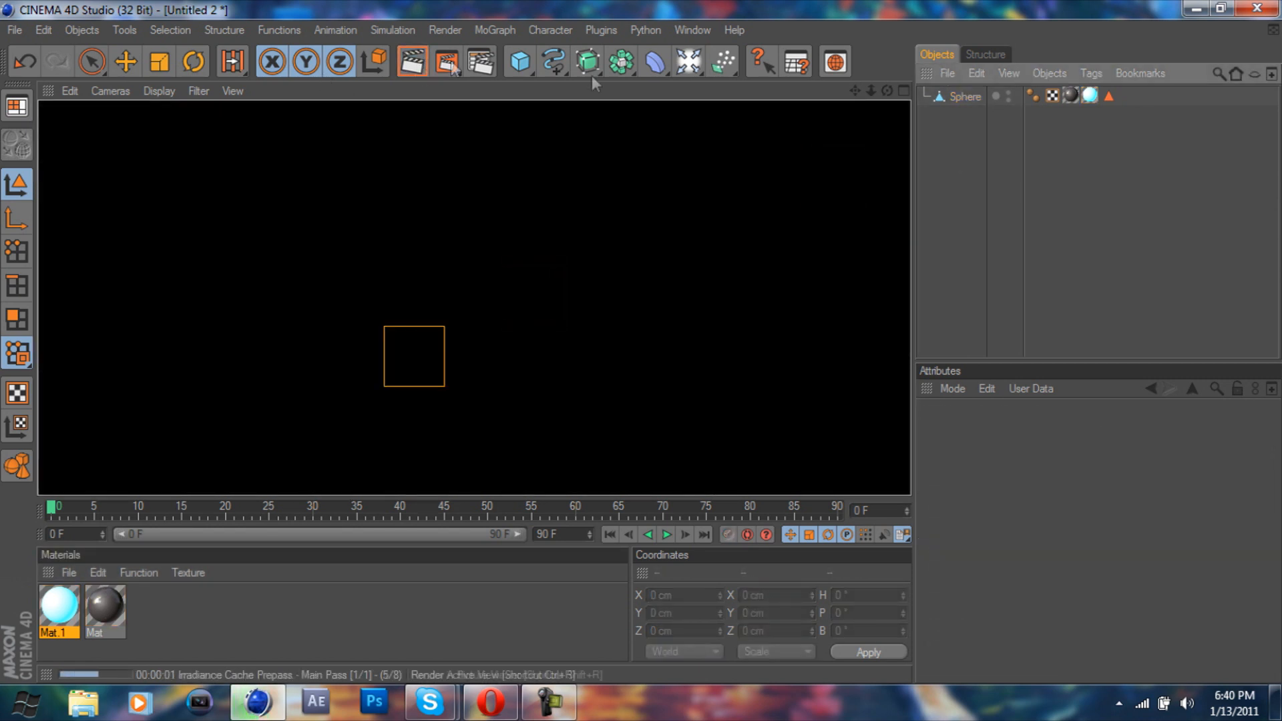
left_click(689, 63)
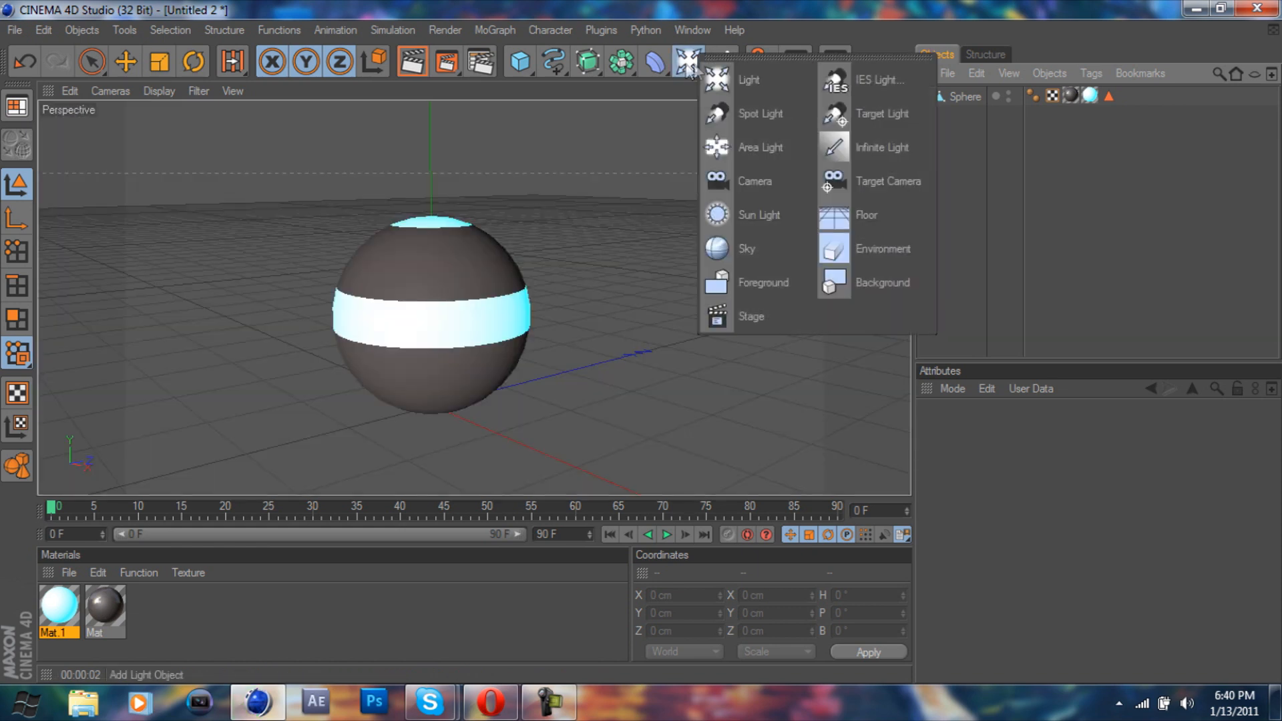
left_click(865, 215)
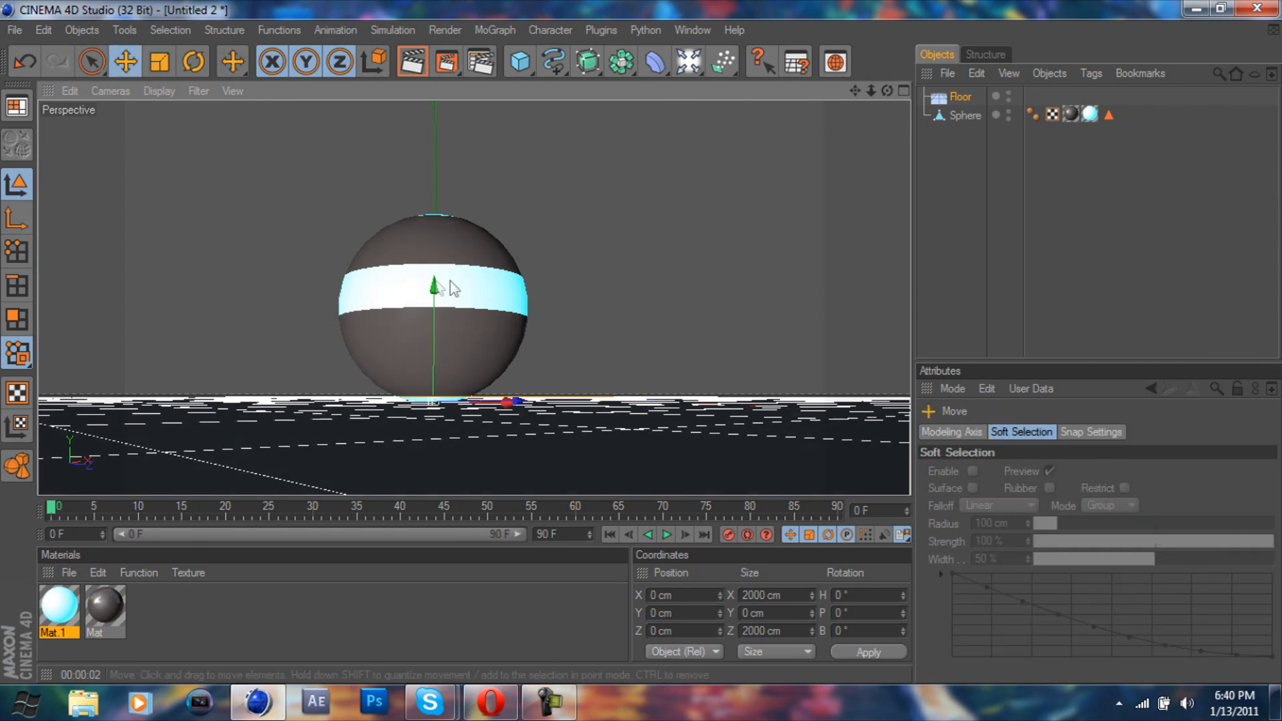
left_click_drag(433, 282, 433, 294)
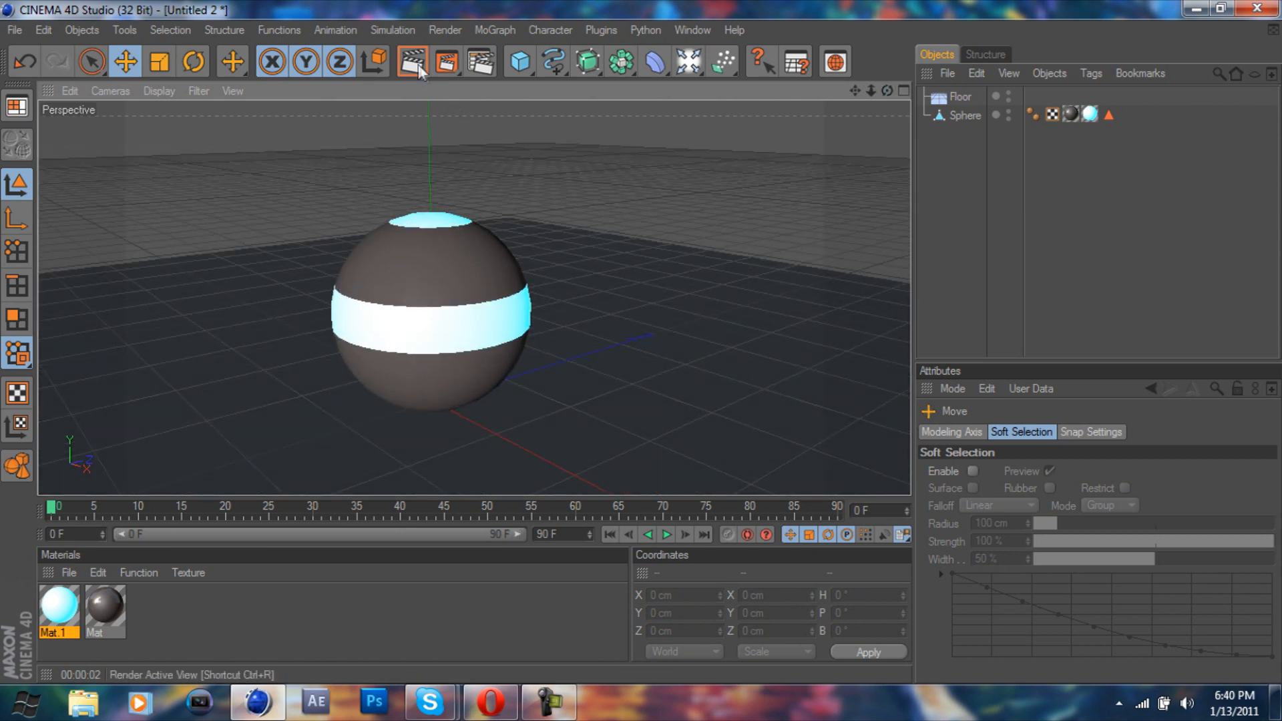
- Render the active view to preview the banded sphere above the floor
left_click(411, 63)
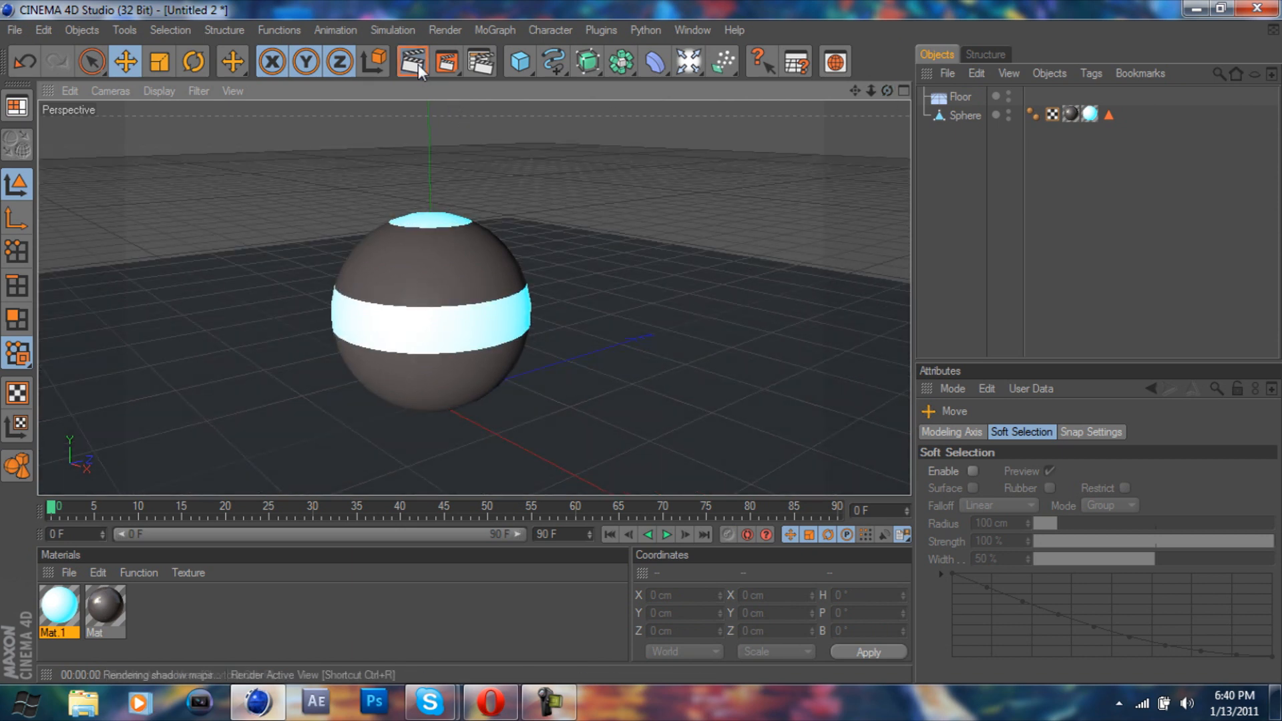
left_click(412, 62)
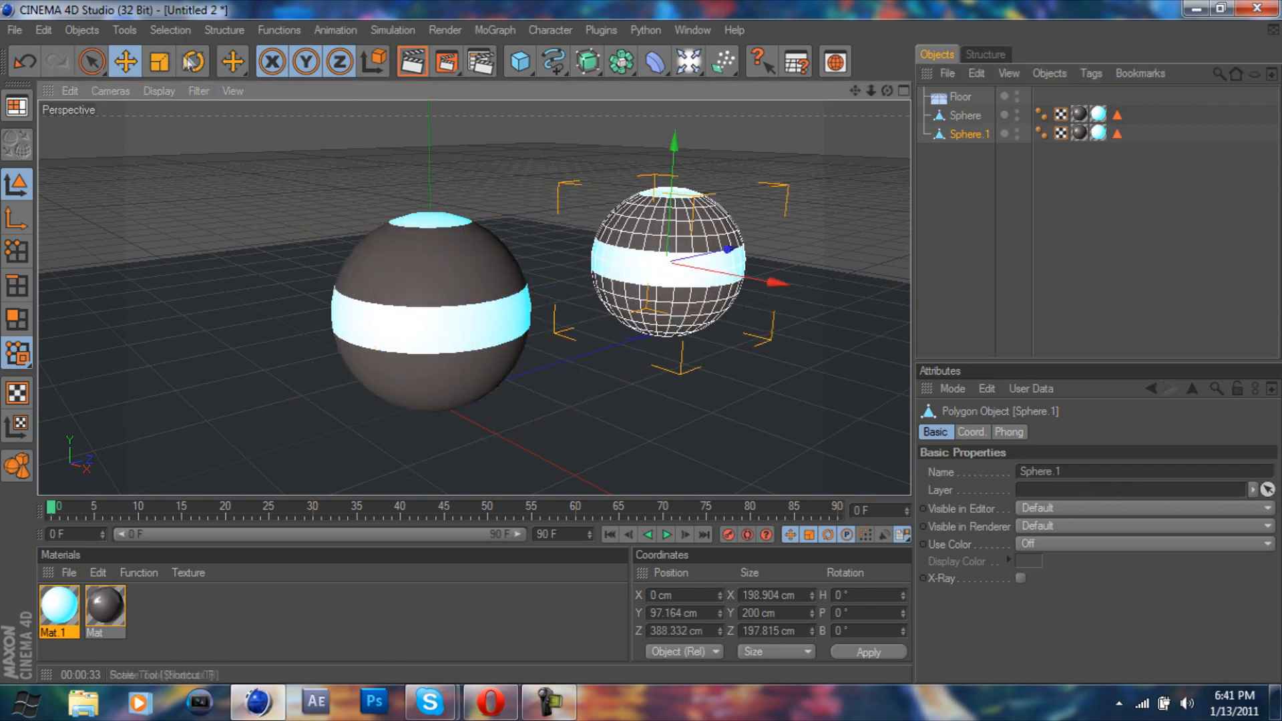
- Tilt the sphere copy and move it to the left of the centre sphere
left_click(194, 63)
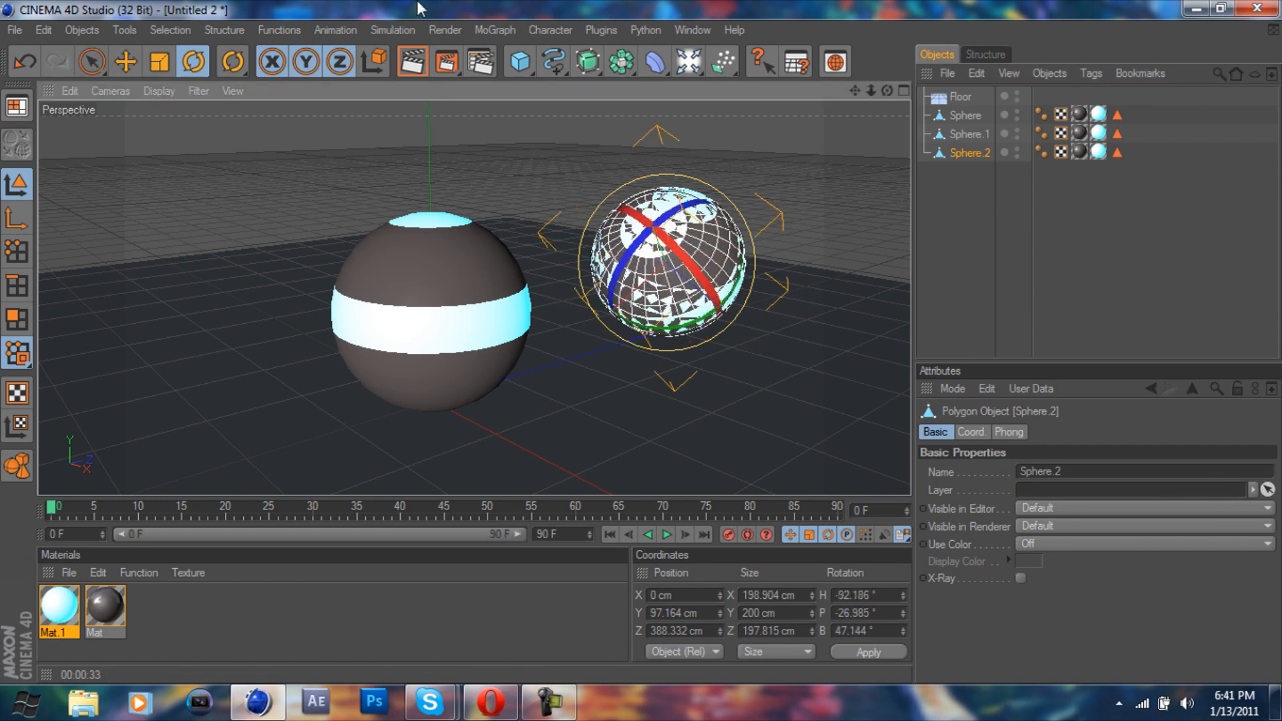
left_click(124, 61)
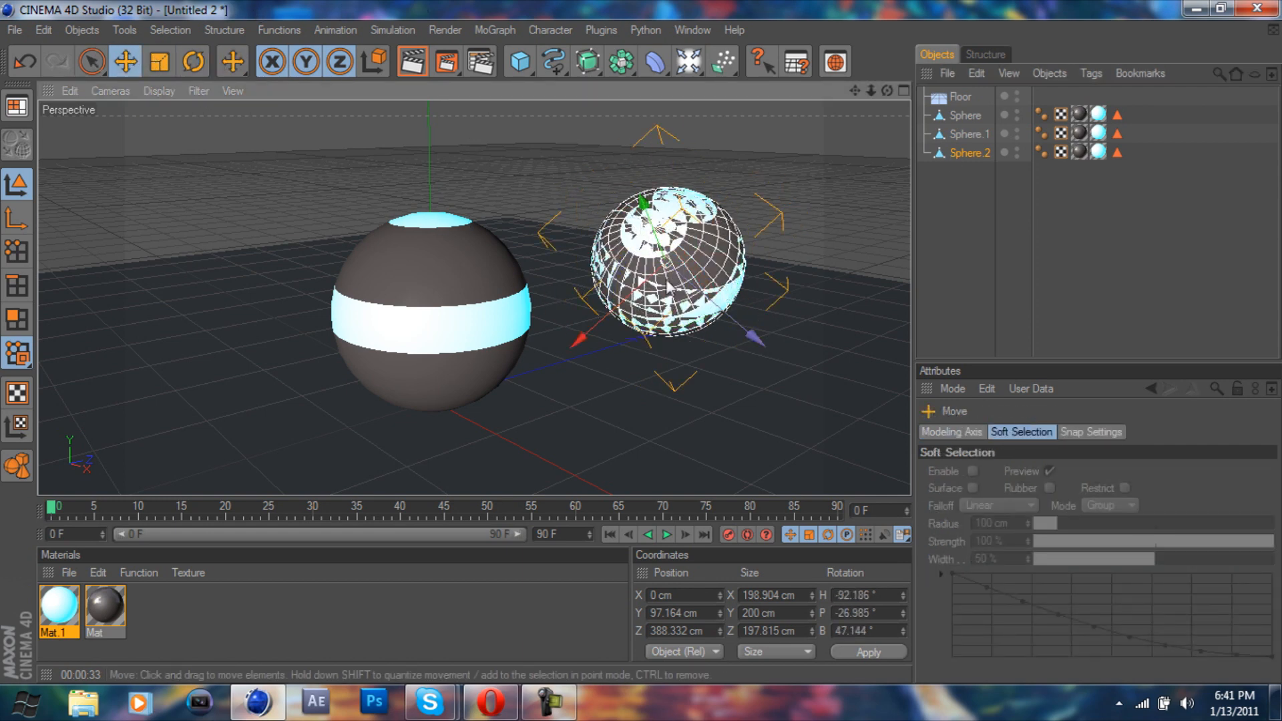
left_click_drag(663, 261, 238, 261)
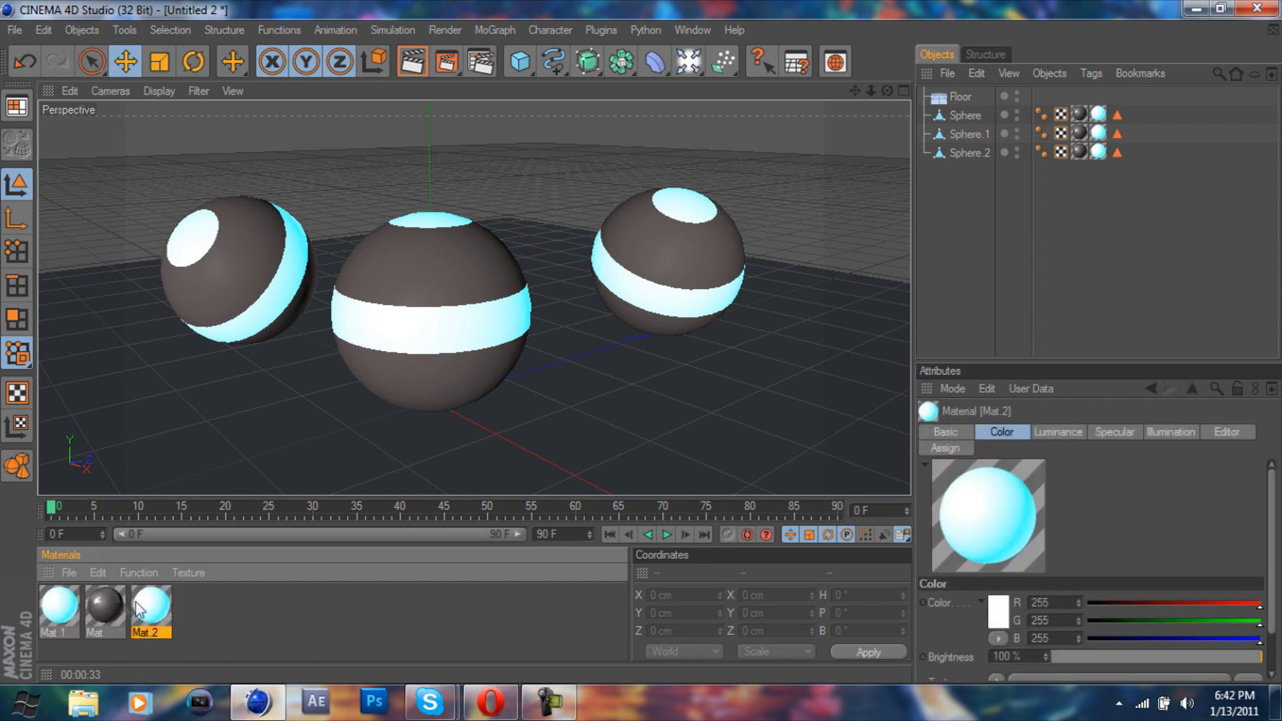
- Set Mat.2's luminance to yellow and Mat.3's luminance to red
double_click(150, 608)
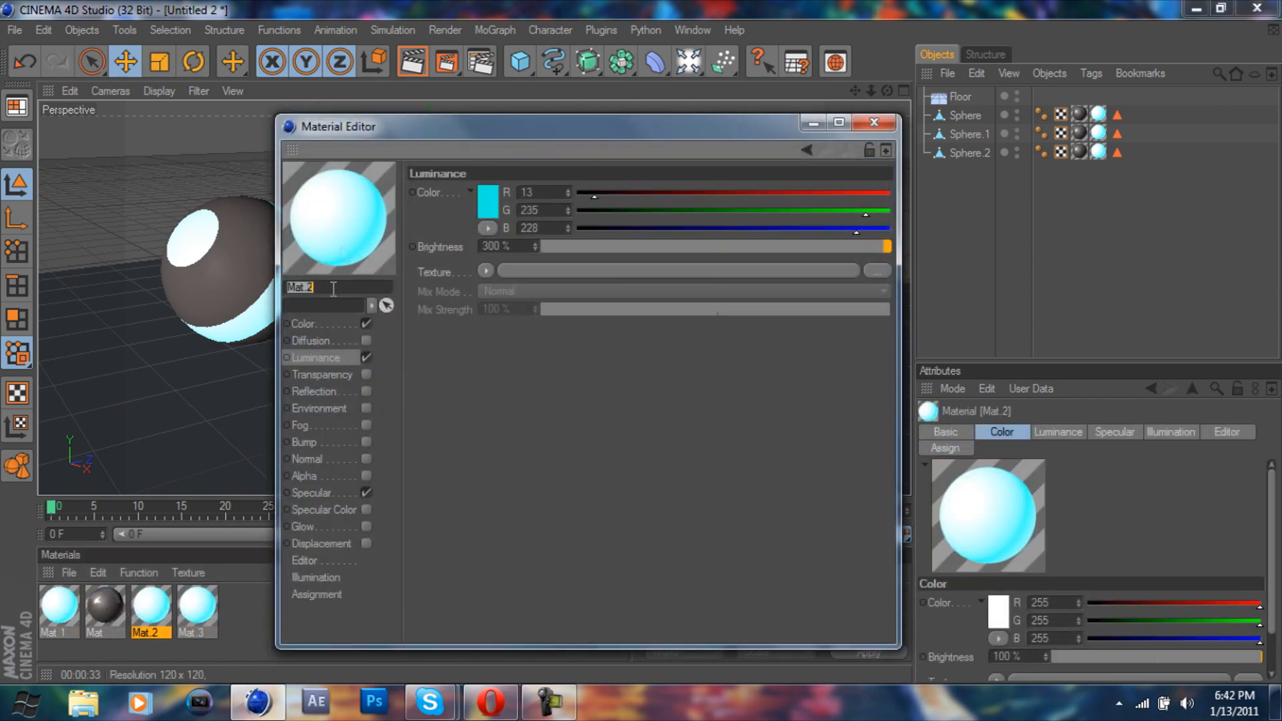
left_click(487, 201)
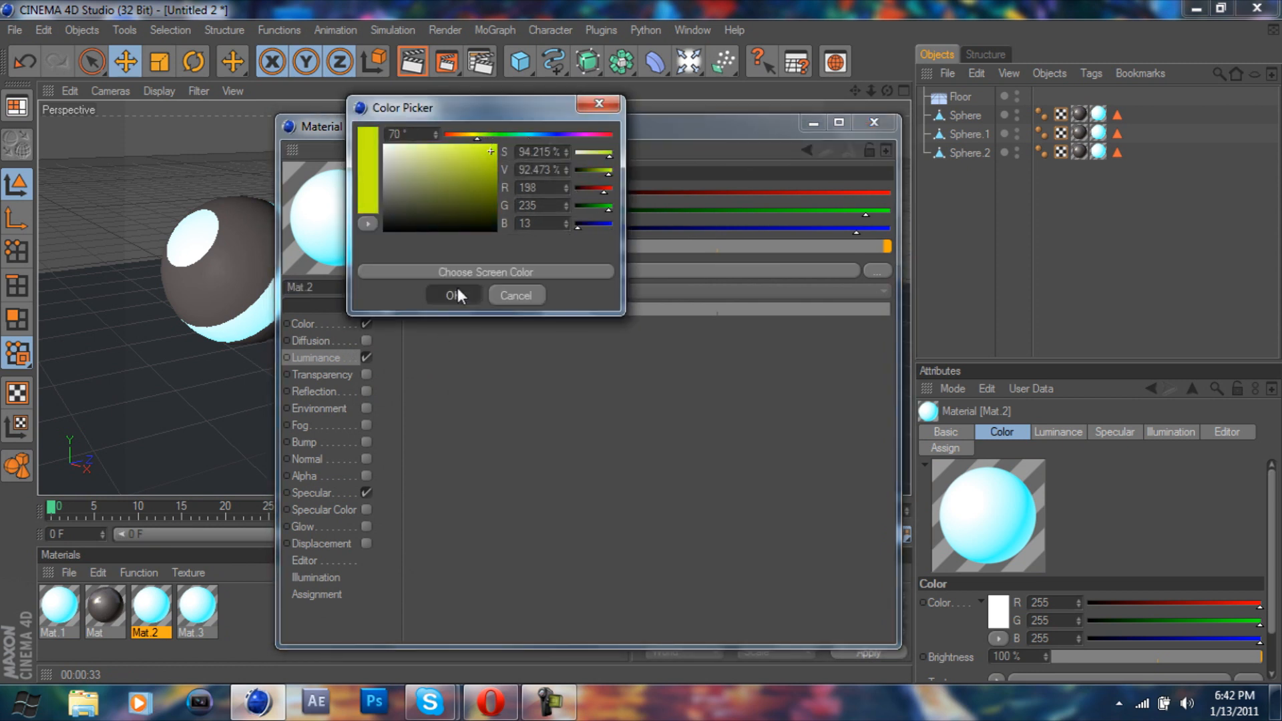
left_click(450, 295)
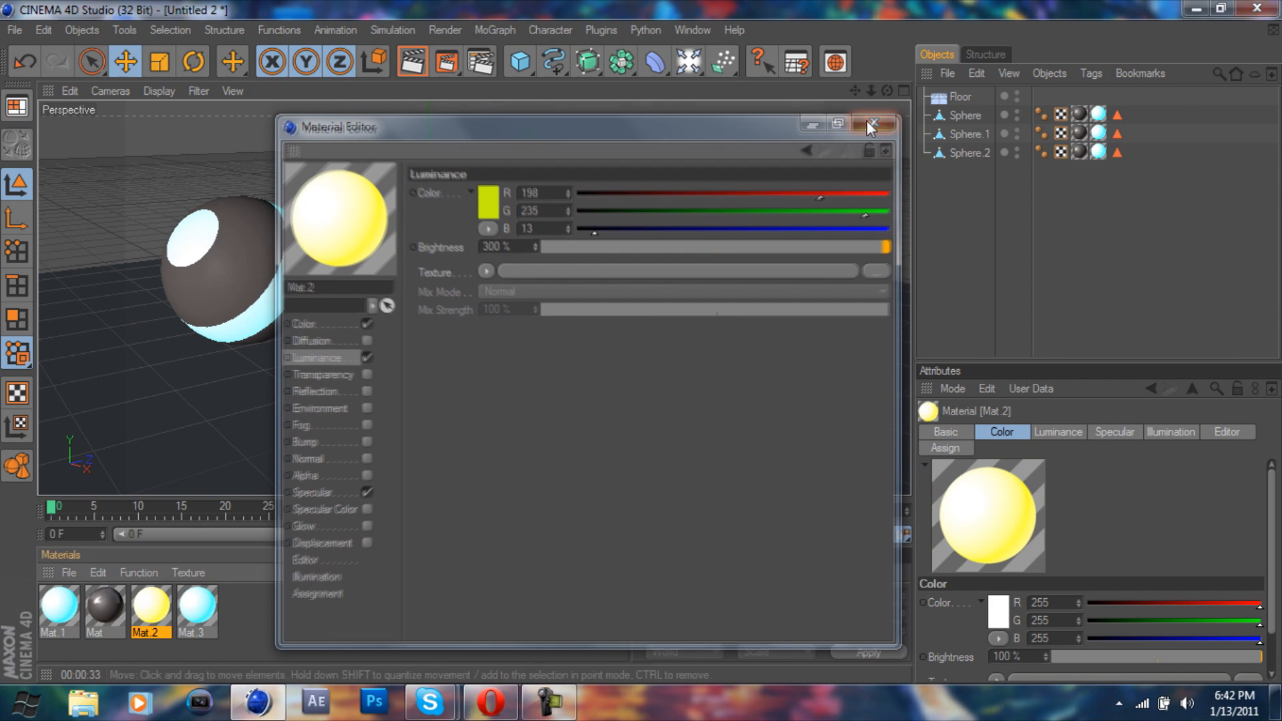
left_click(195, 609)
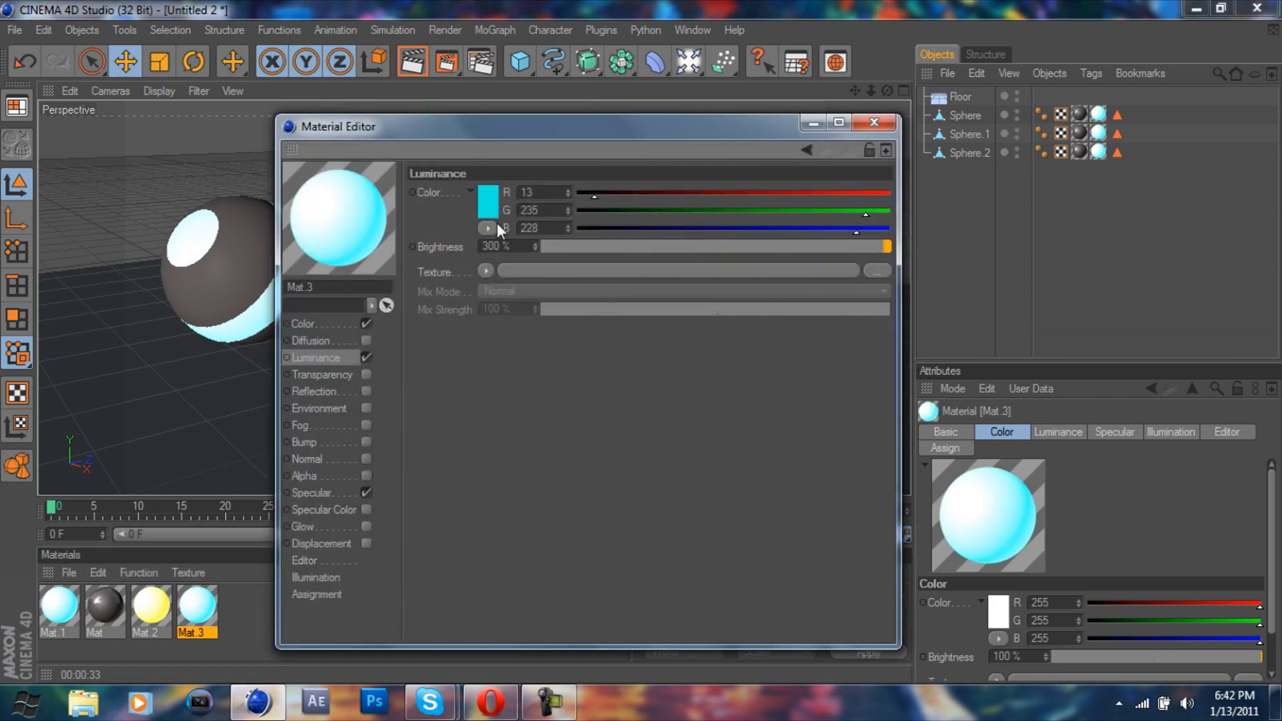
left_click(487, 202)
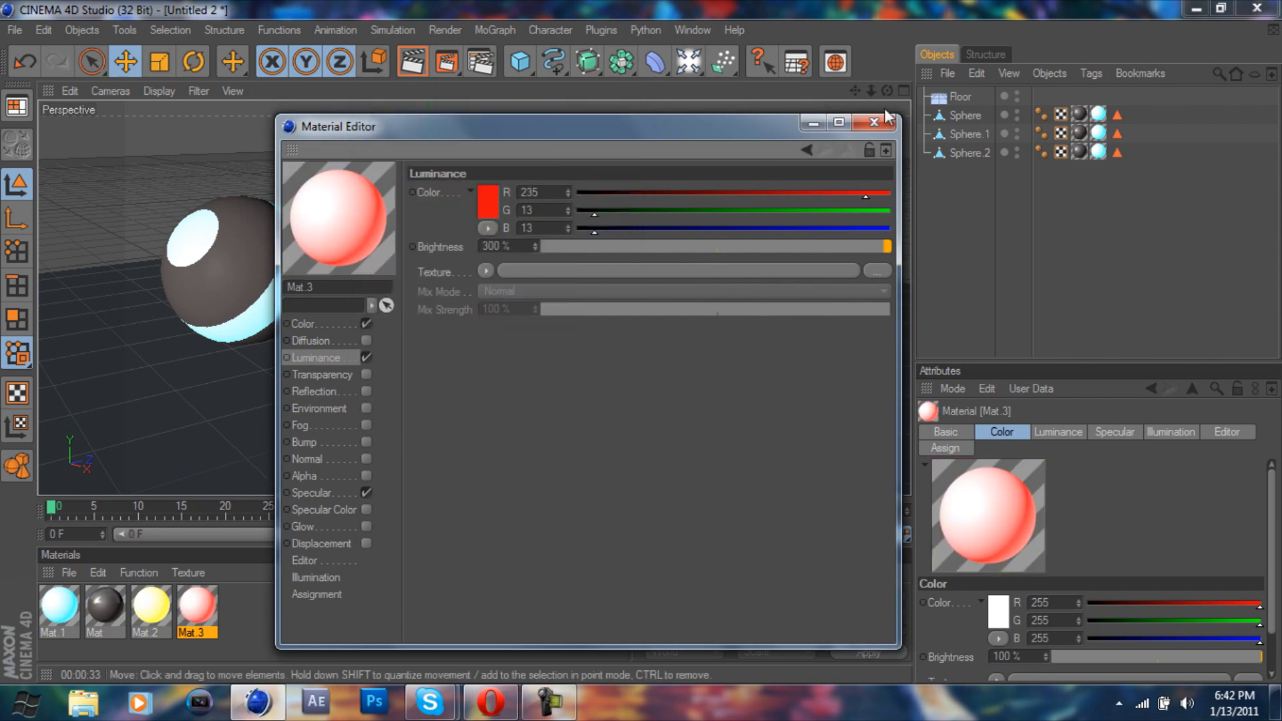
left_click(876, 123)
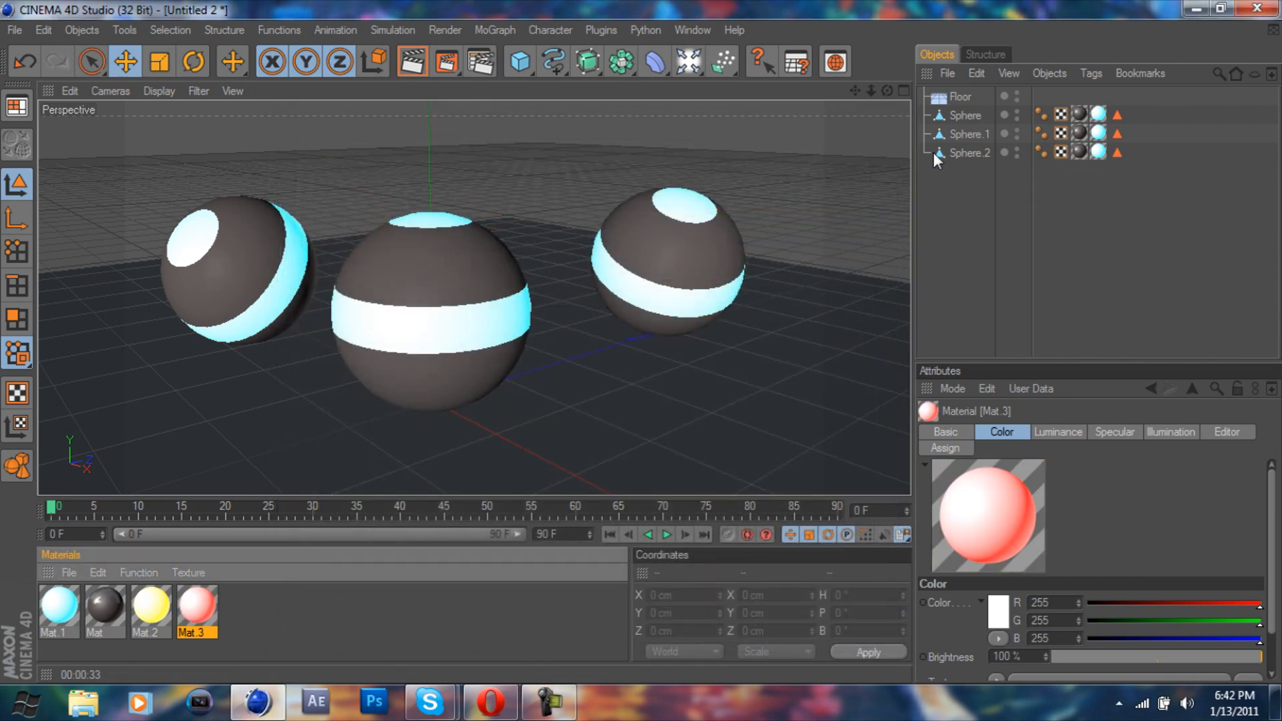
- Assign Mat.2 to Sphere.2's texture tag and Mat.3 to Sphere.1's, then render the view
left_click(970, 152)
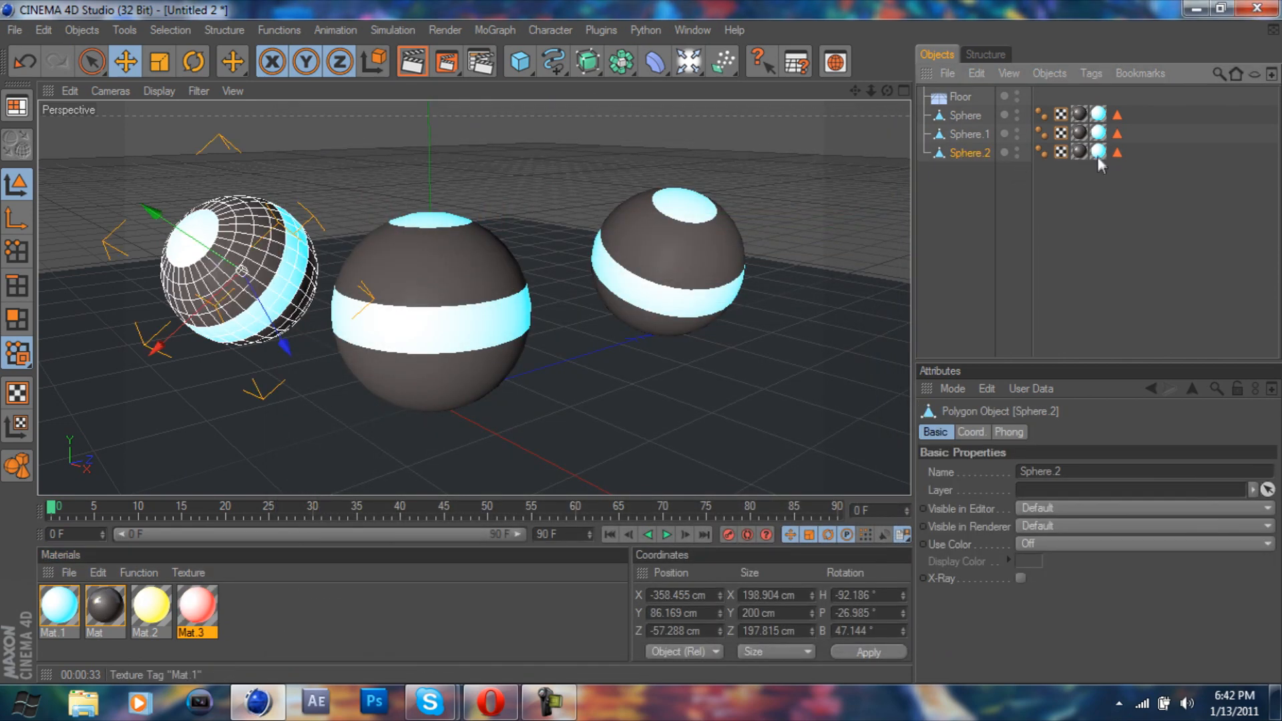
left_click(1098, 152)
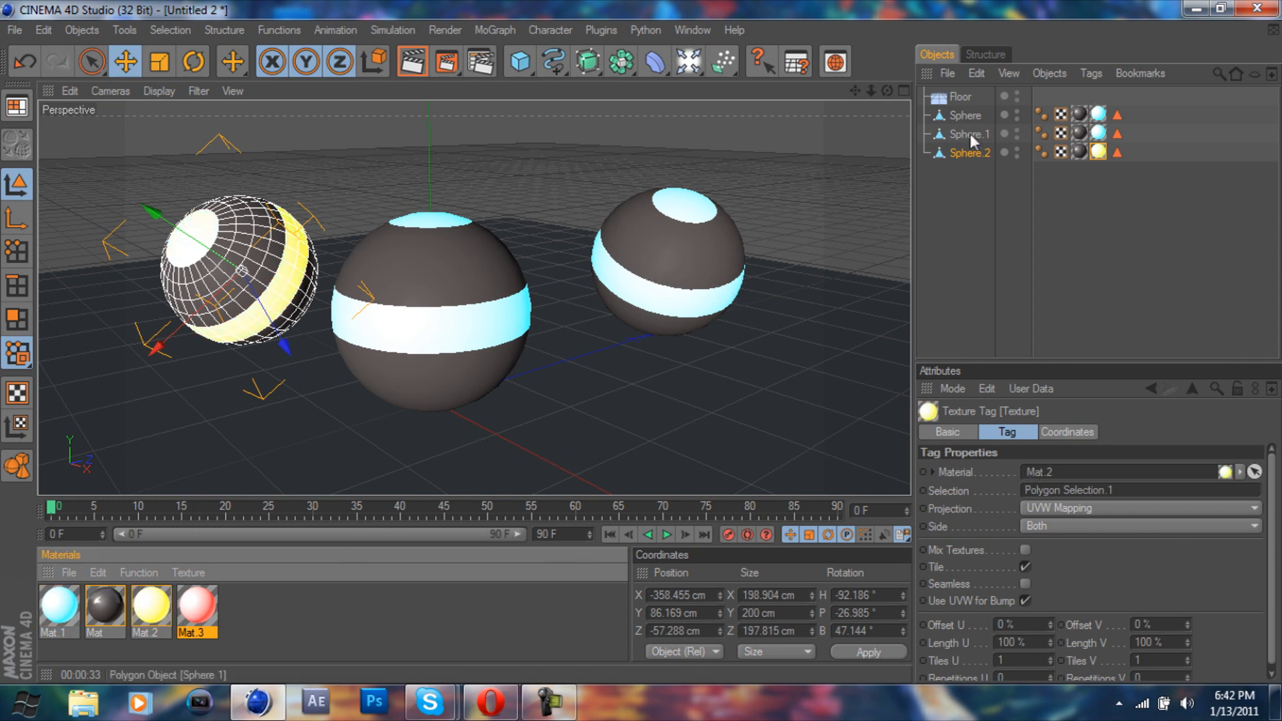
left_click(967, 133)
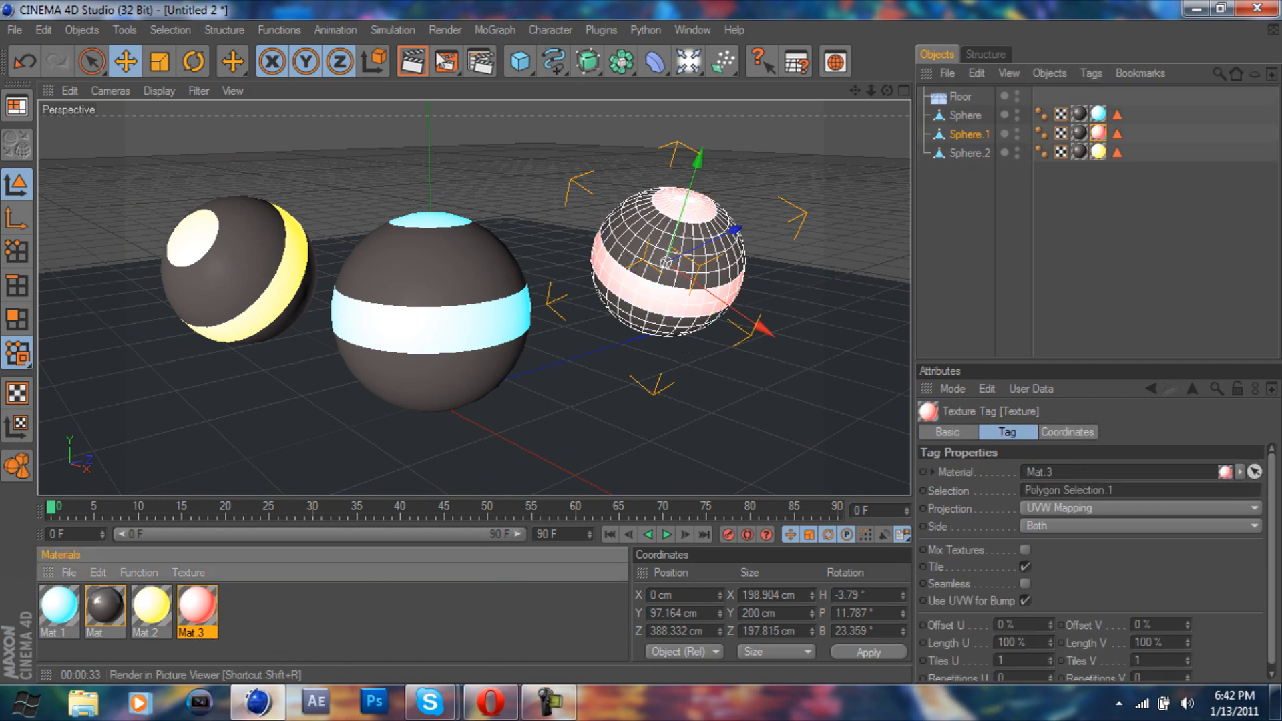
left_click(413, 62)
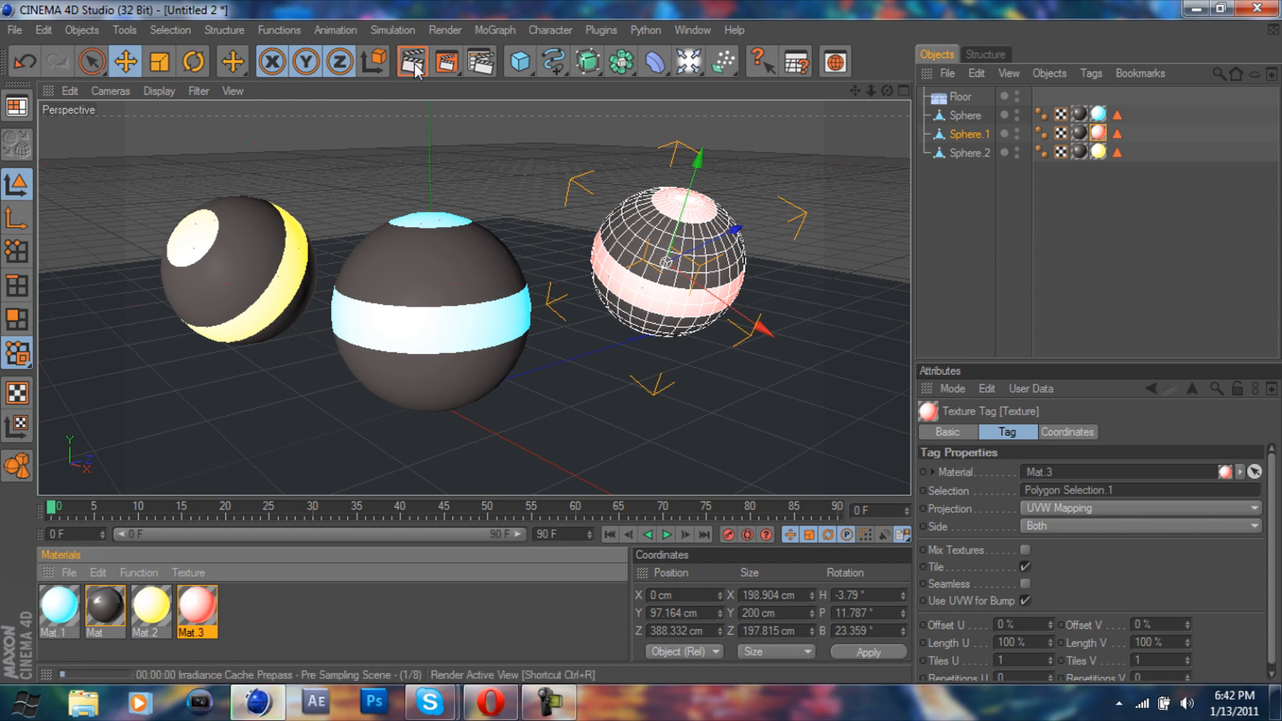
- Render the active Perspective view showing the three glowing spheres lighting the floor
left_click(411, 63)
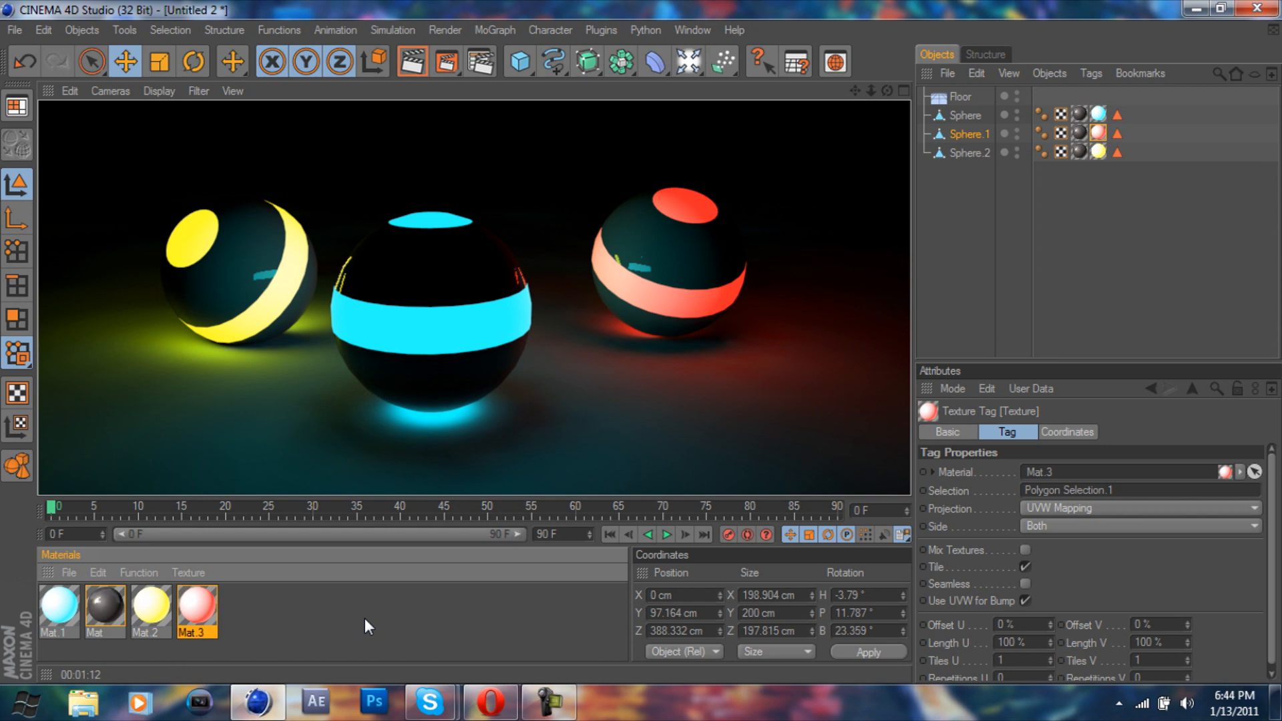
mouse_move(526, 617)
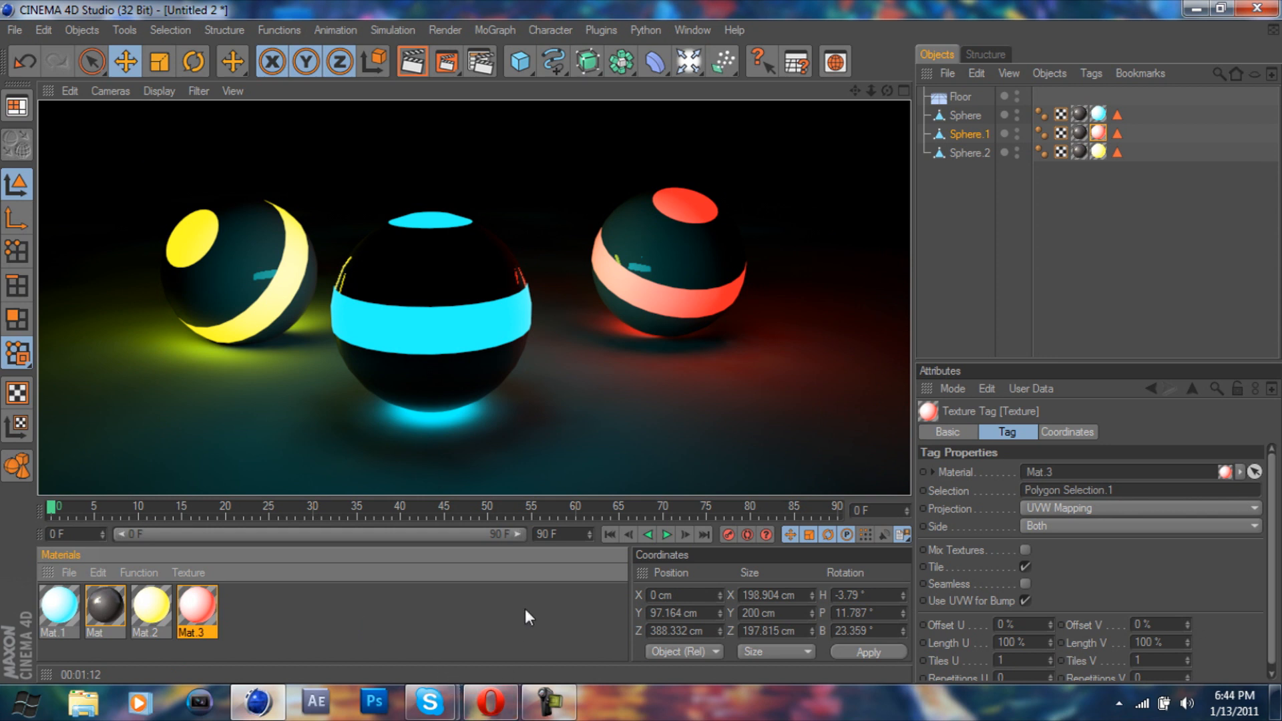